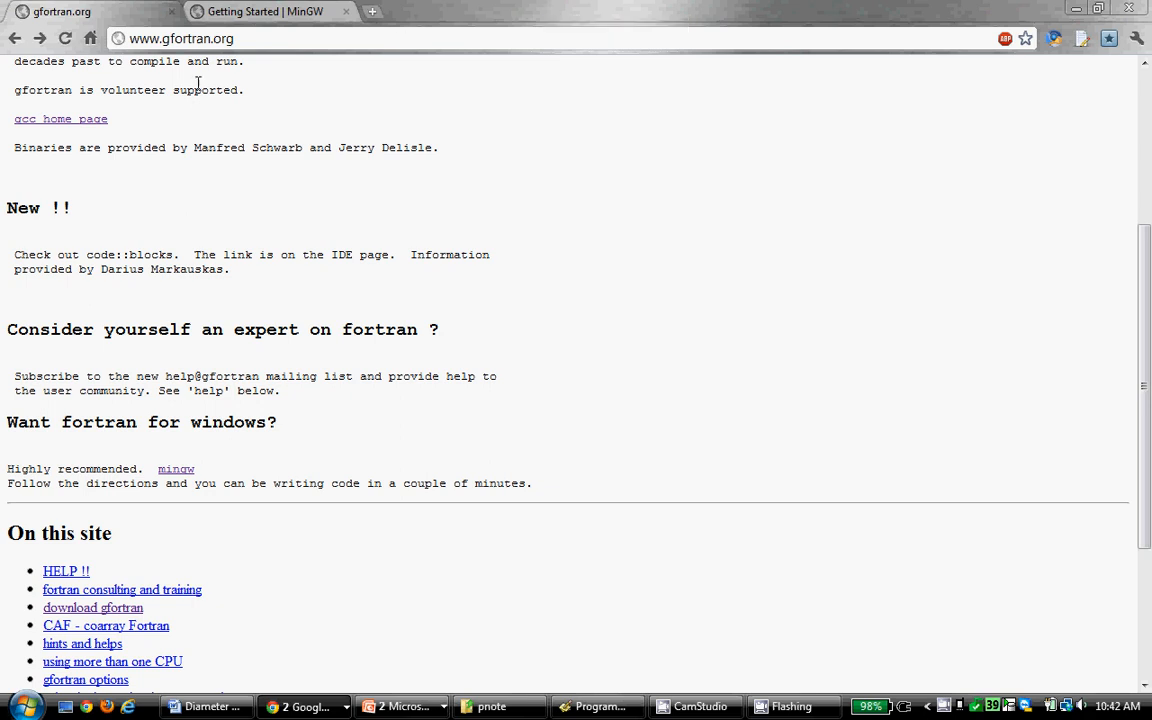
Step: Browse gfortran.org and briefly view the MinGW Getting Started page before returning
double_click(190, 40)
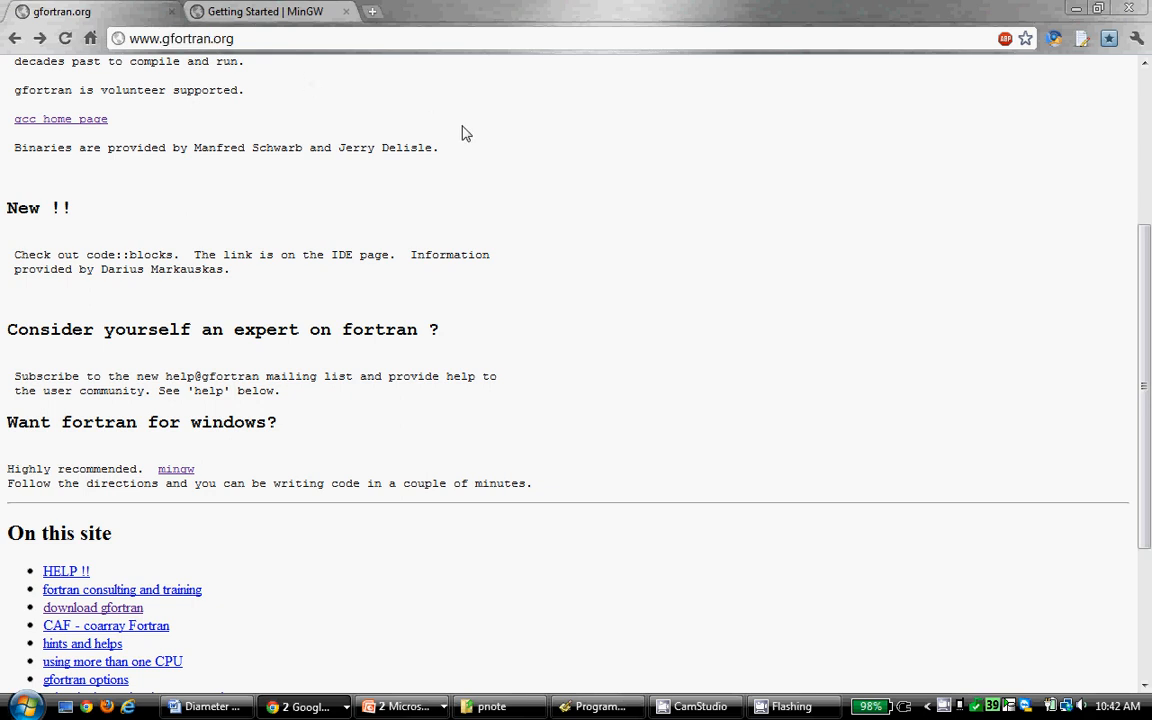
mouse_move(584, 266)
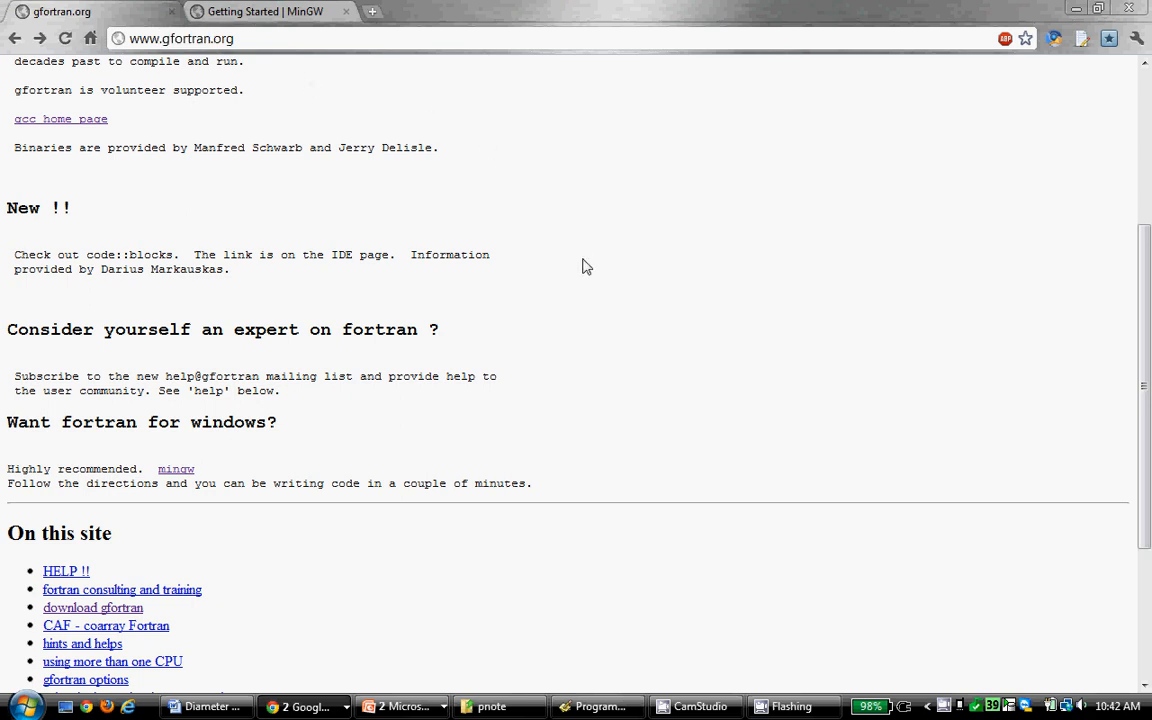
scroll(up, 3)
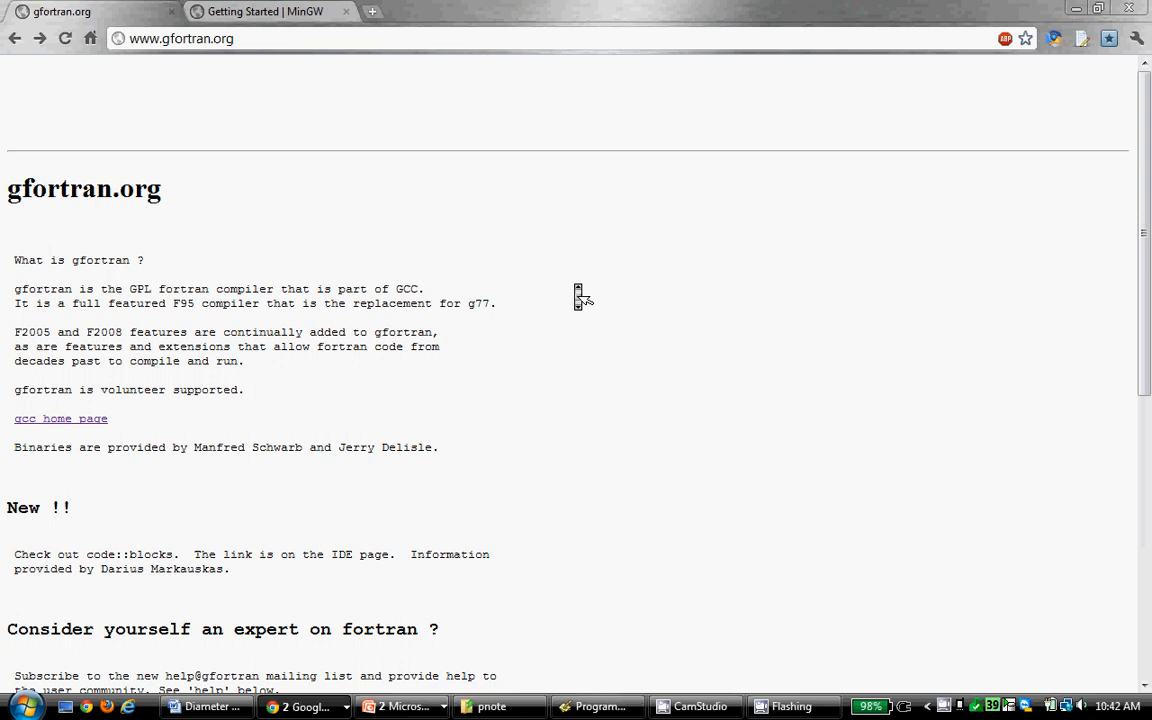
scroll(down, 3)
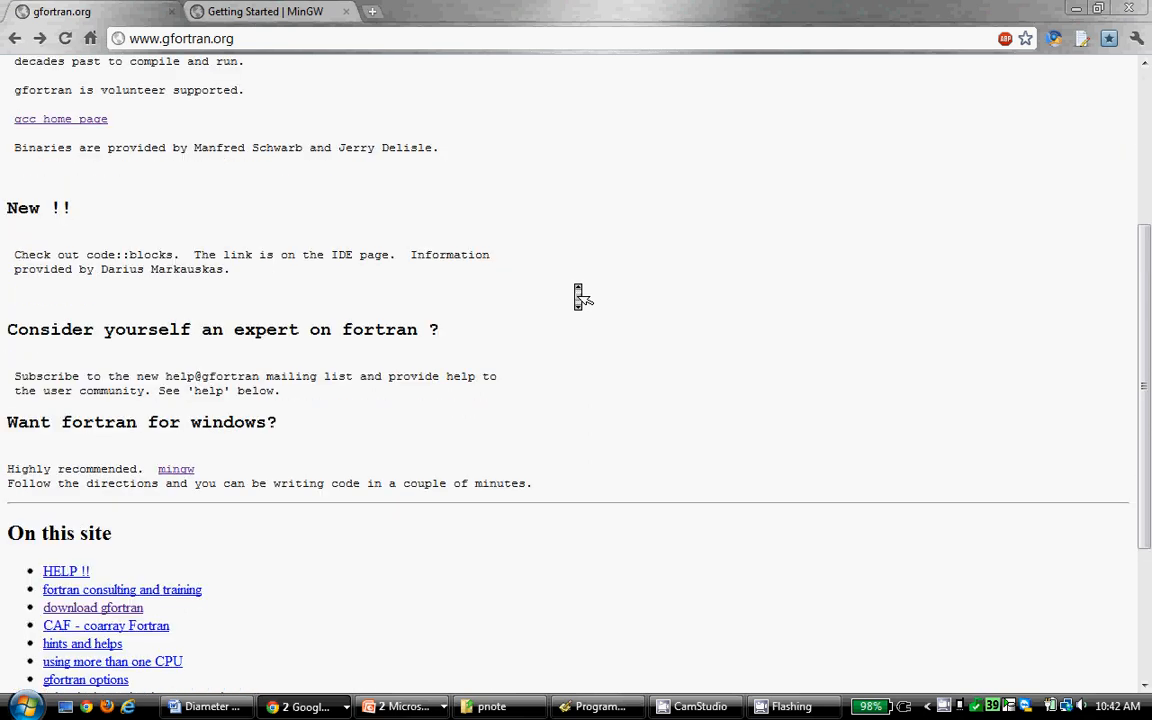
mouse_move(188, 470)
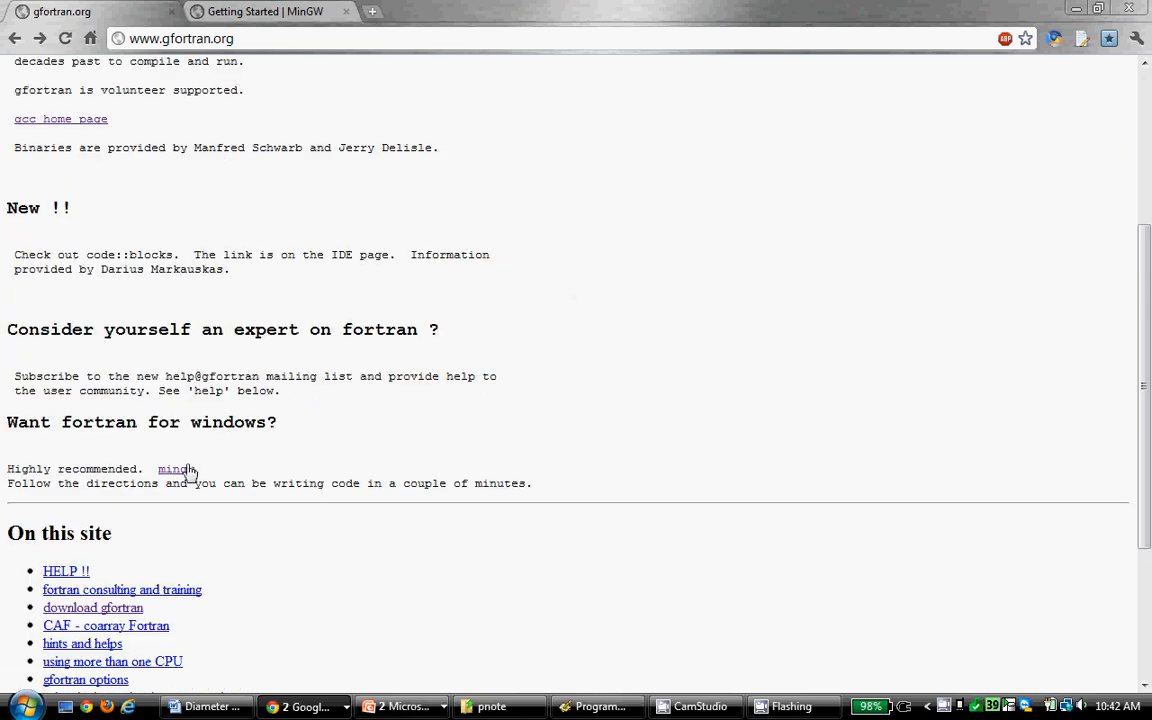
mouse_move(268, 418)
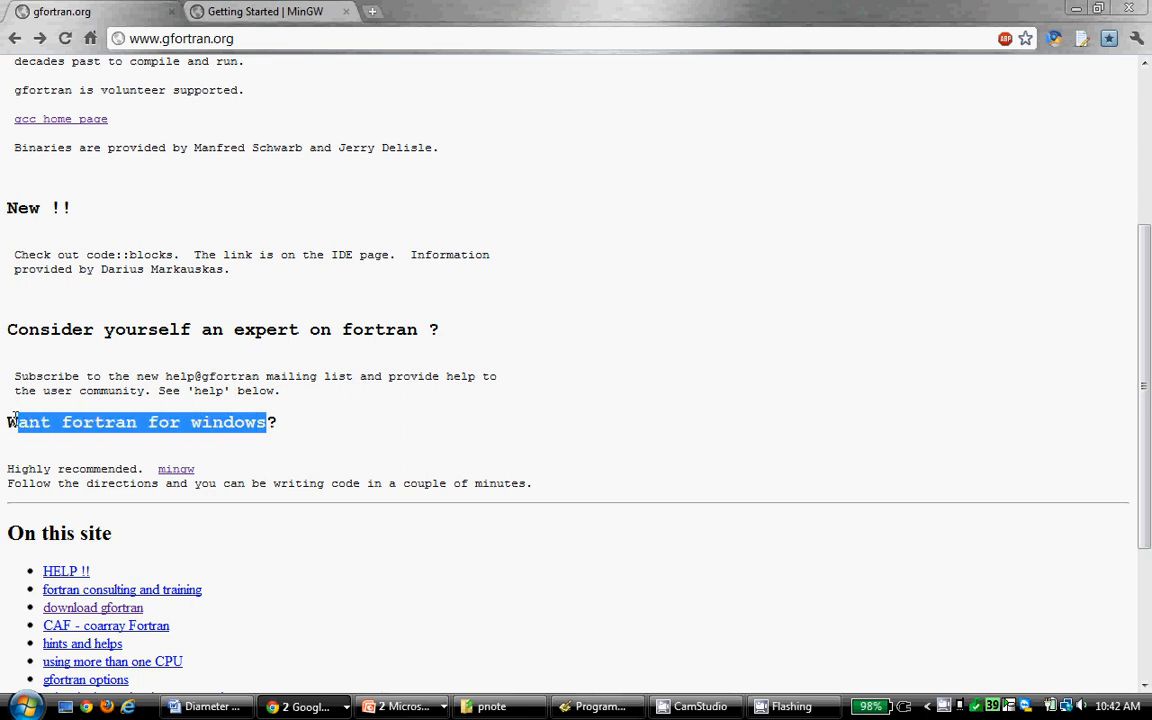
mouse_move(176, 474)
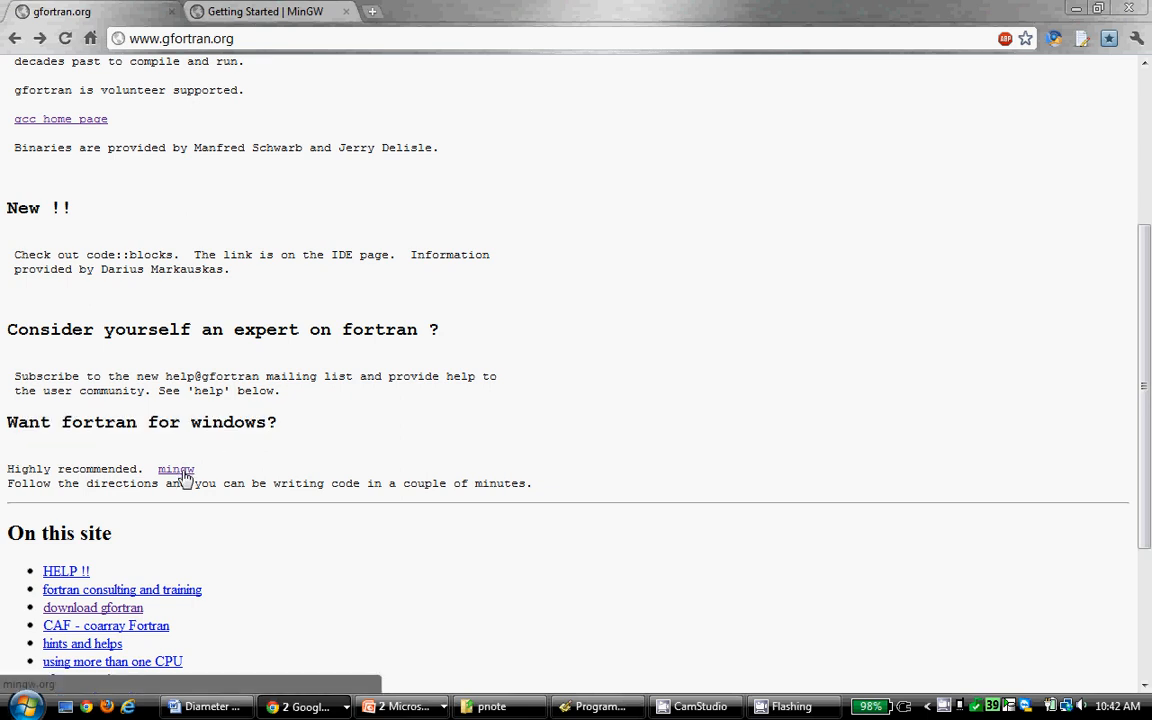
mouse_move(180, 476)
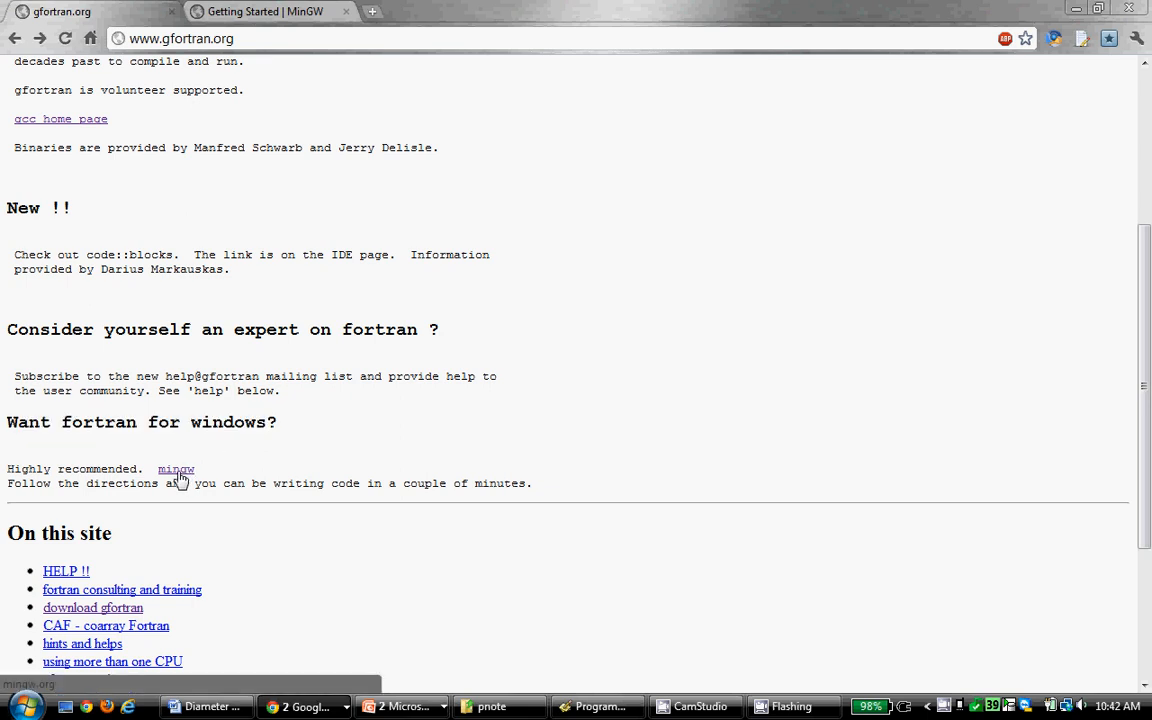
click(176, 468)
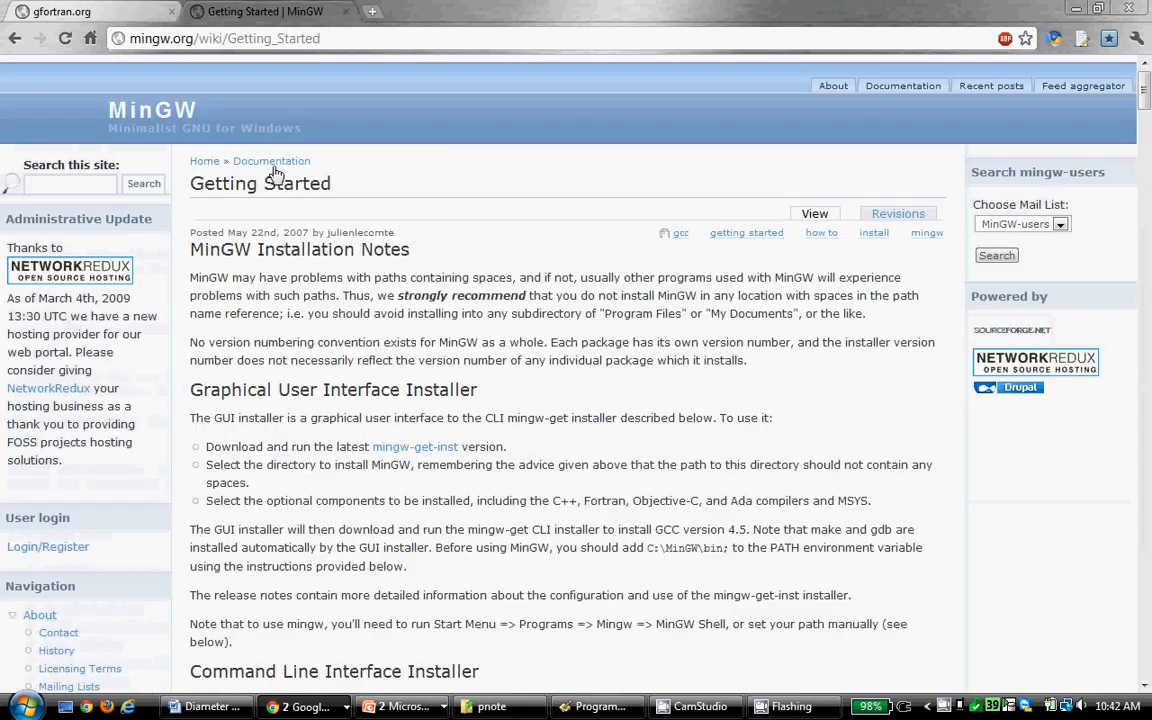
click(68, 14)
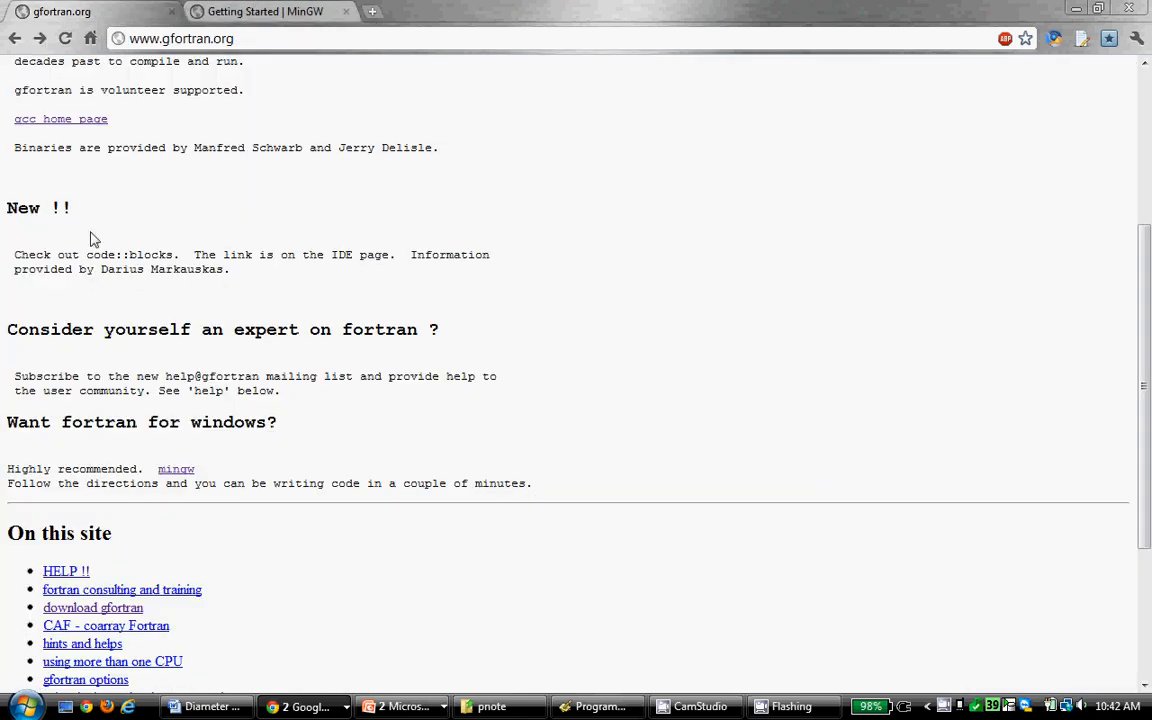
mouse_move(180, 482)
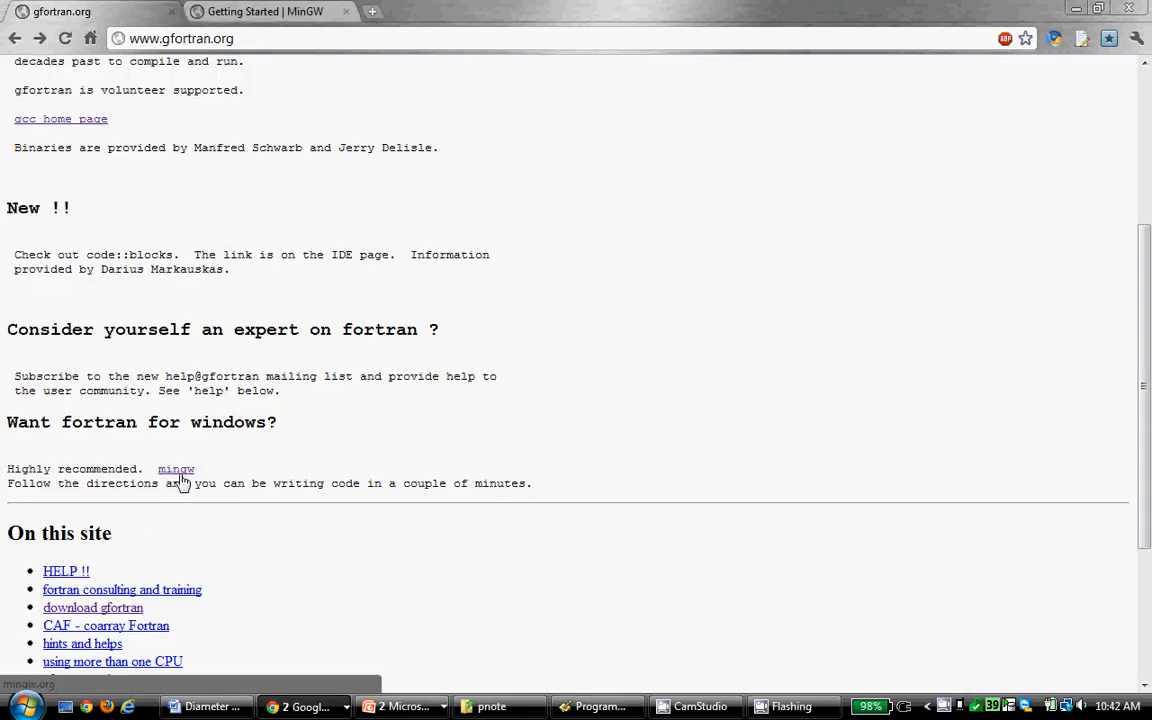
Step: Go to the recommended MinGW.org site and choose Downloads from its Navigation sidebar
click(176, 468)
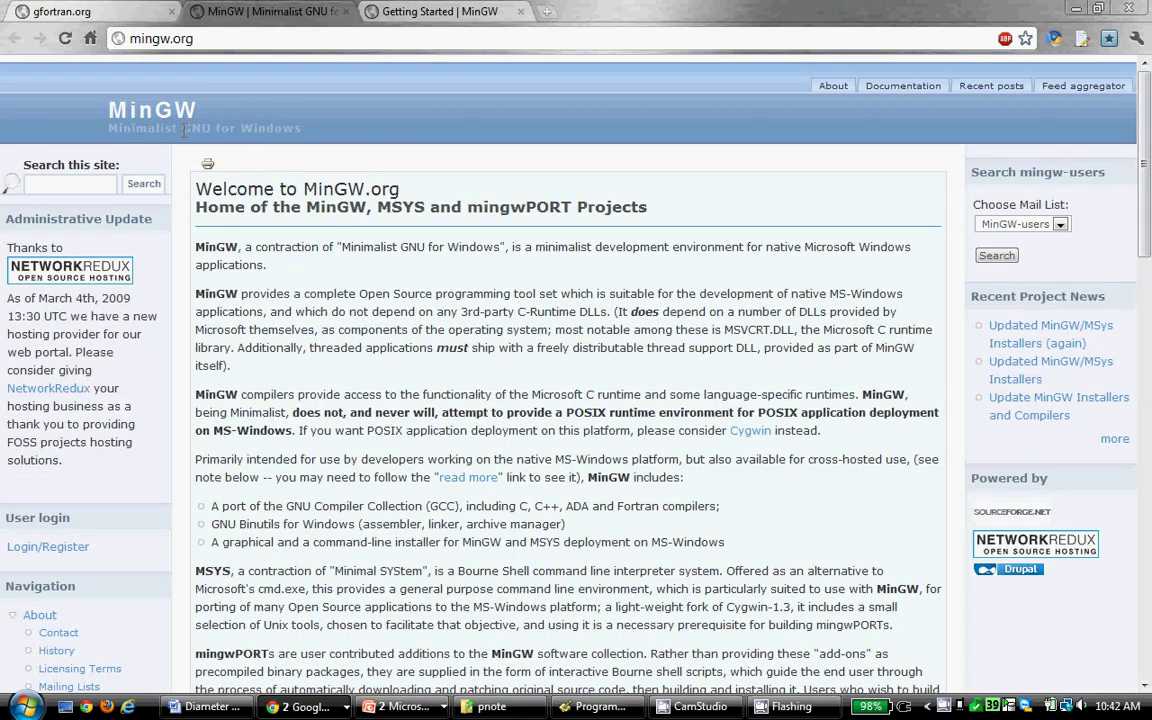
mouse_move(300, 126)
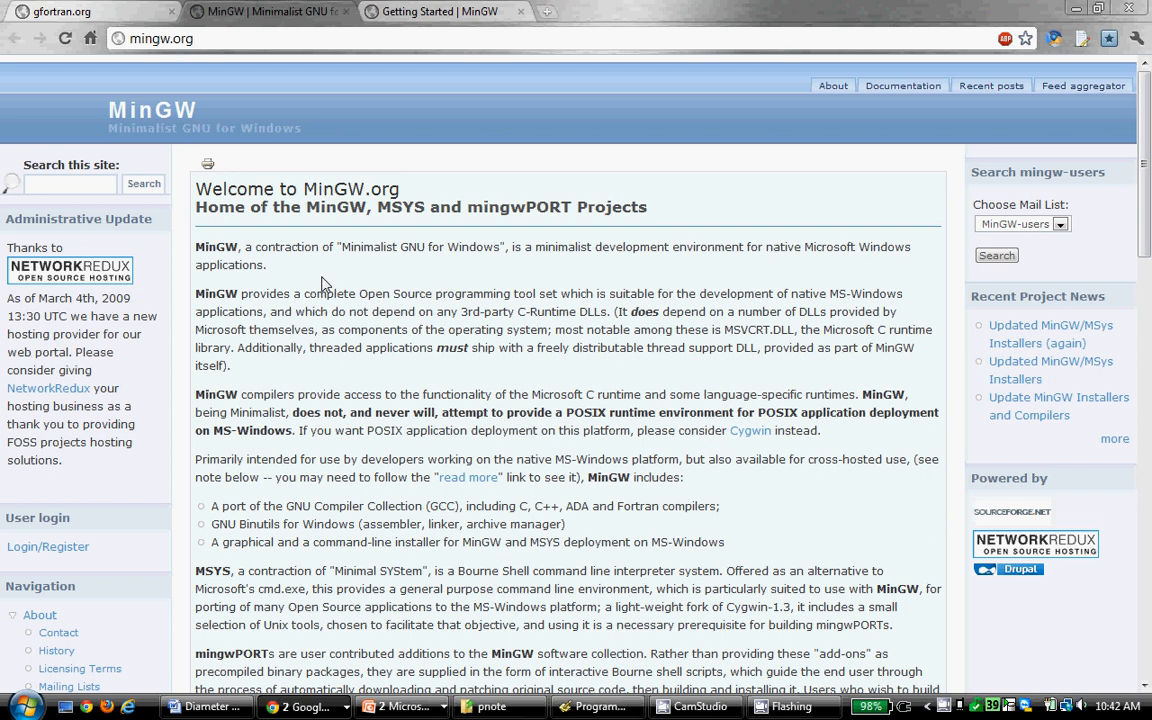
scroll(down, 3)
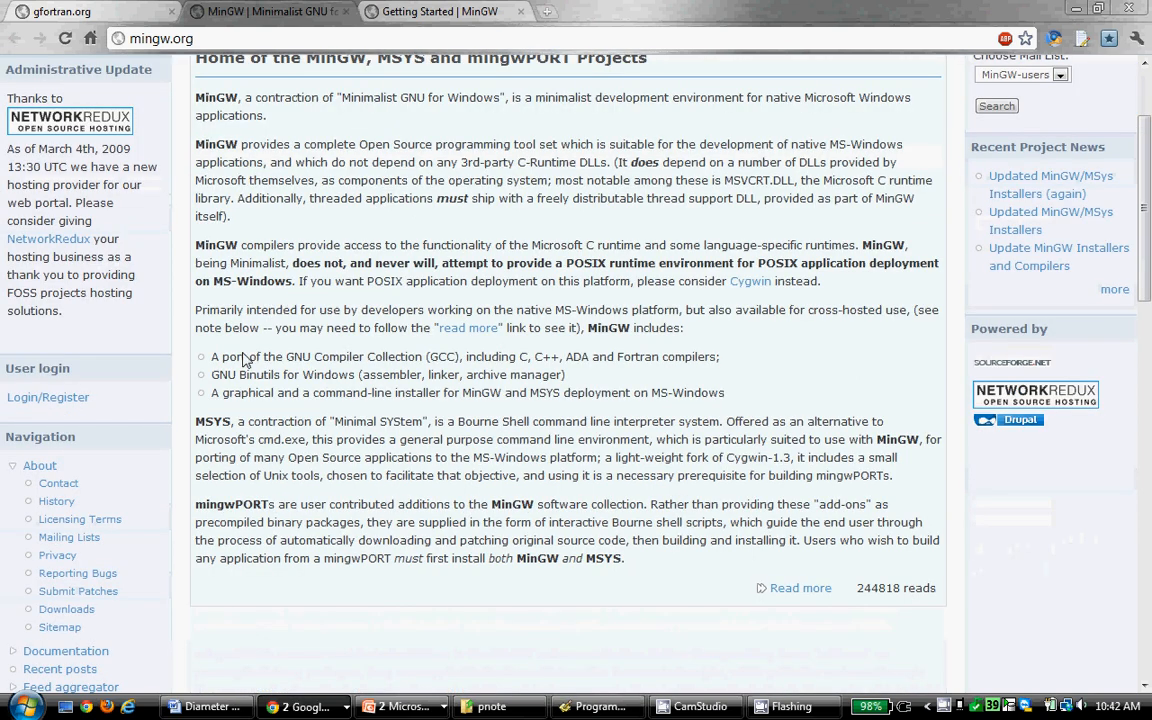
scroll(down, 3)
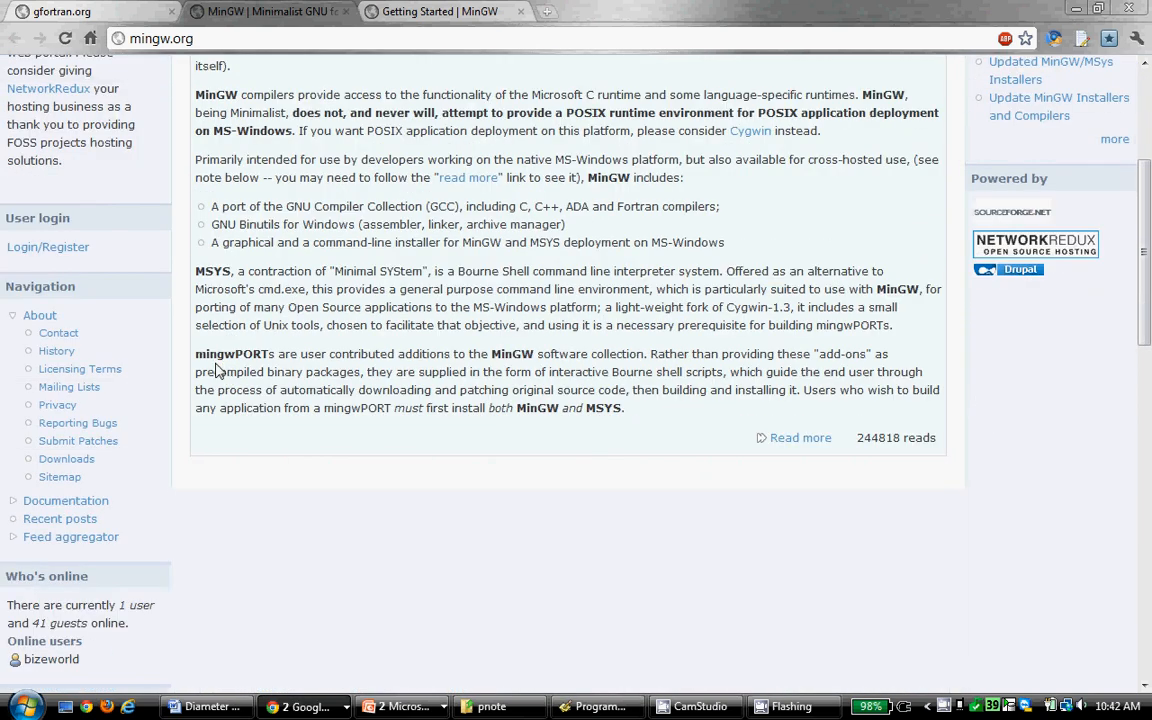
click(66, 458)
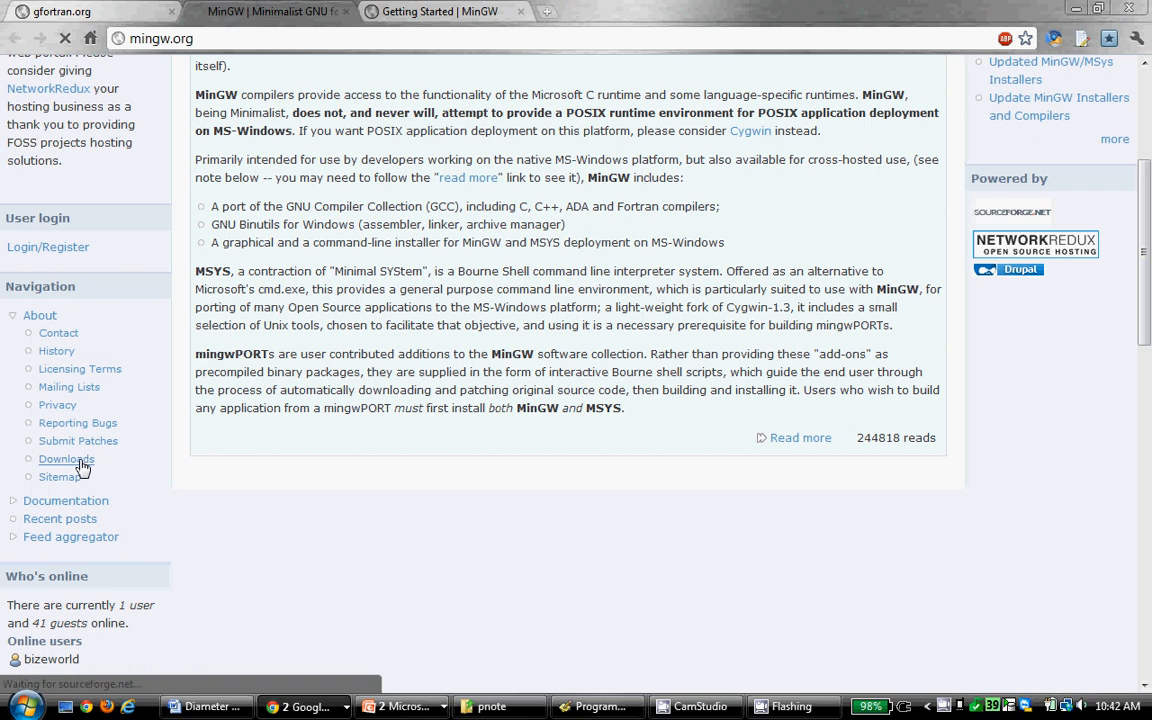
Step: Download mingw-get-inst-20110802.exe from SourceForge, keeping the flagged installer file
click(62, 458)
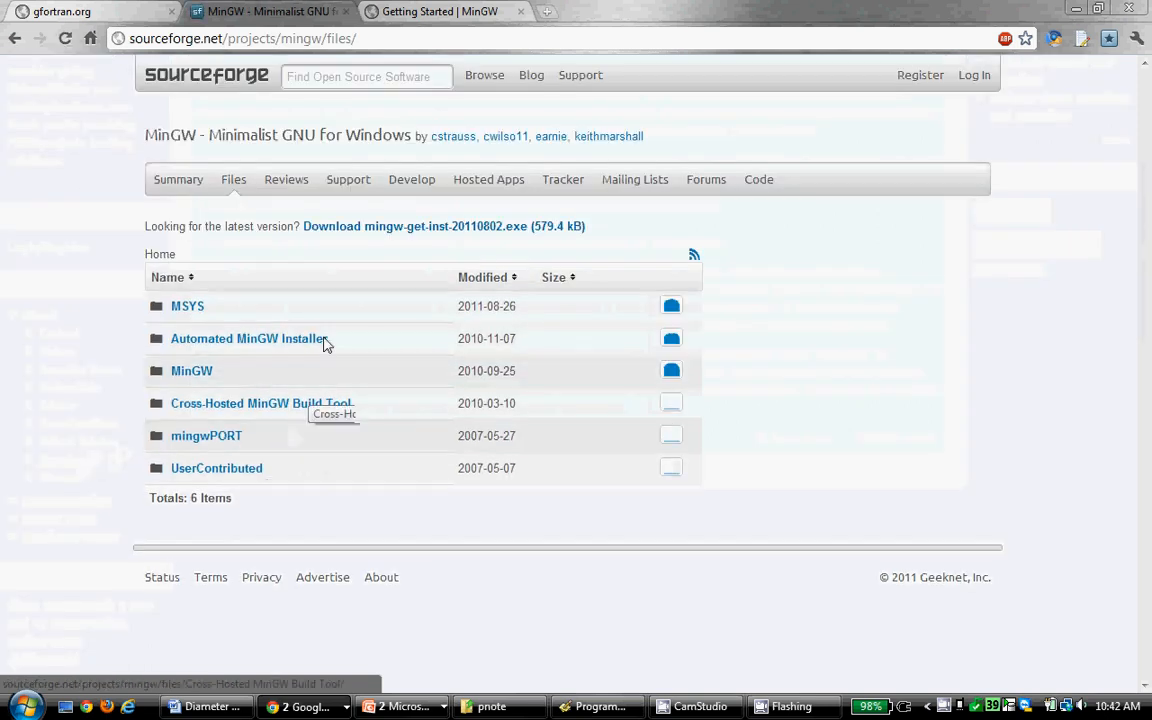
mouse_move(448, 232)
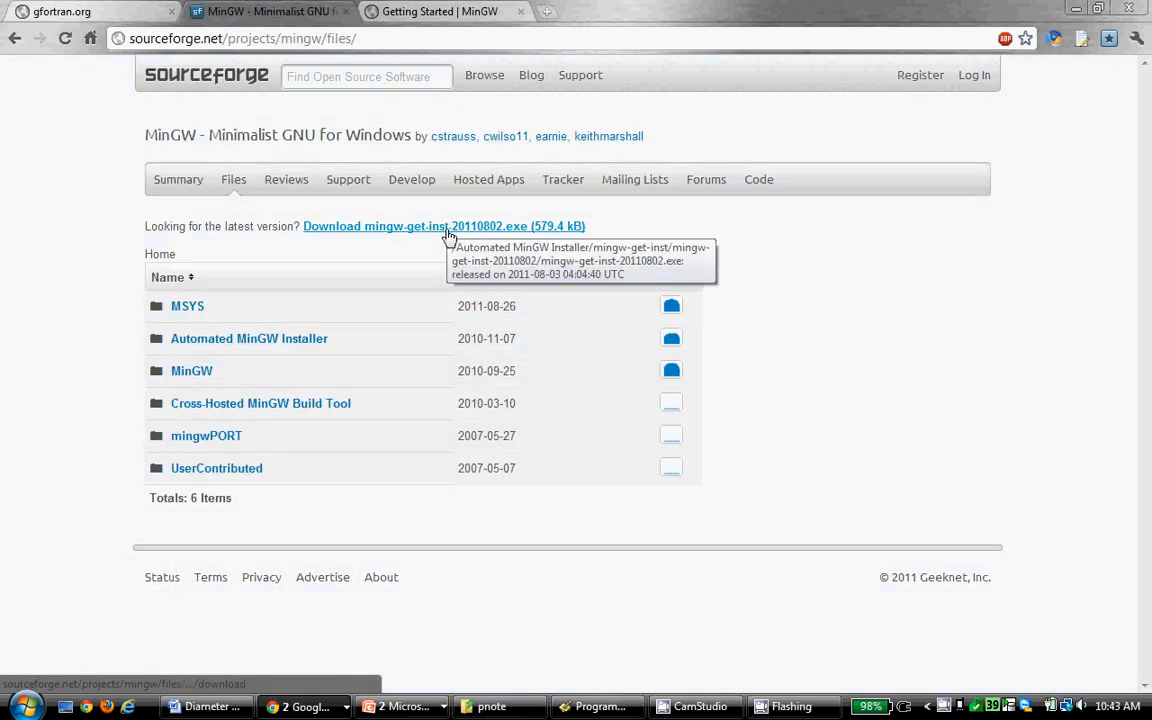
mouse_move(412, 232)
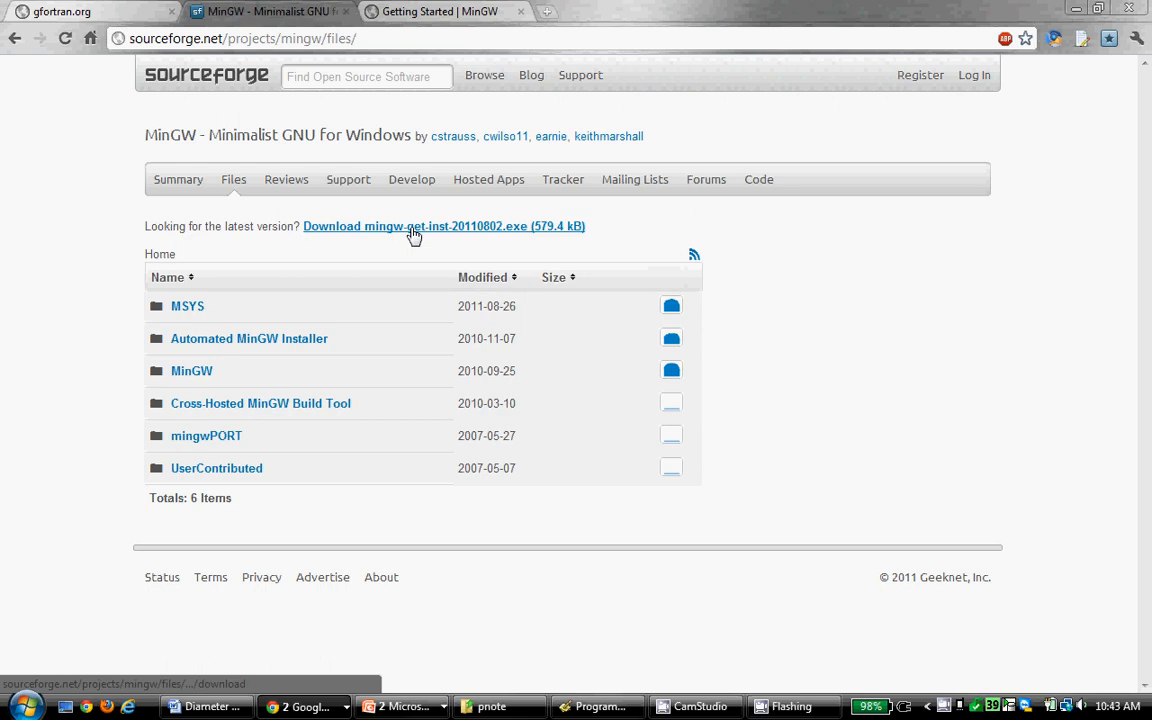
click(416, 226)
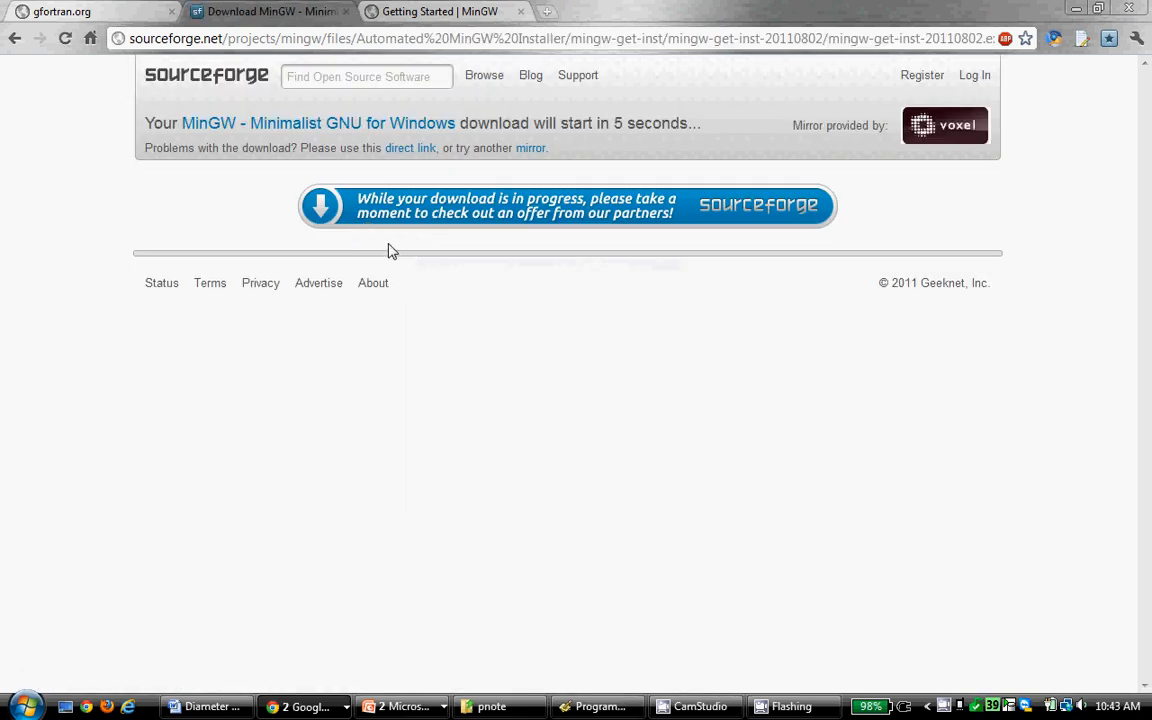
mouse_move(580, 156)
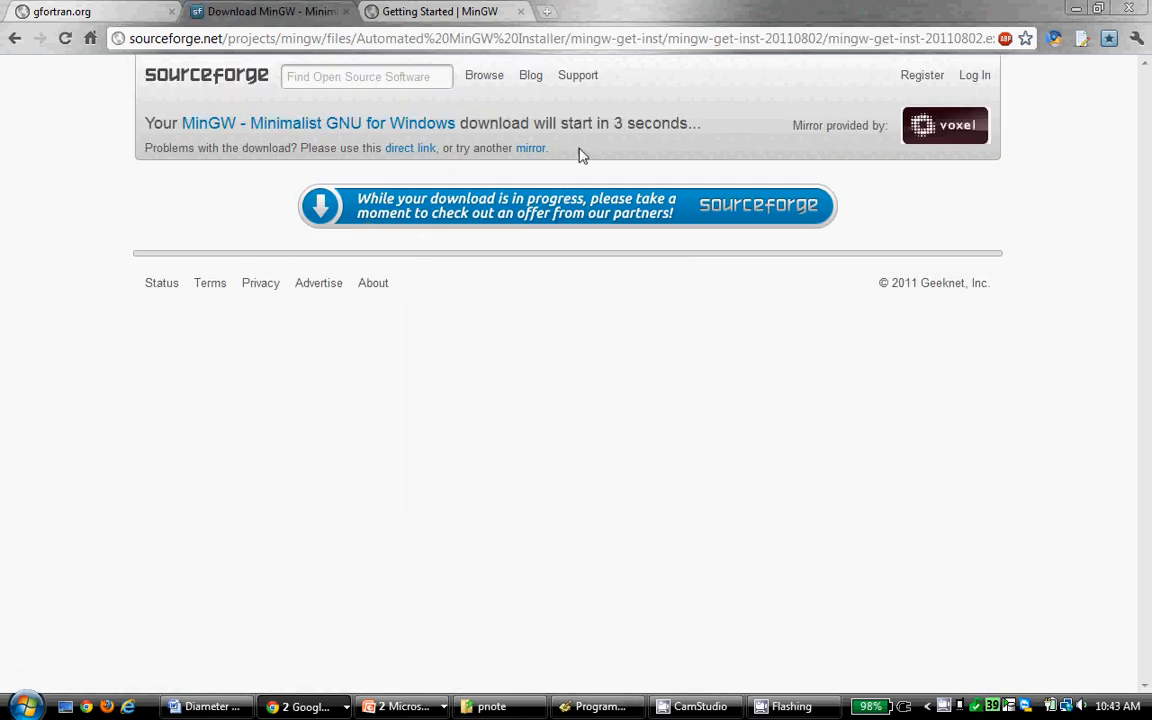
mouse_move(672, 164)
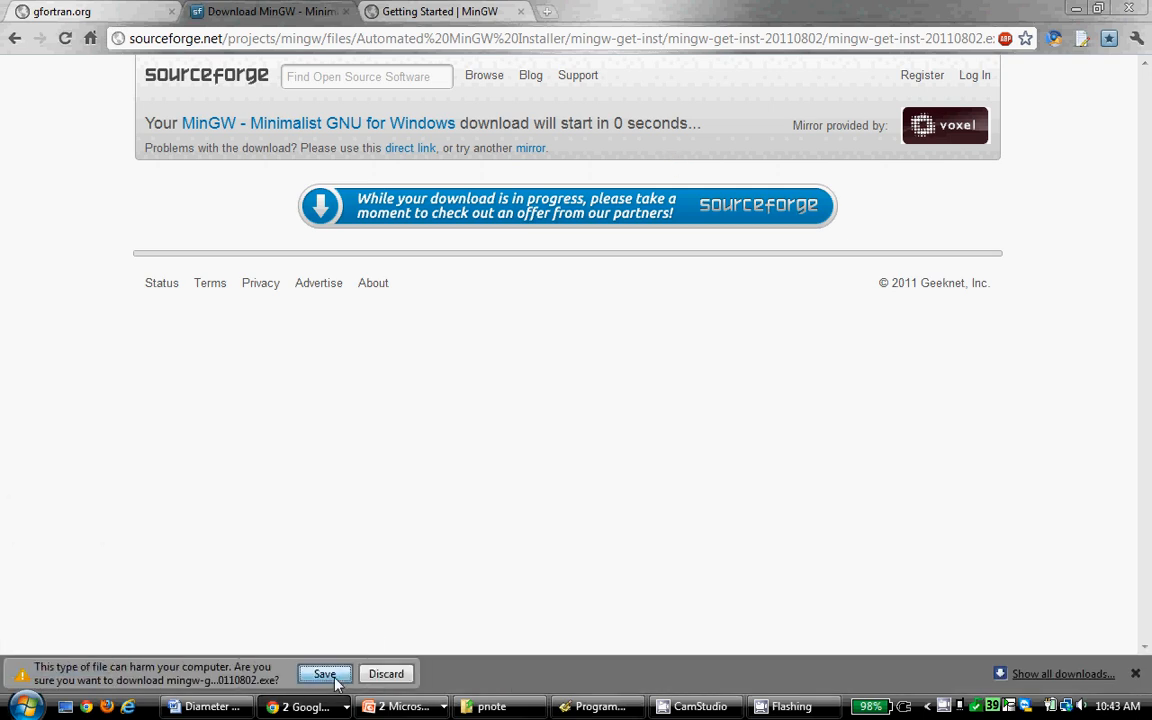
click(324, 674)
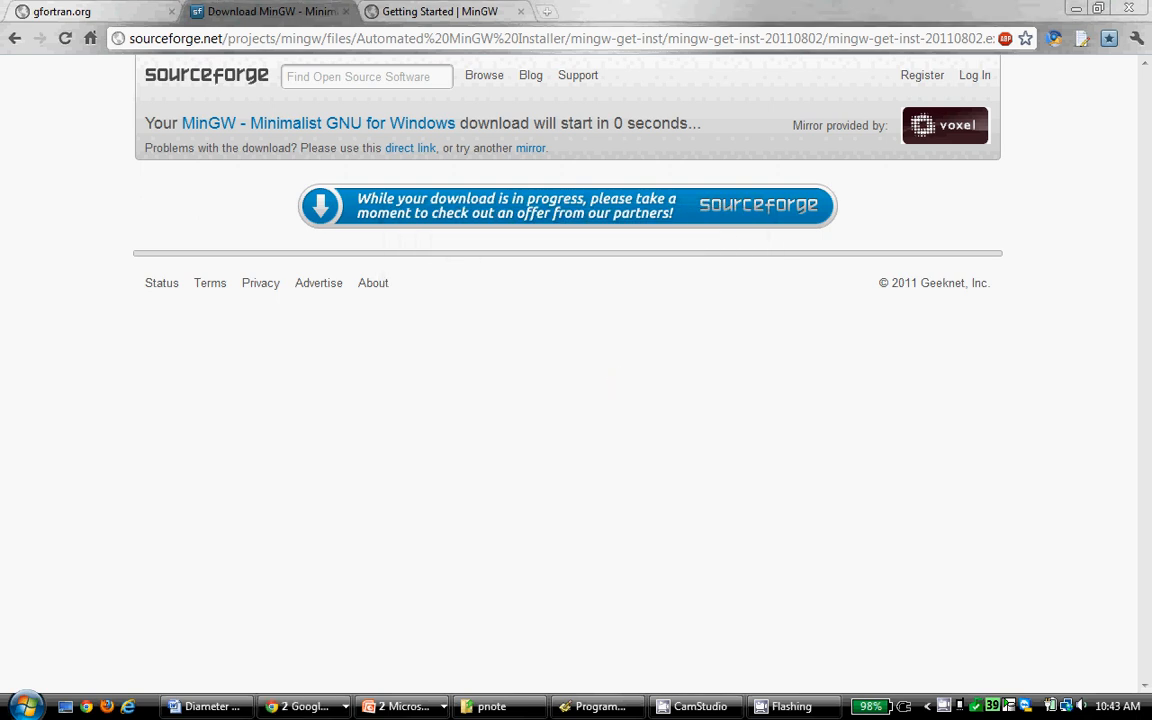
mouse_move(492, 374)
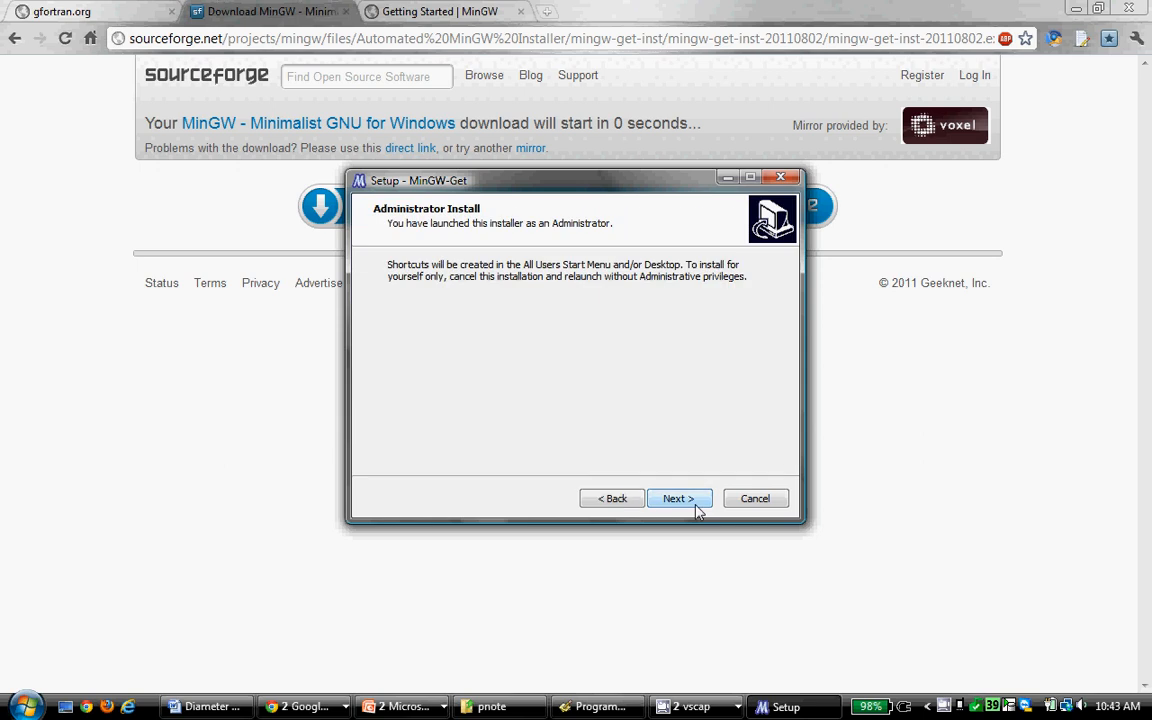
Step: Accept the GPL license, keep the pre-packaged catalogues and C:\MinGW as the install folder
click(680, 498)
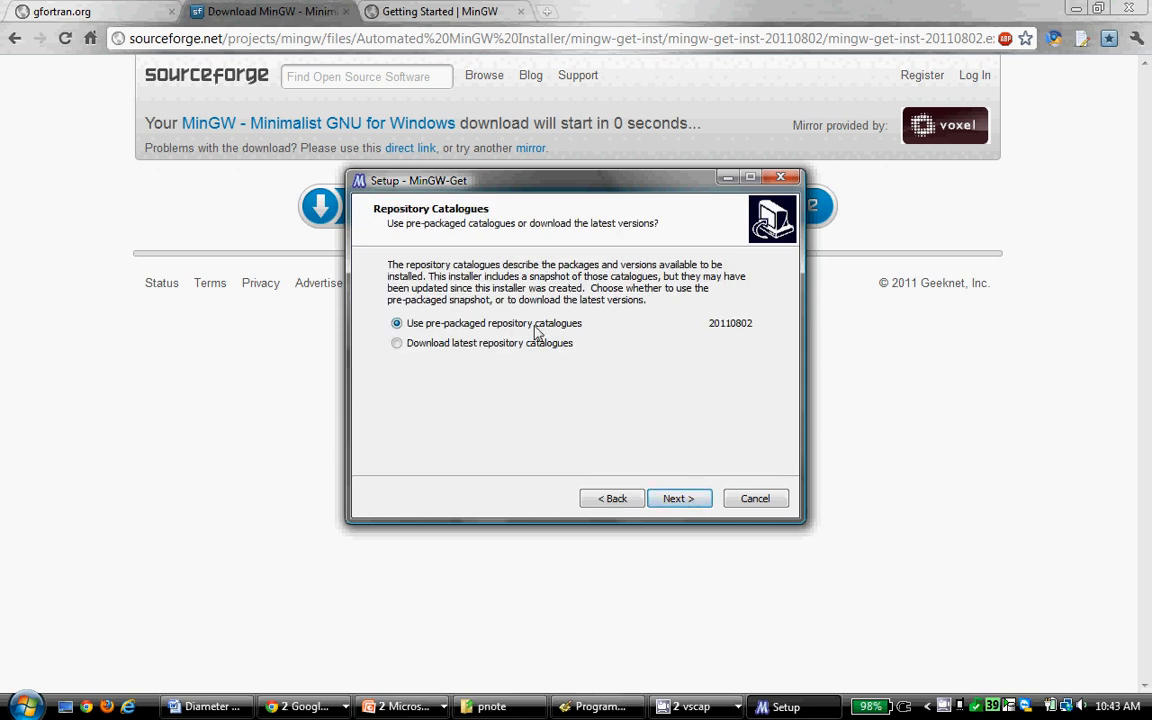
click(680, 498)
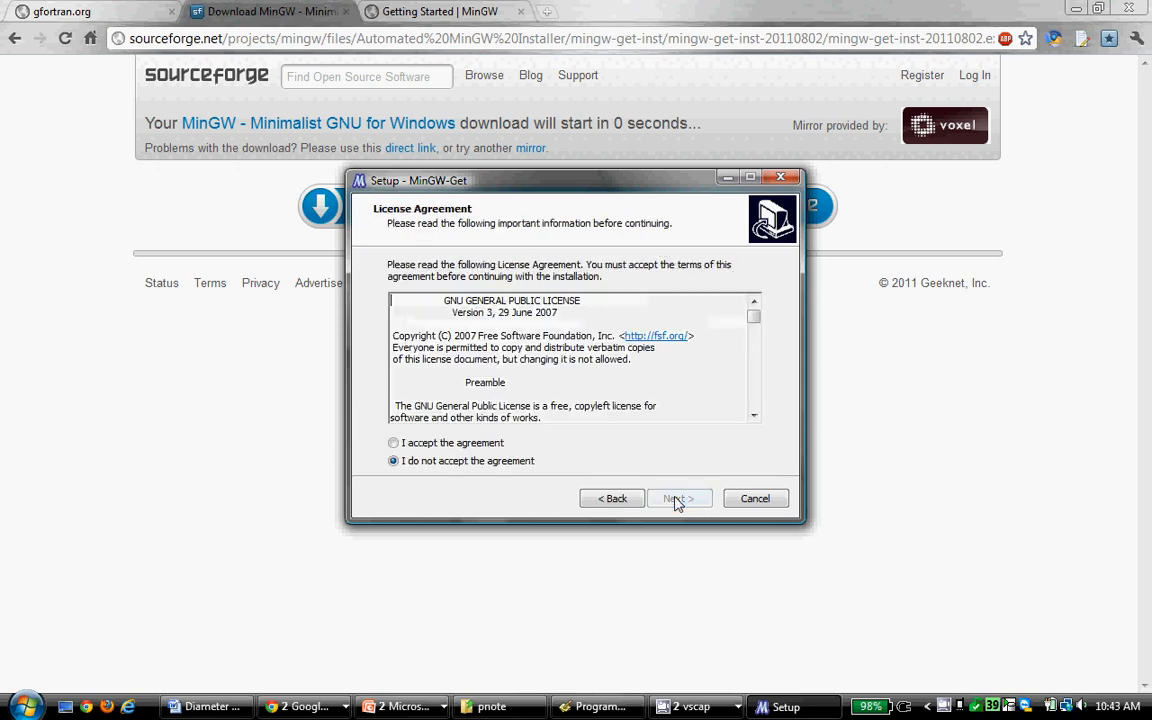
click(392, 442)
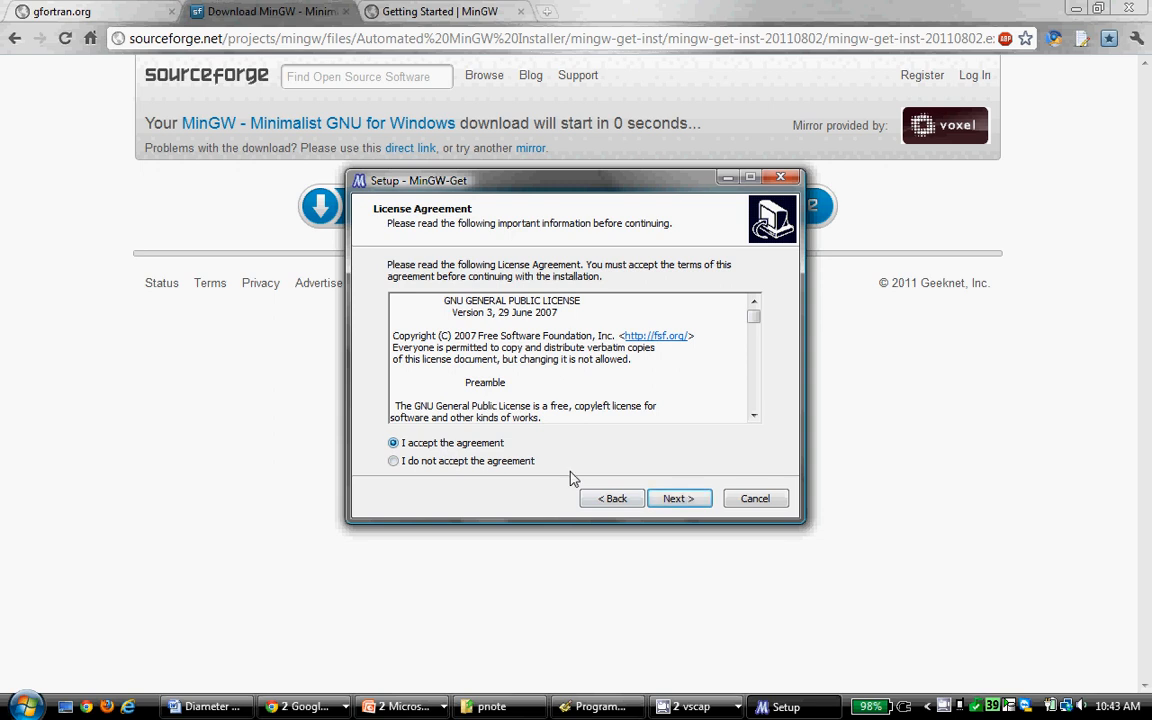
click(680, 498)
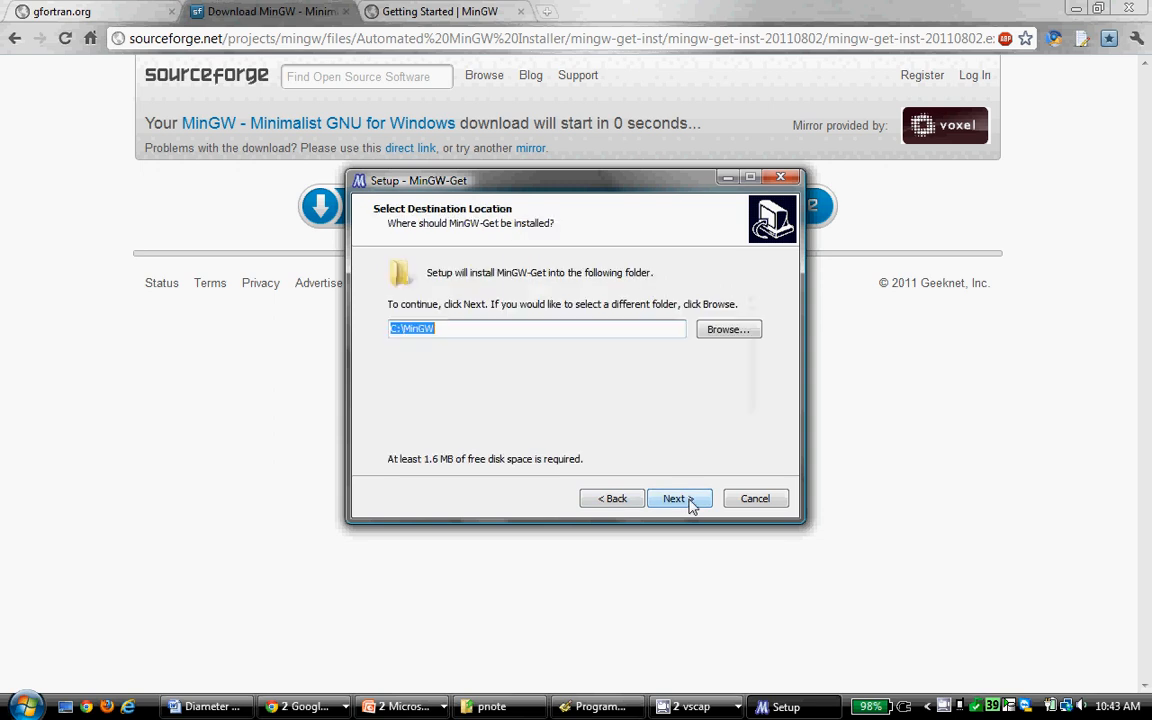
mouse_move(464, 338)
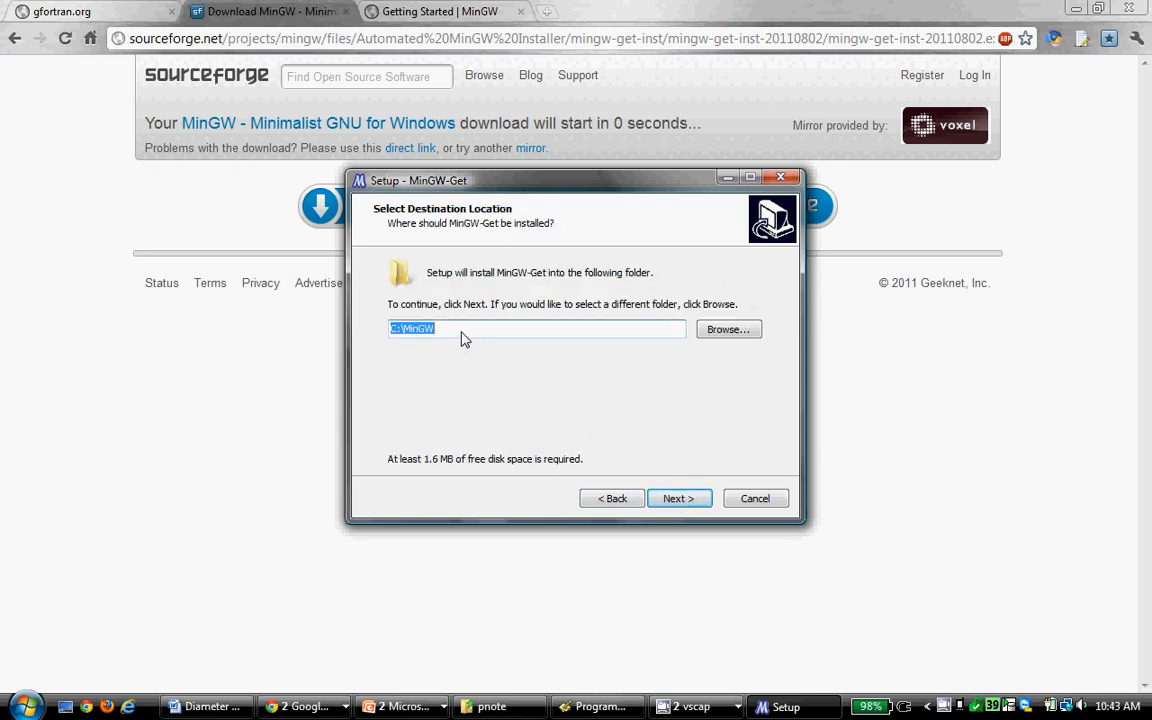
mouse_move(528, 332)
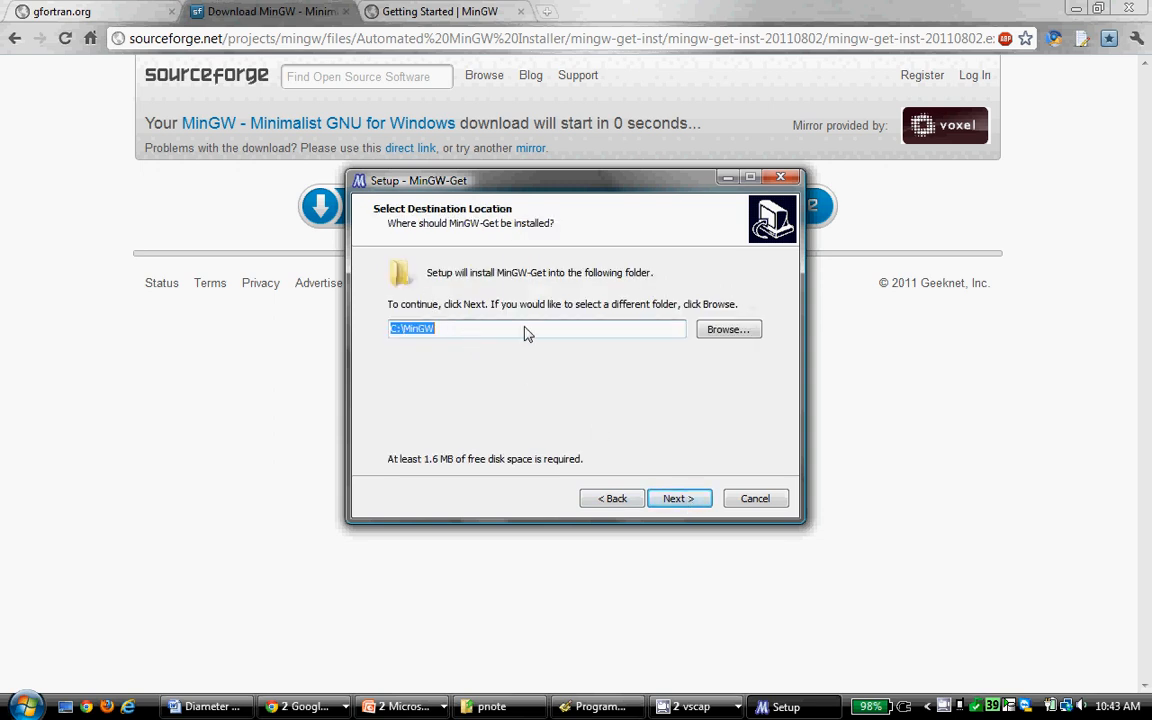
mouse_move(664, 404)
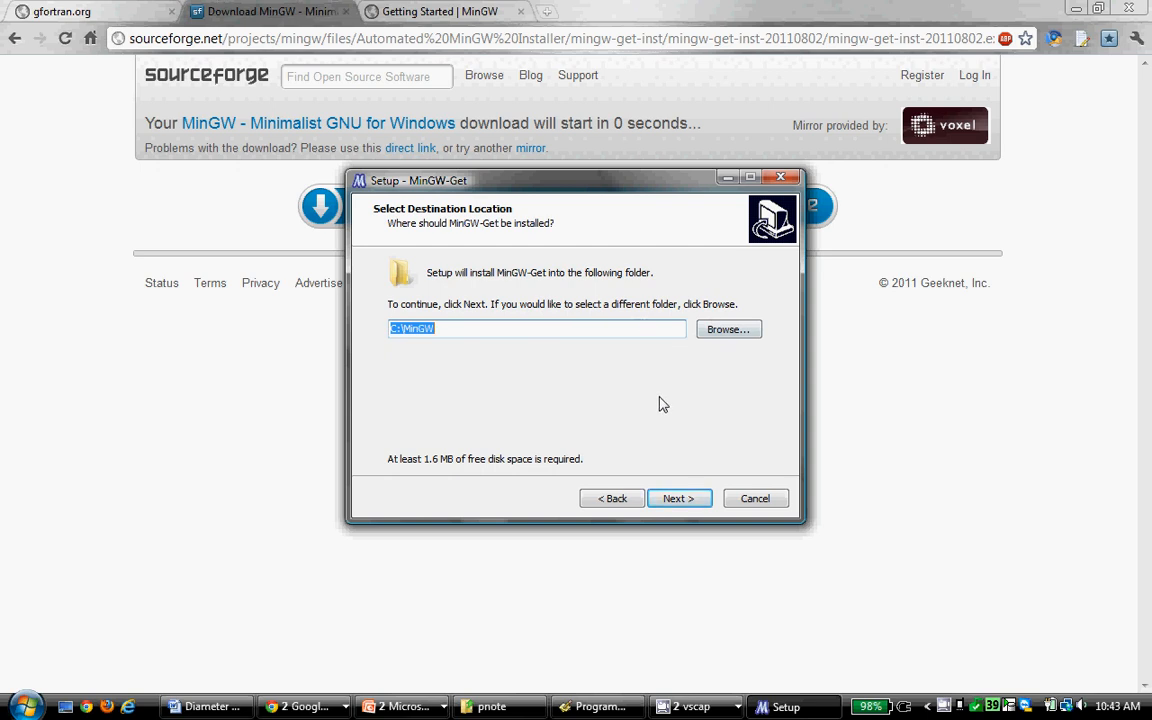
mouse_move(458, 336)
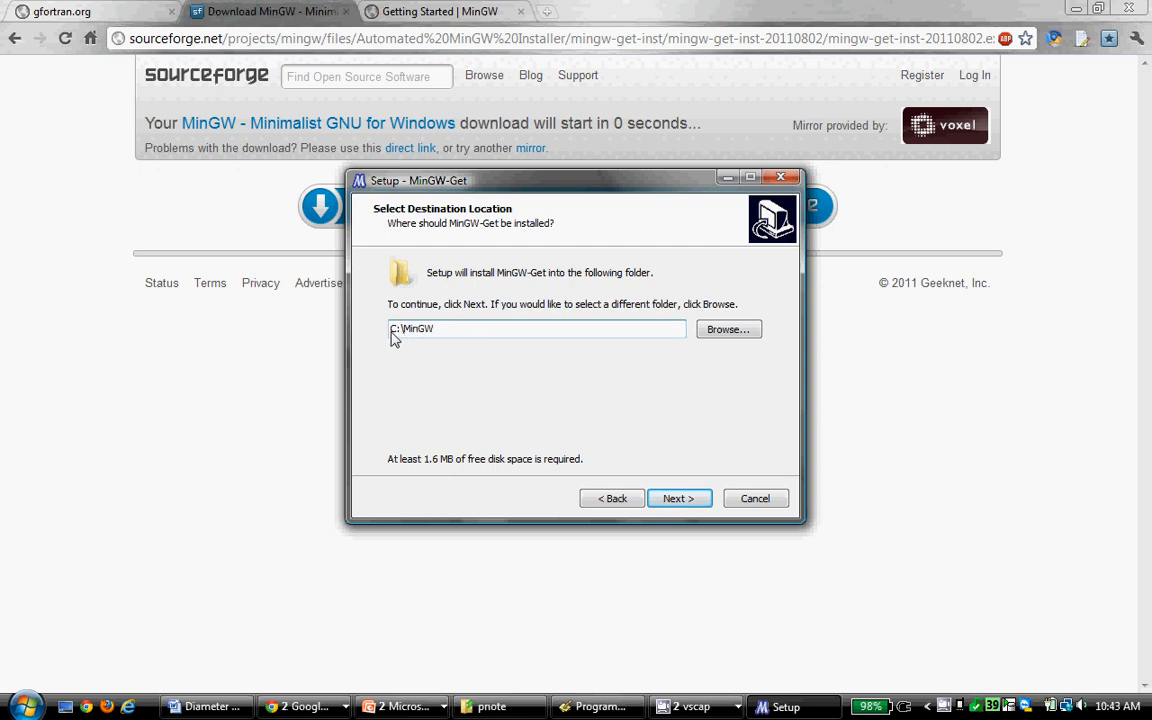
mouse_move(406, 338)
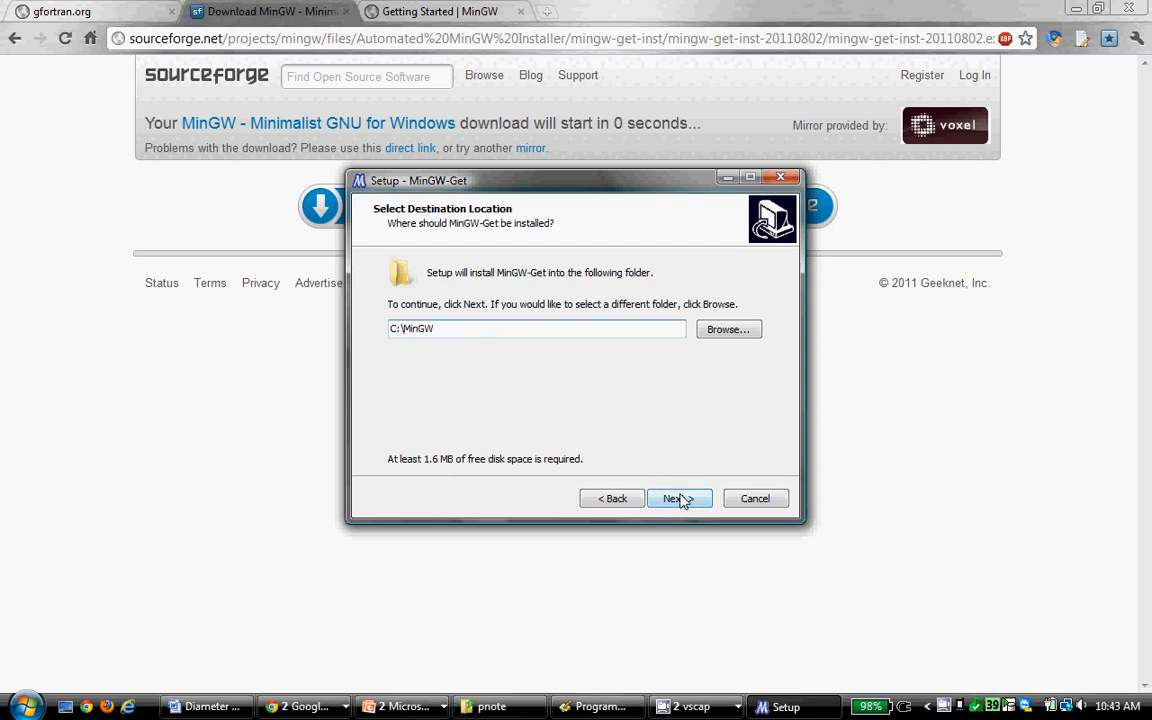
click(678, 498)
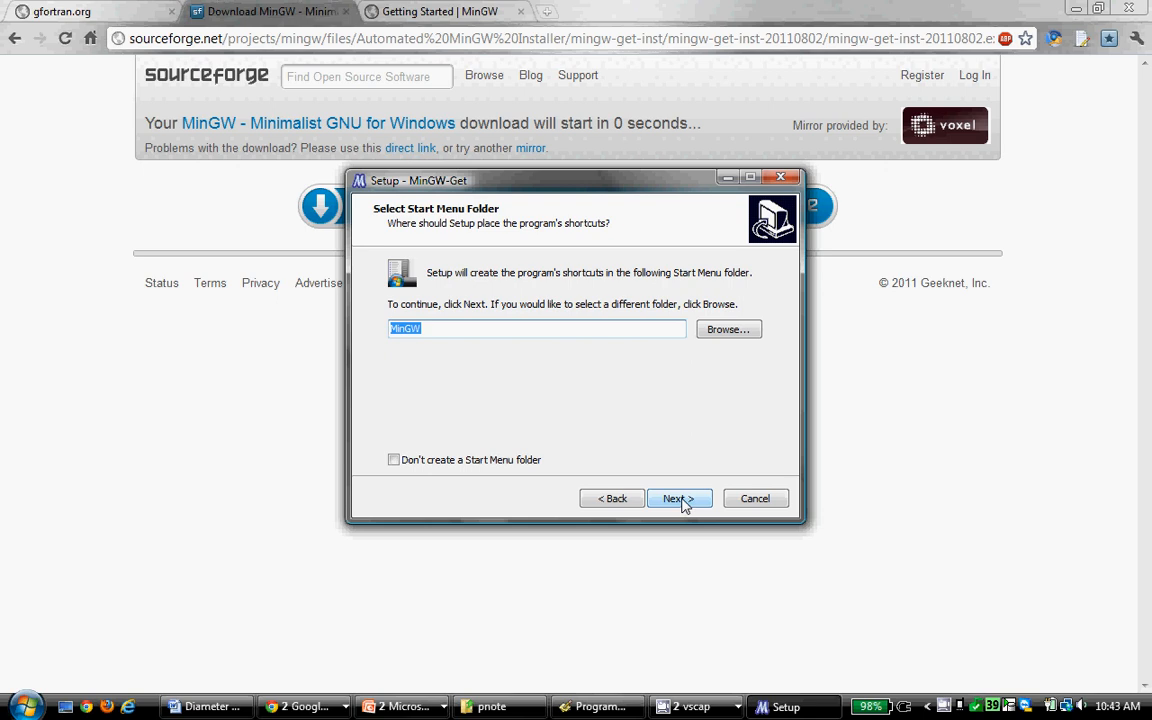
Step: Keep the MinGW Start Menu folder, select C++, Fortran and ObjC compilers, MSYS and Developer Toolkit, and install
click(680, 498)
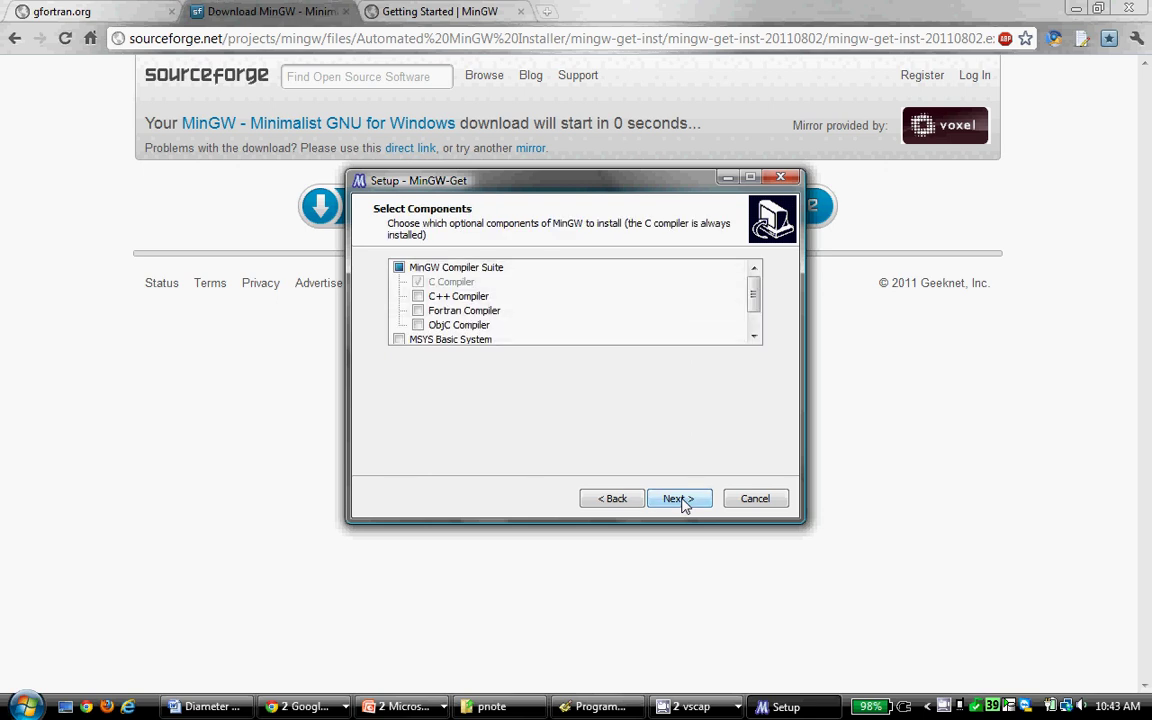
scroll(down, 3)
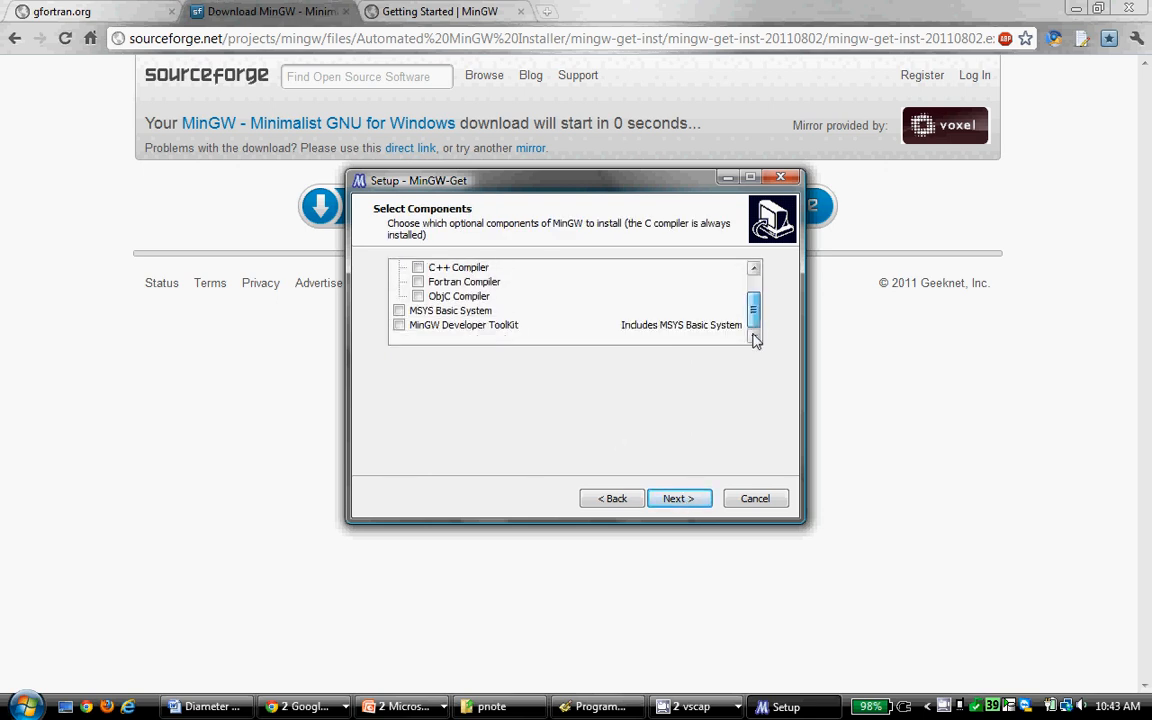
click(400, 324)
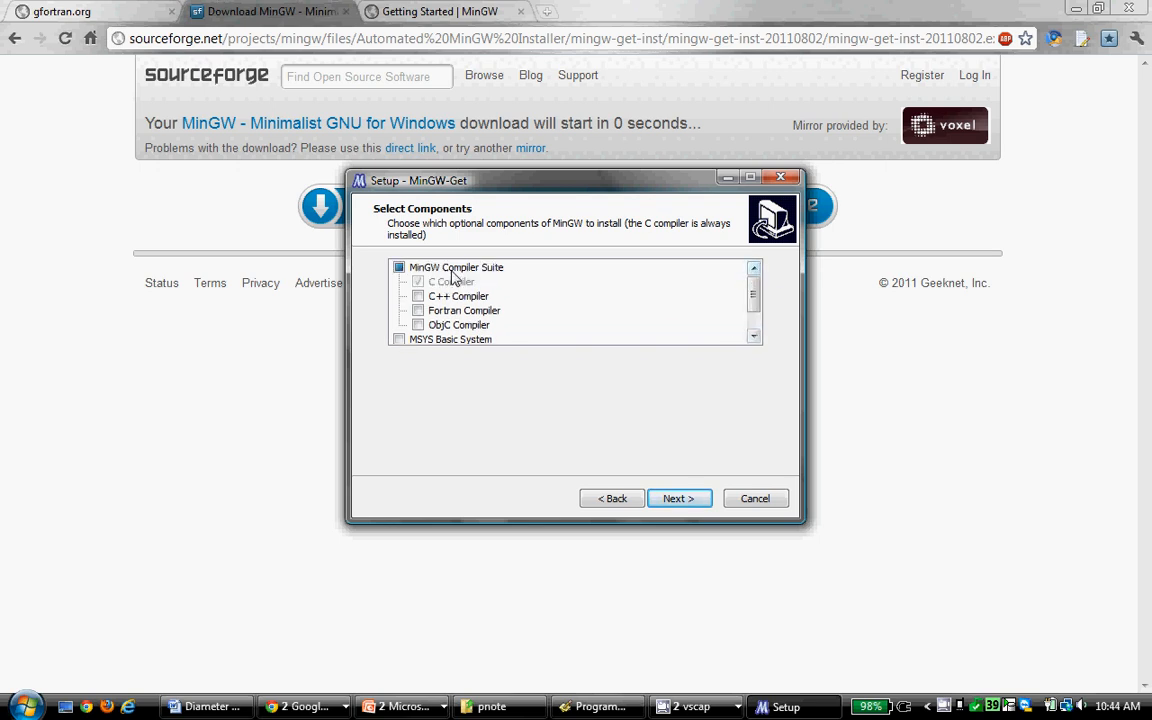
click(400, 268)
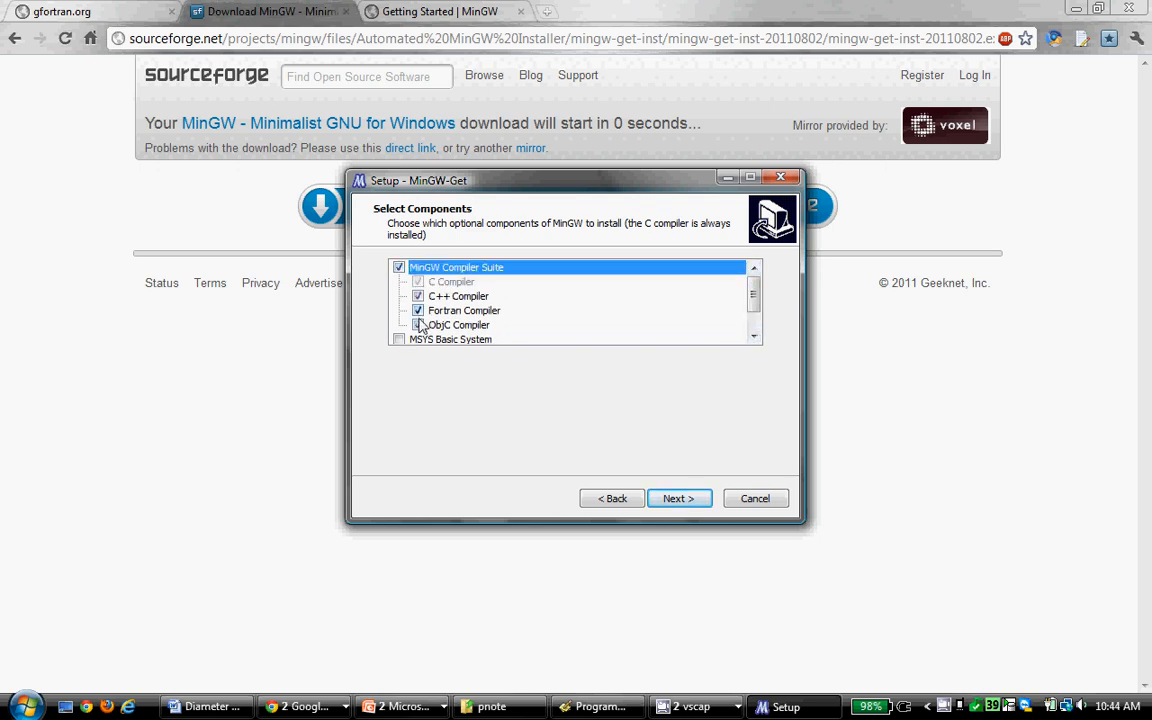
click(418, 324)
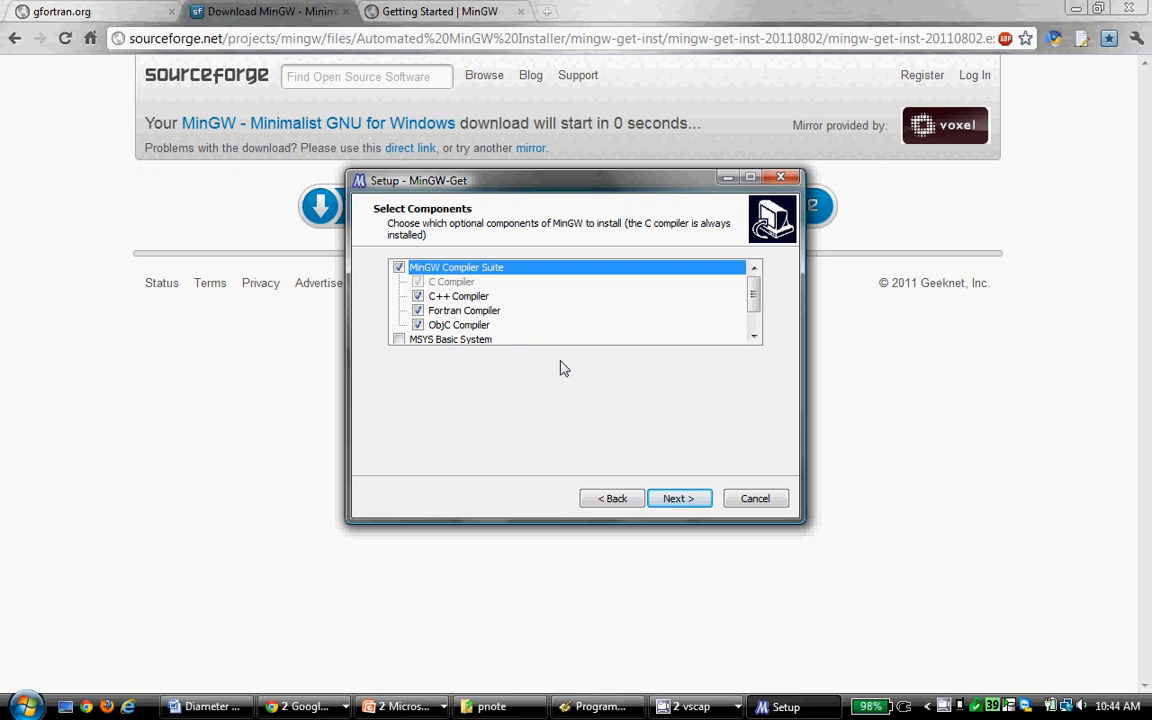
mouse_move(680, 498)
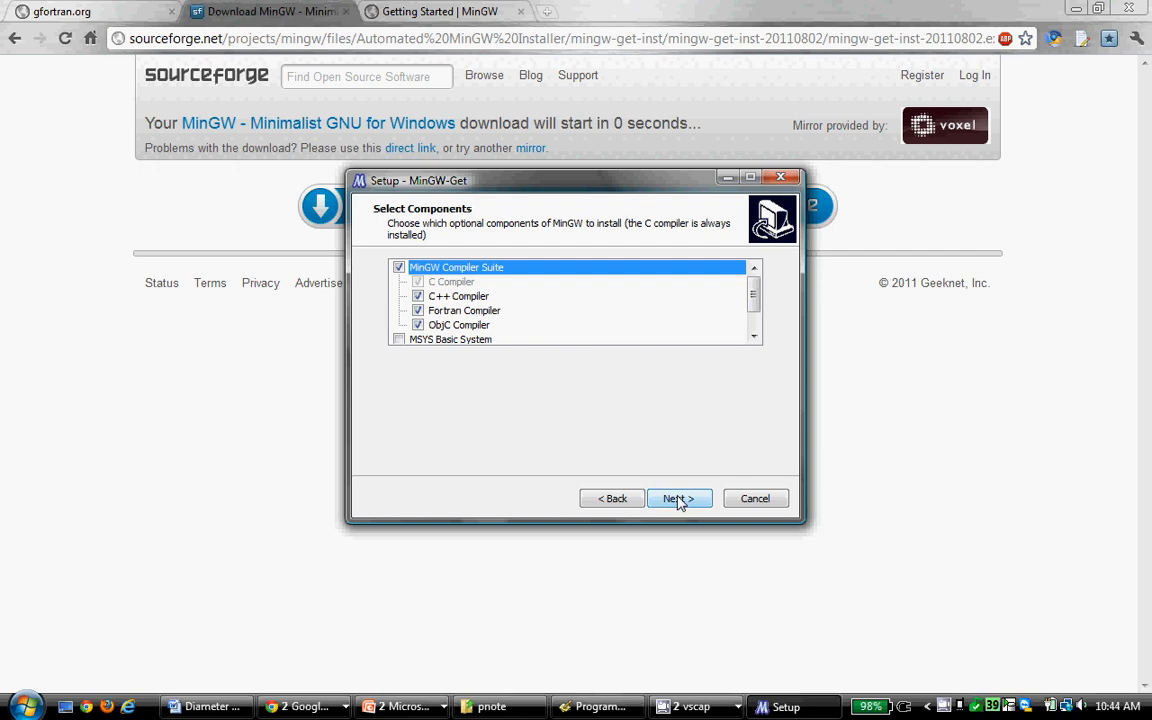
click(680, 498)
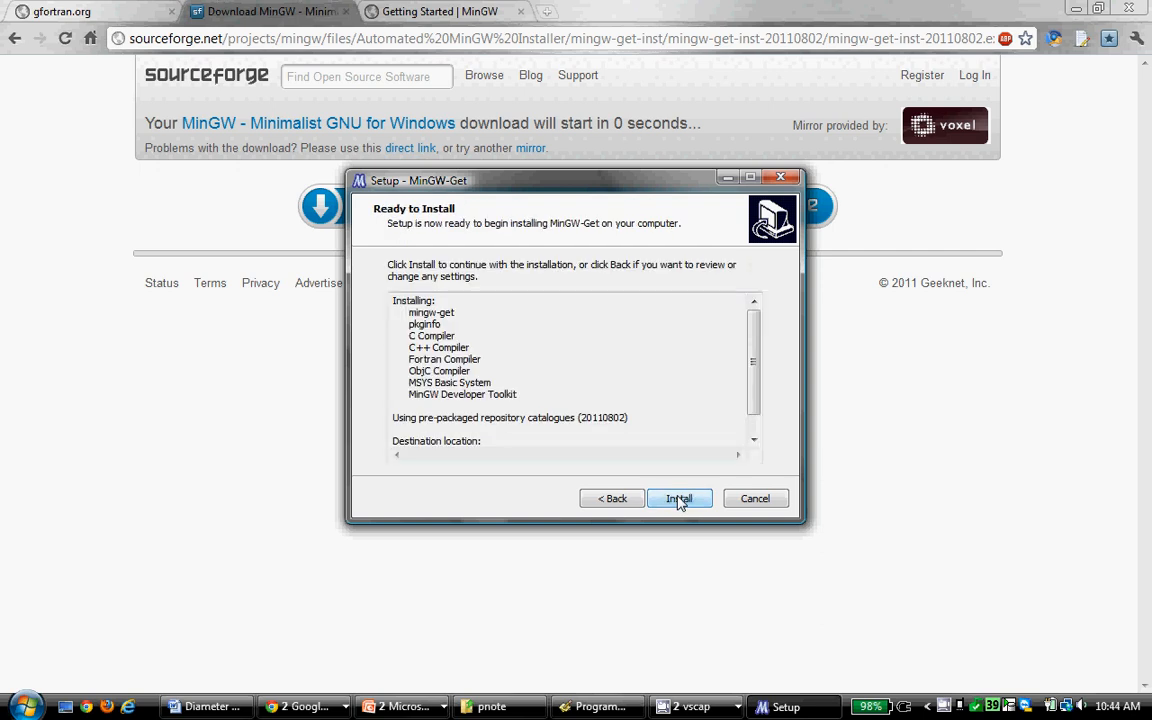
mouse_move(710, 412)
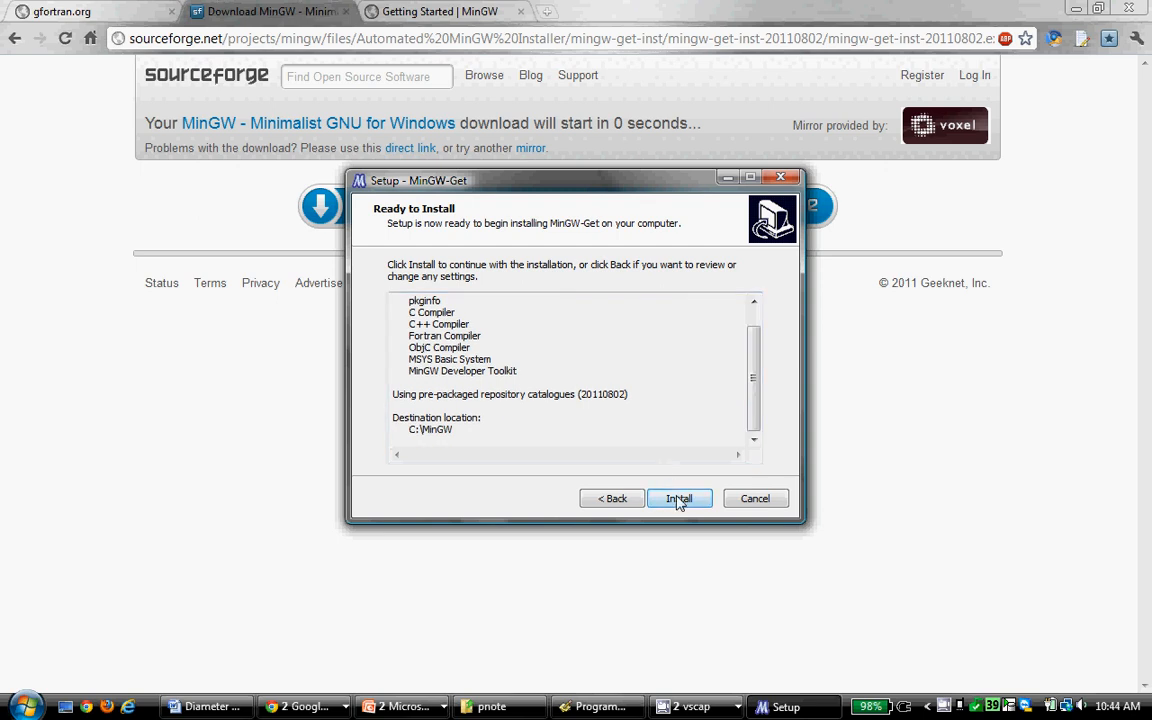
click(680, 498)
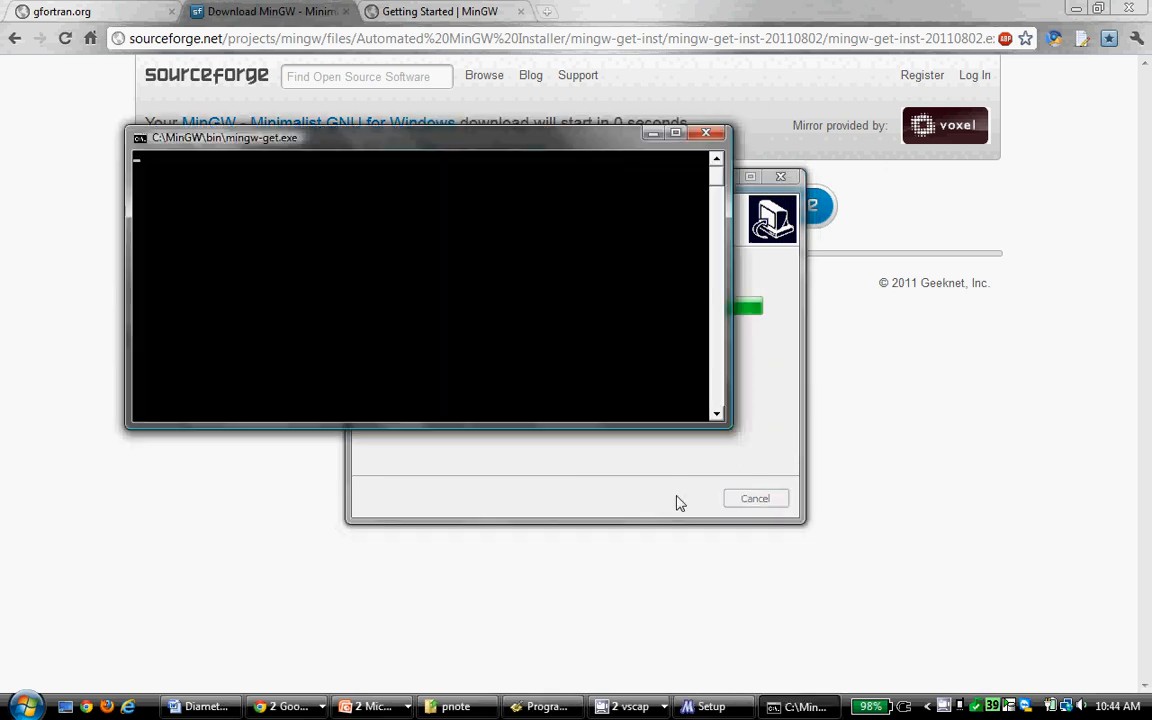
mouse_move(536, 148)
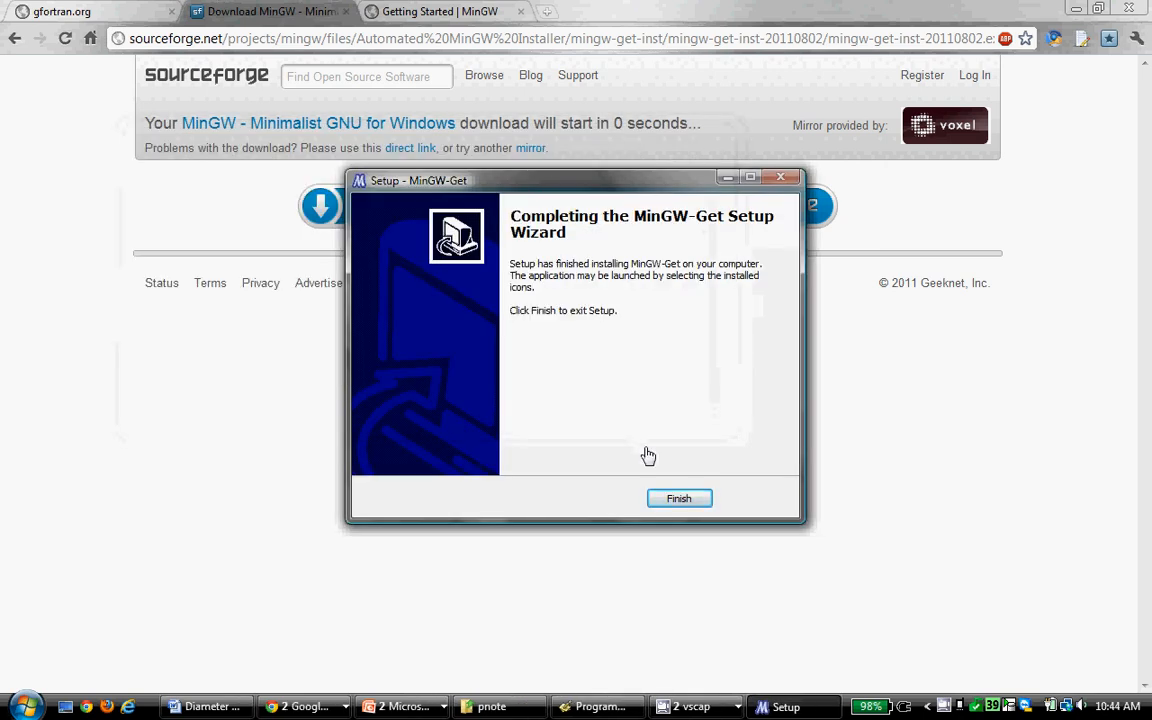
Step: Finish the setup wizard and bring up the MinGW Getting Started article in Chrome
click(680, 498)
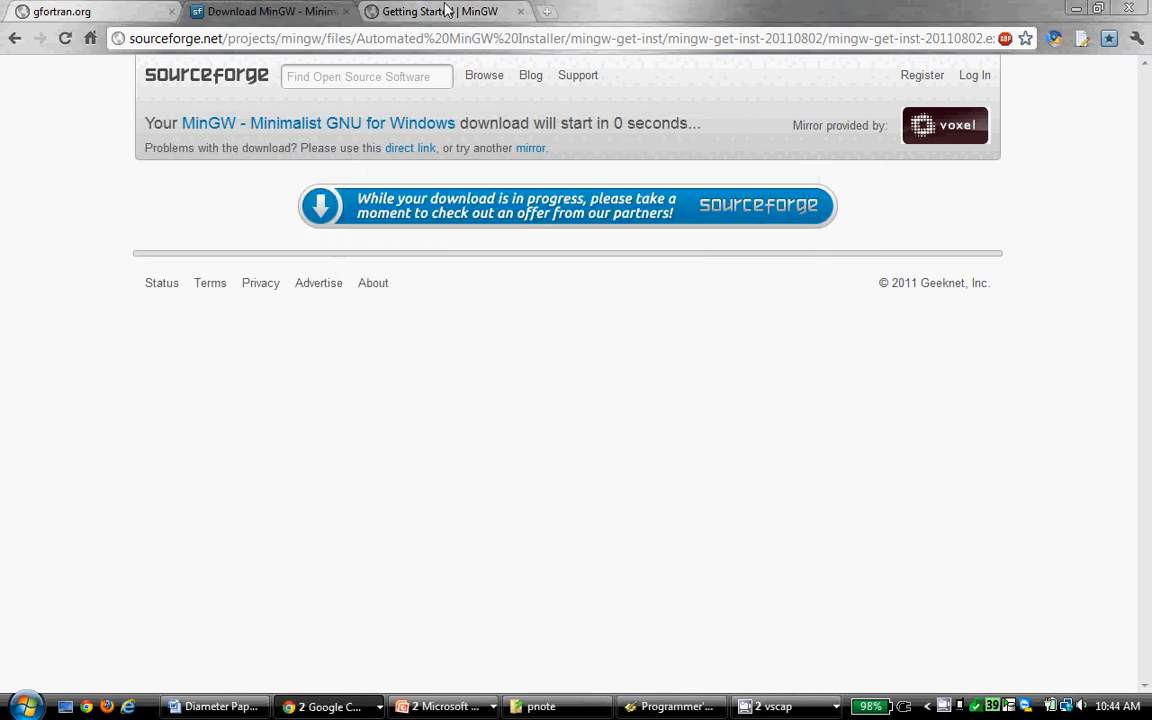
mouse_move(344, 16)
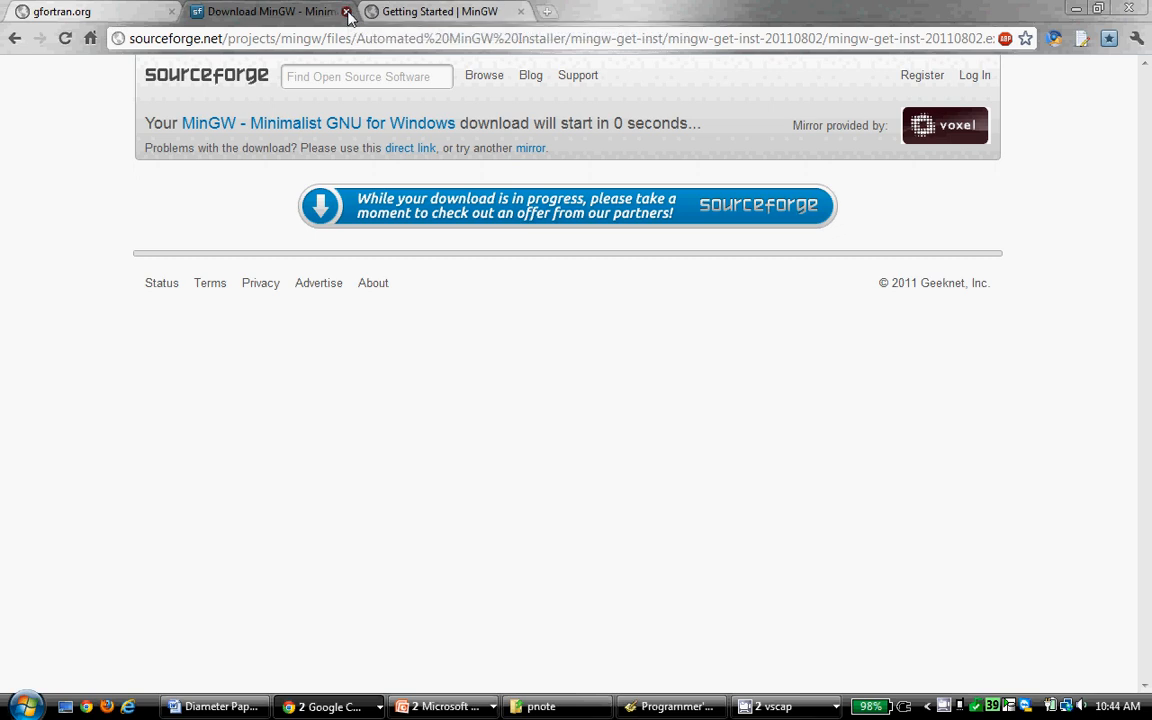
click(348, 12)
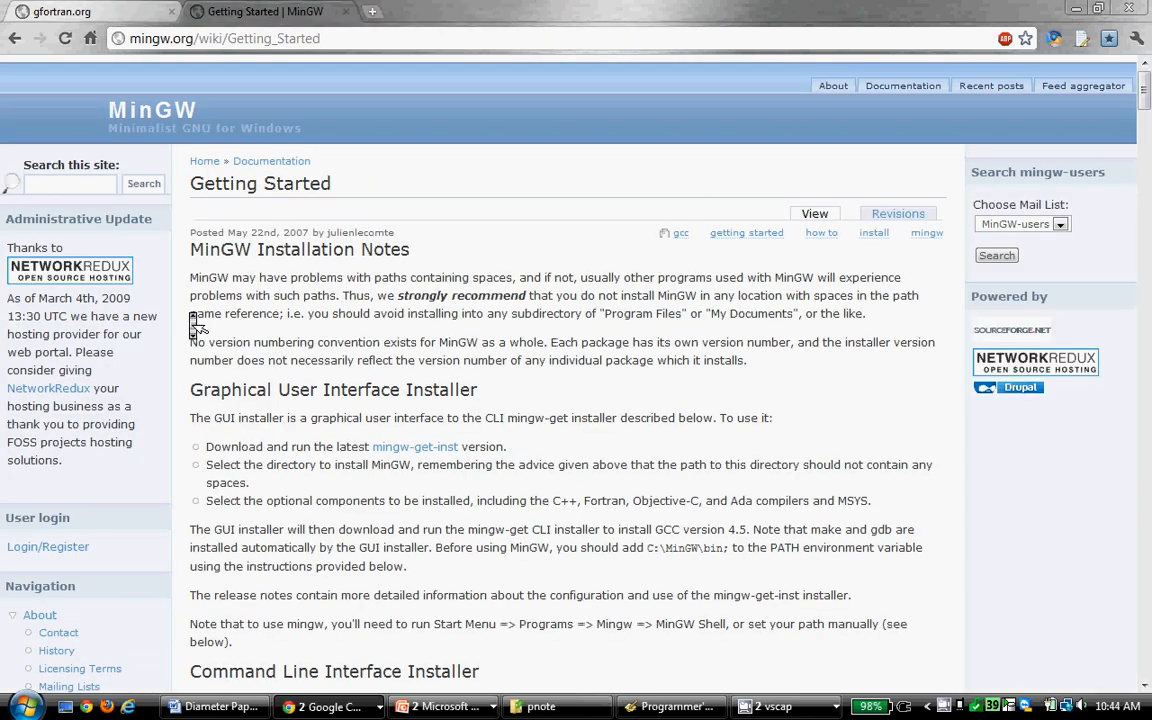
scroll(down, 3)
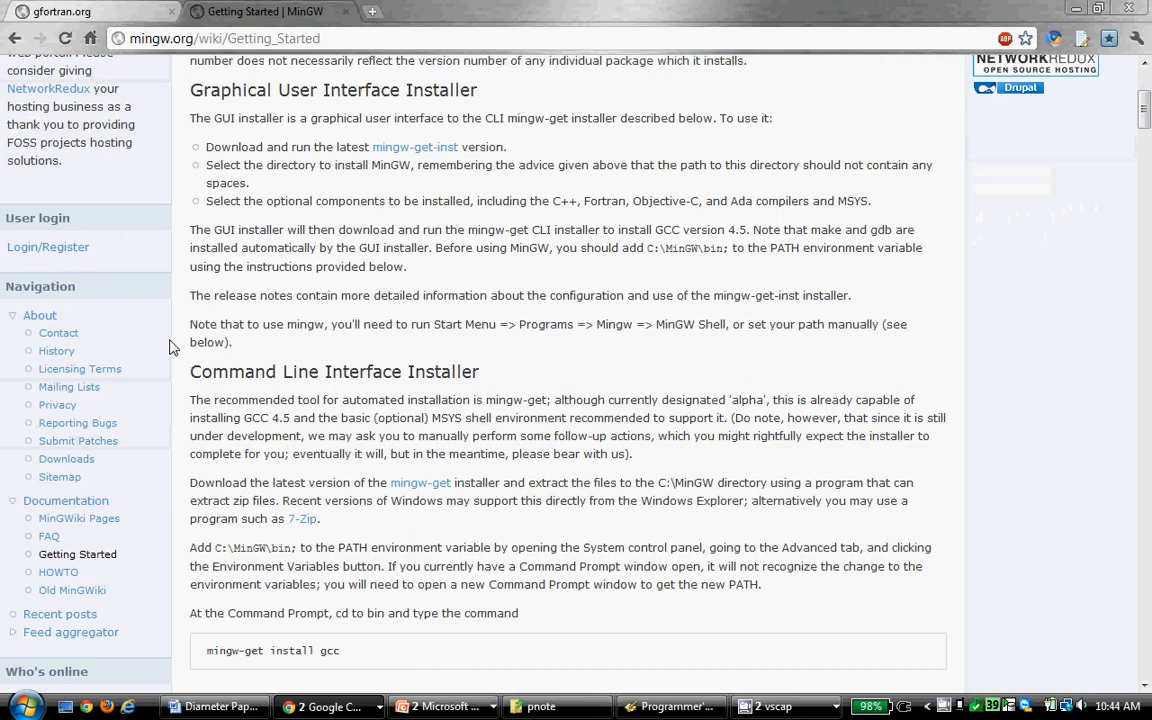
mouse_move(64, 448)
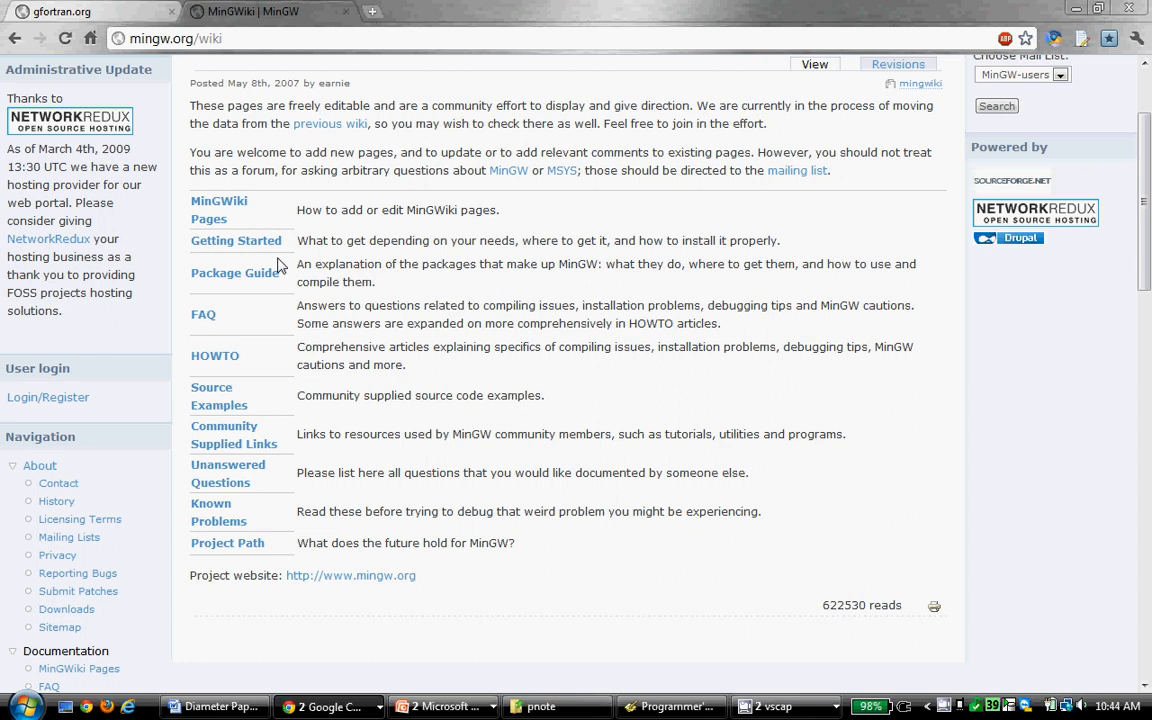
click(236, 240)
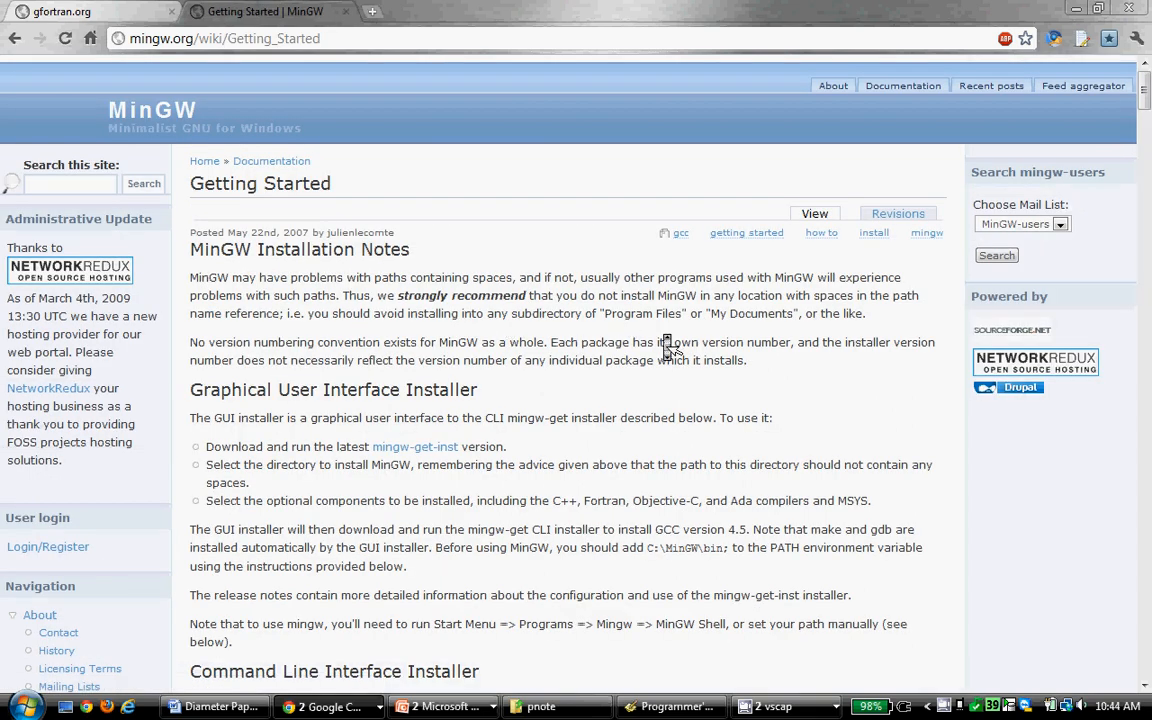
Step: Scroll to the Environment Settings section and highlight the steps for editing PATH
scroll(down, 3)
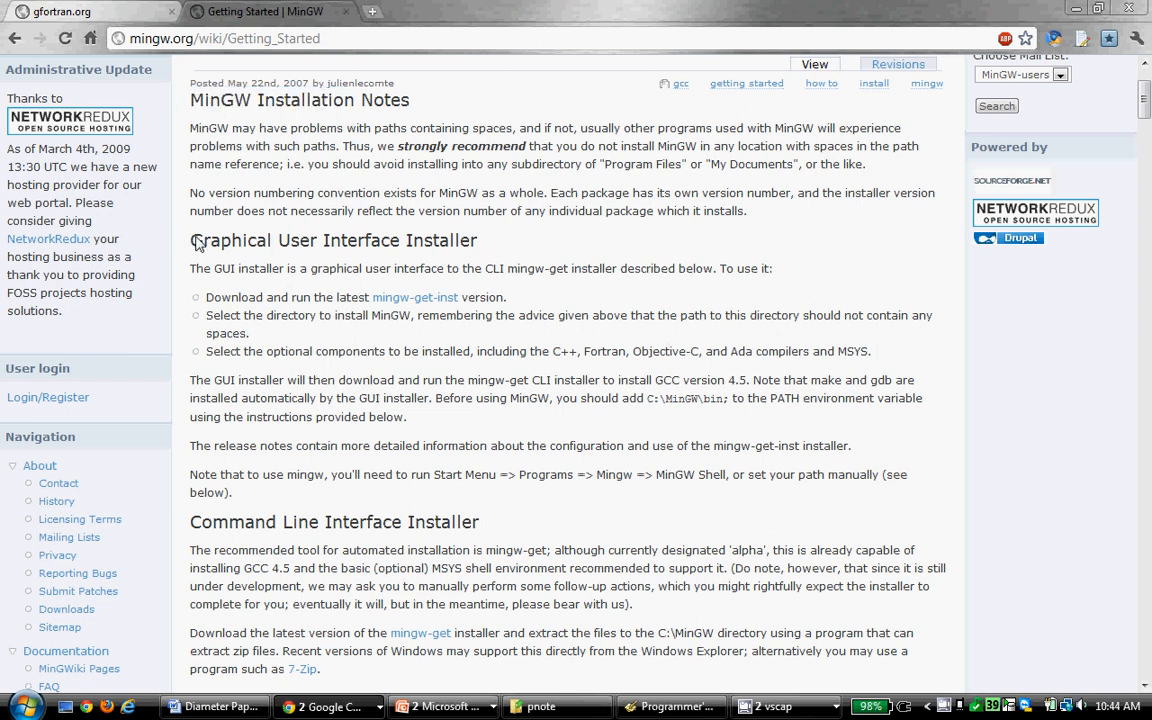
mouse_move(508, 270)
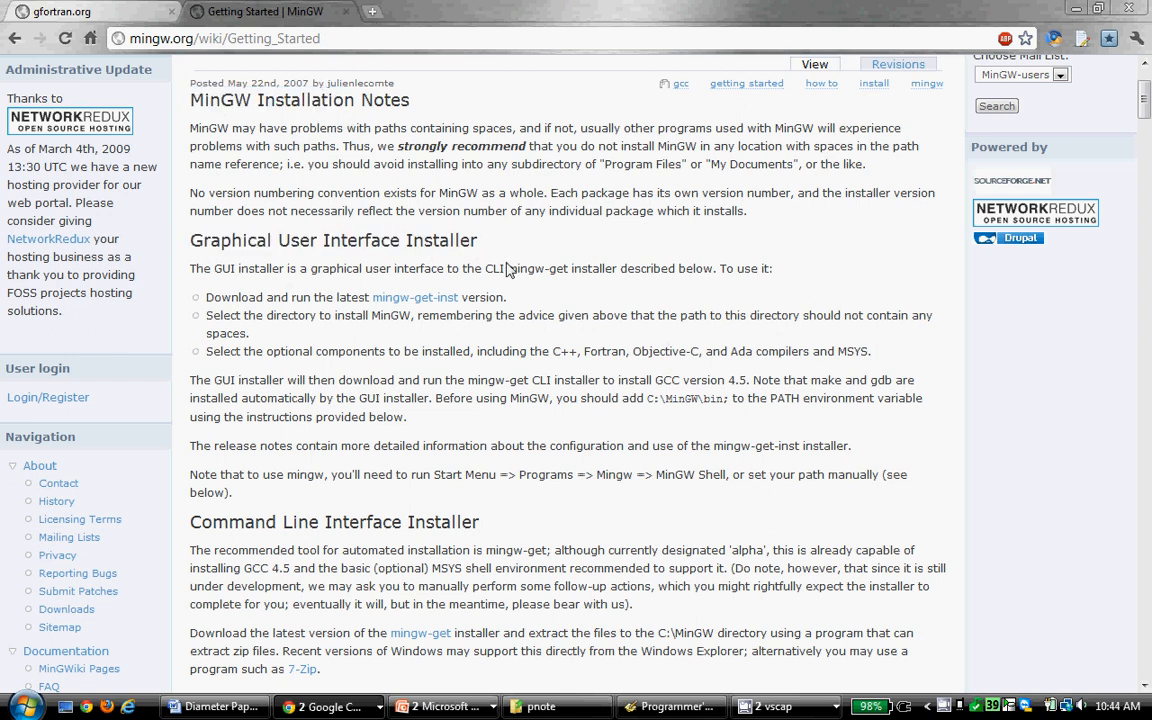
scroll(down, 3)
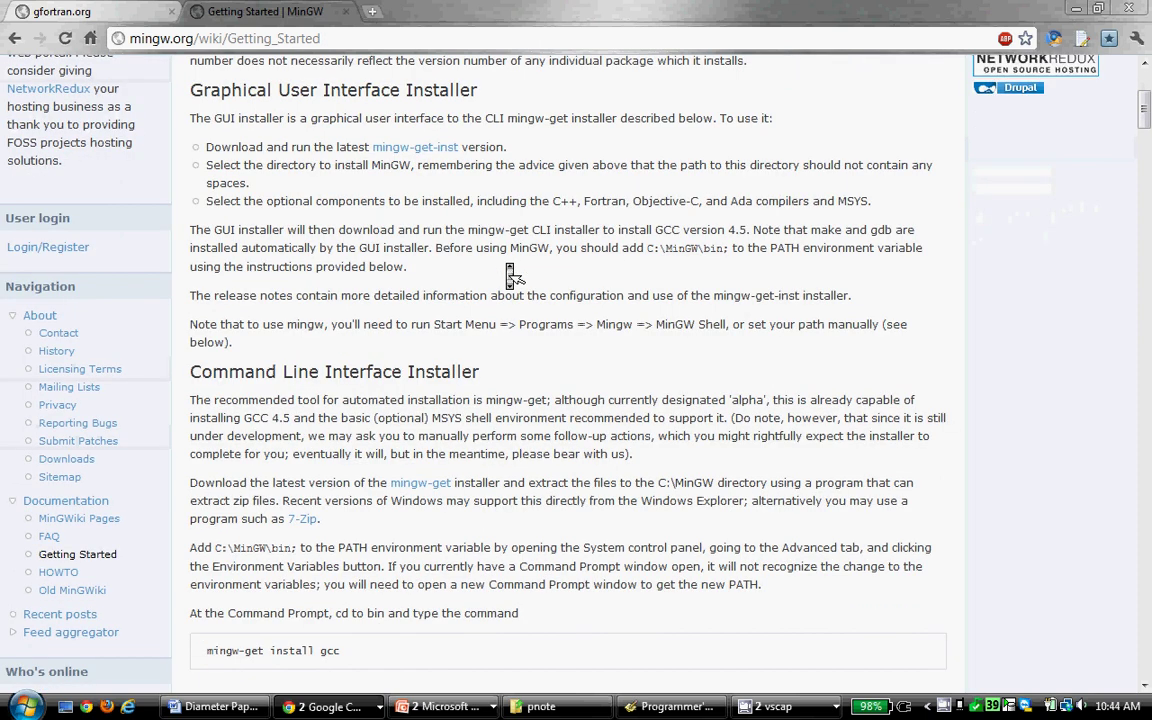
mouse_move(540, 364)
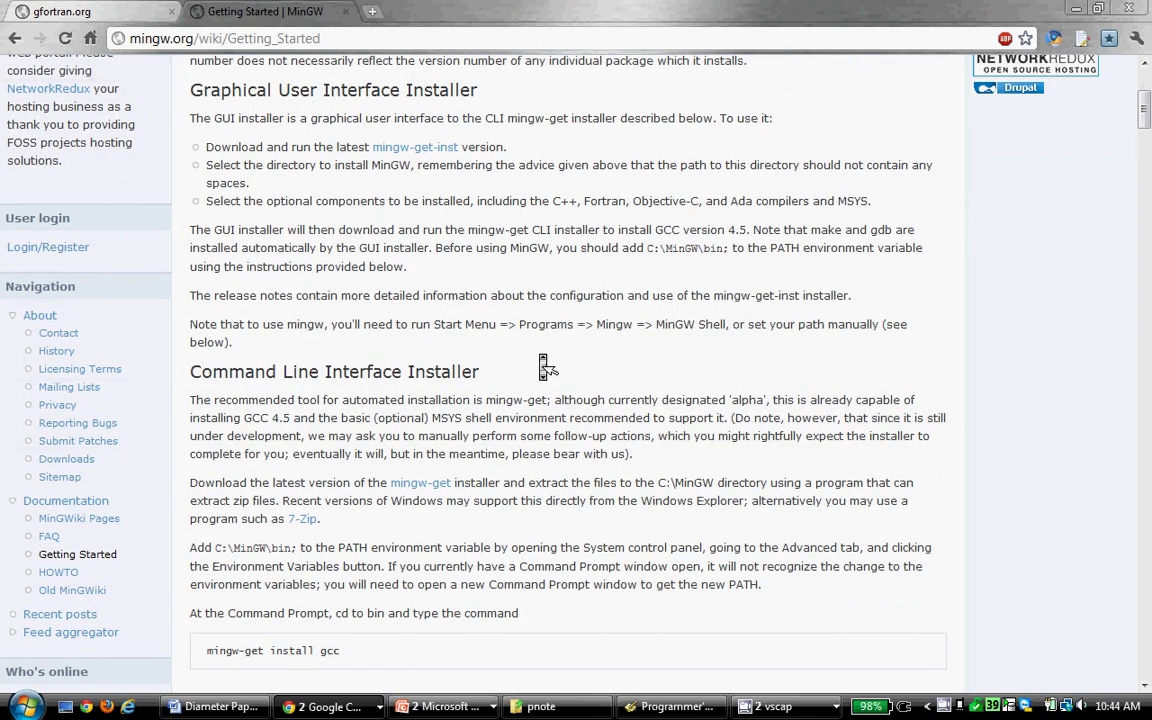
scroll(down, 3)
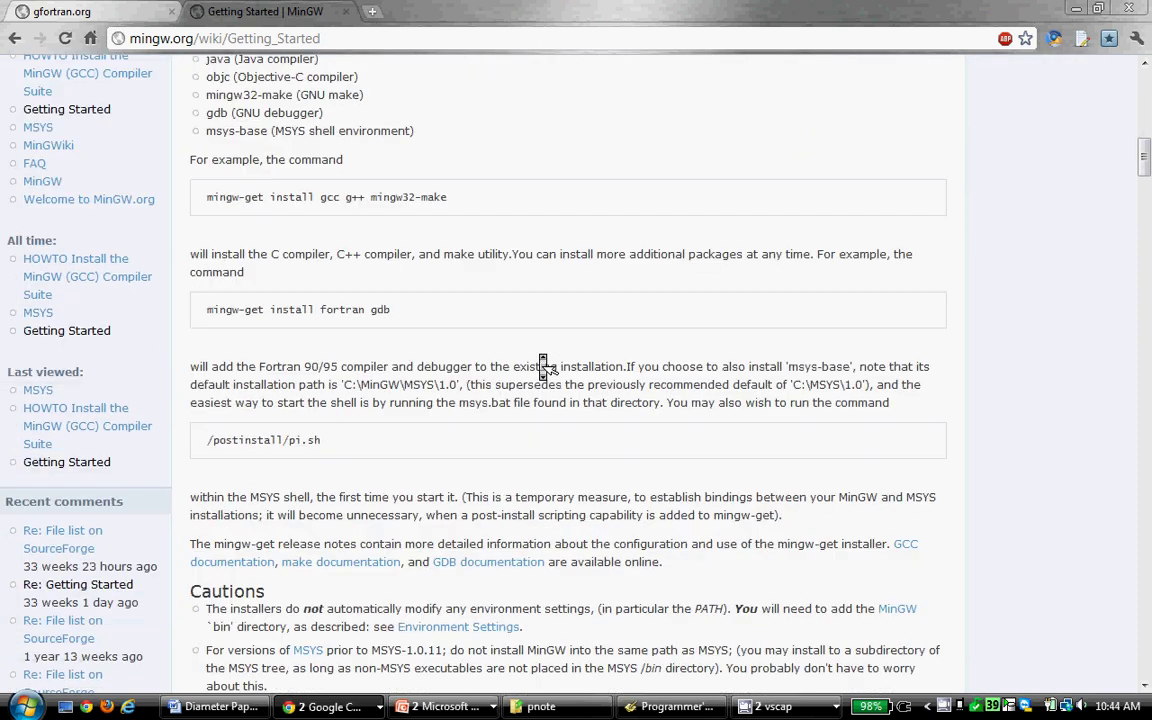
scroll(down, 3)
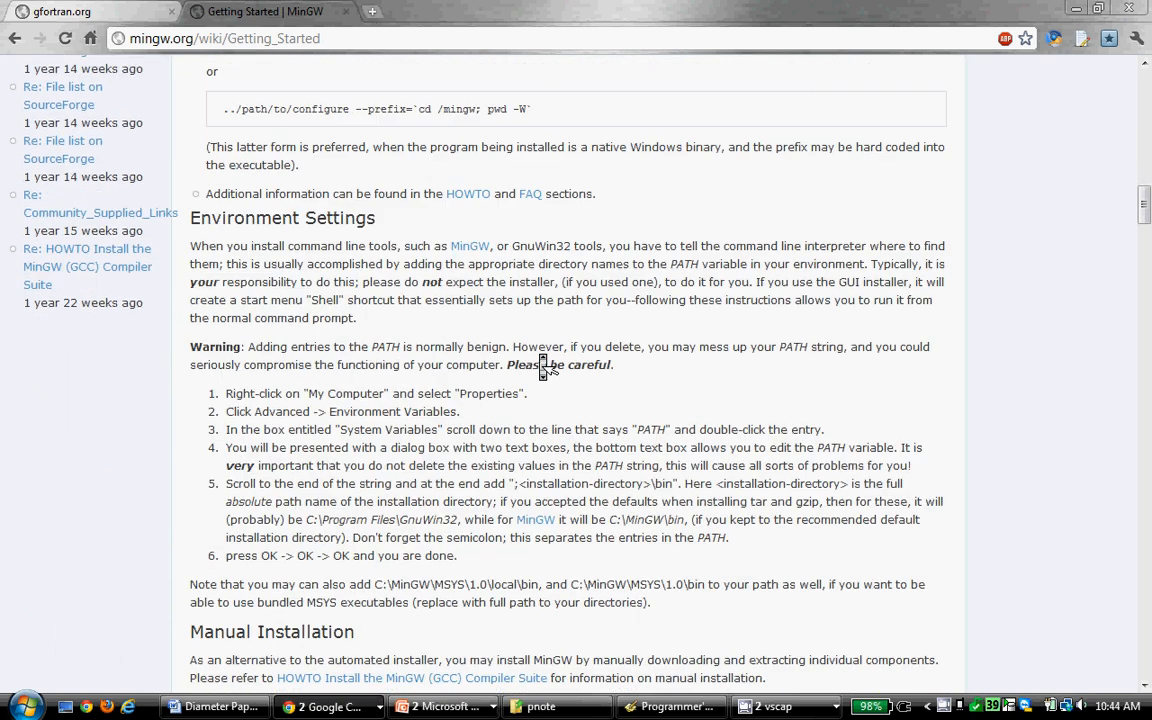
scroll(down, 3)
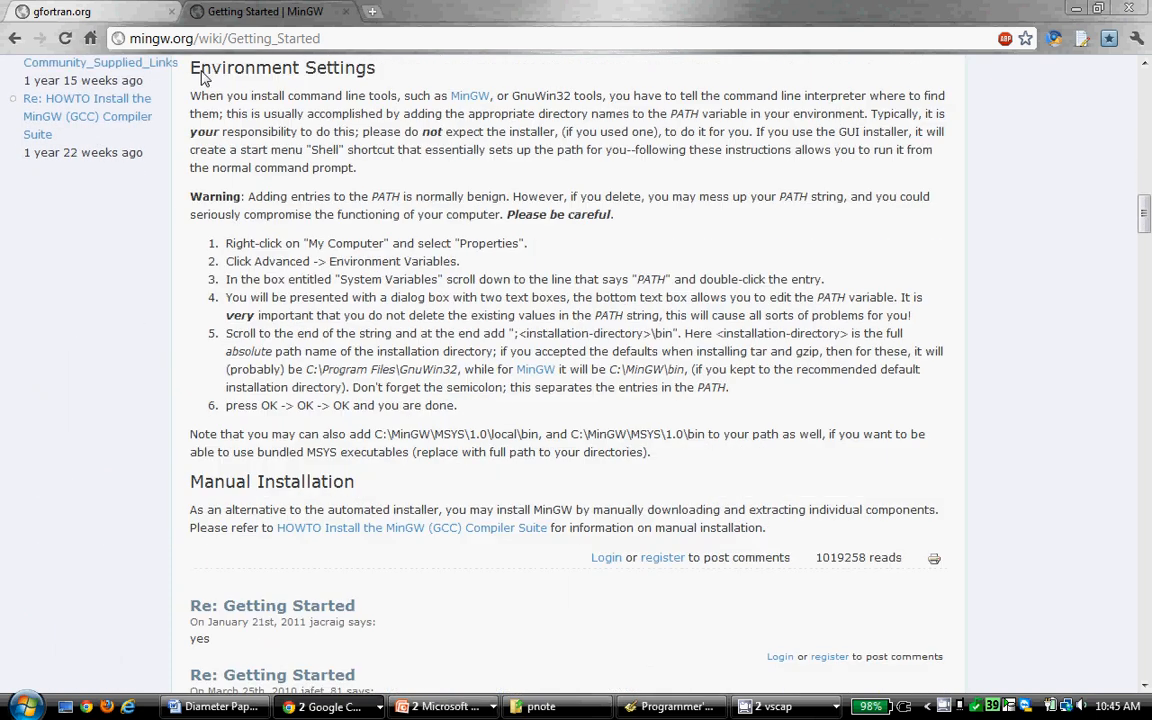
mouse_move(276, 232)
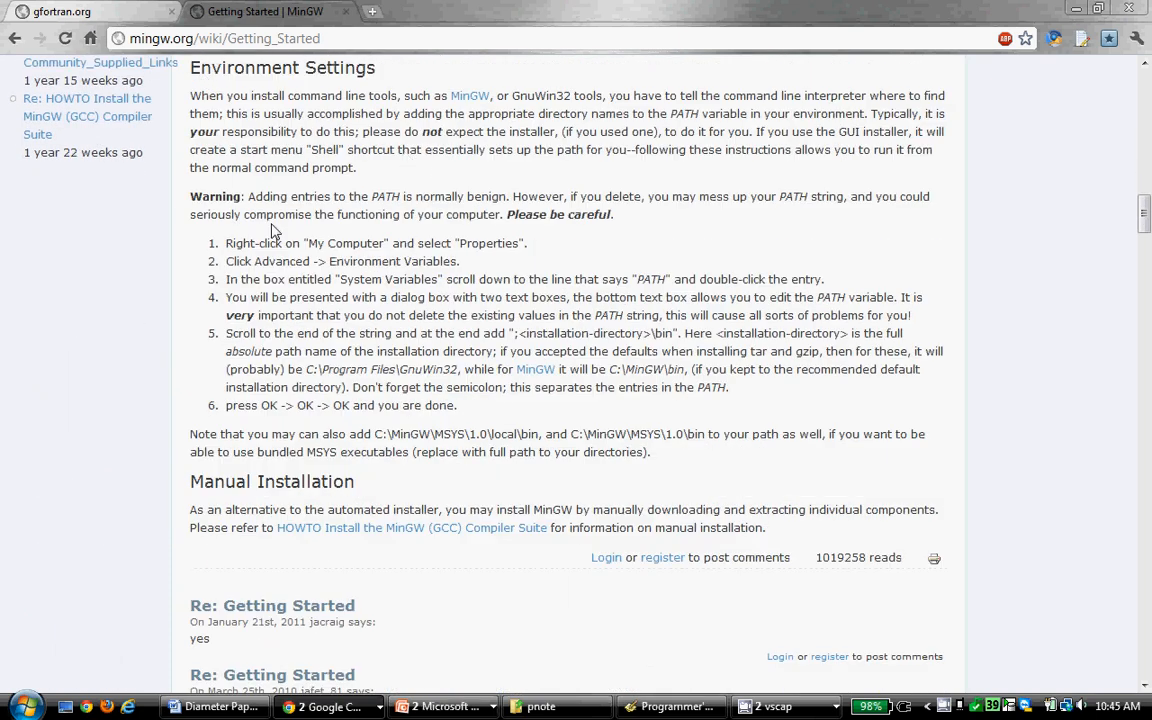
double_click(196, 196)
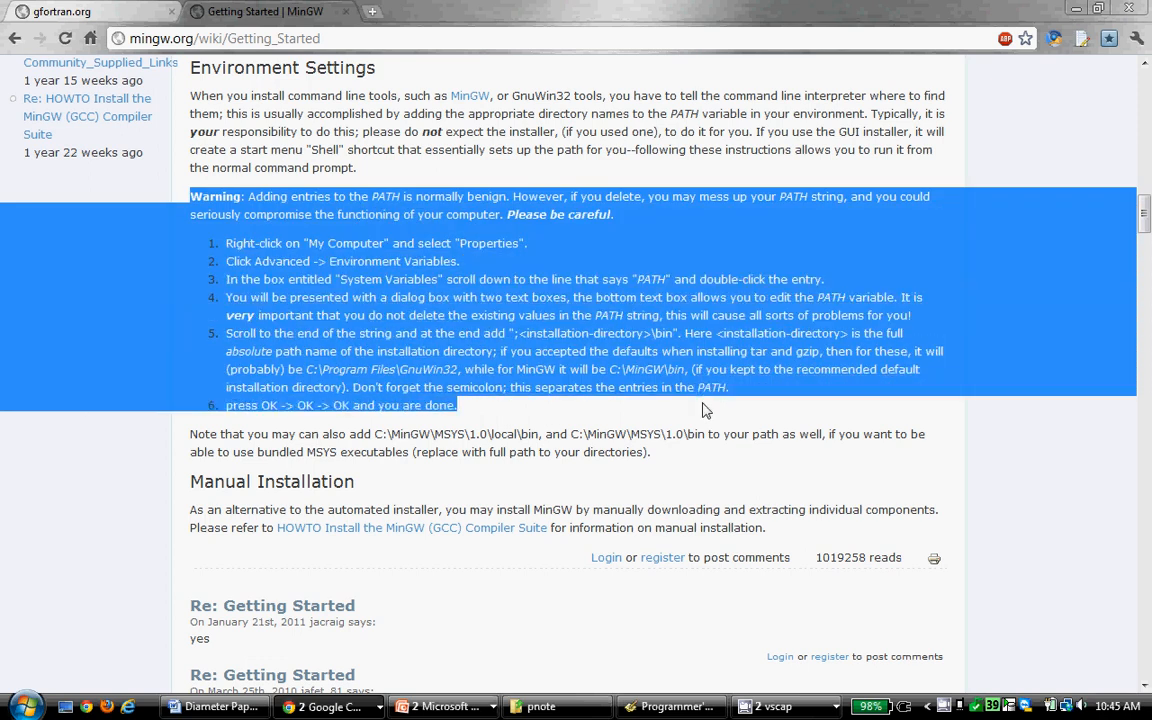
click(376, 290)
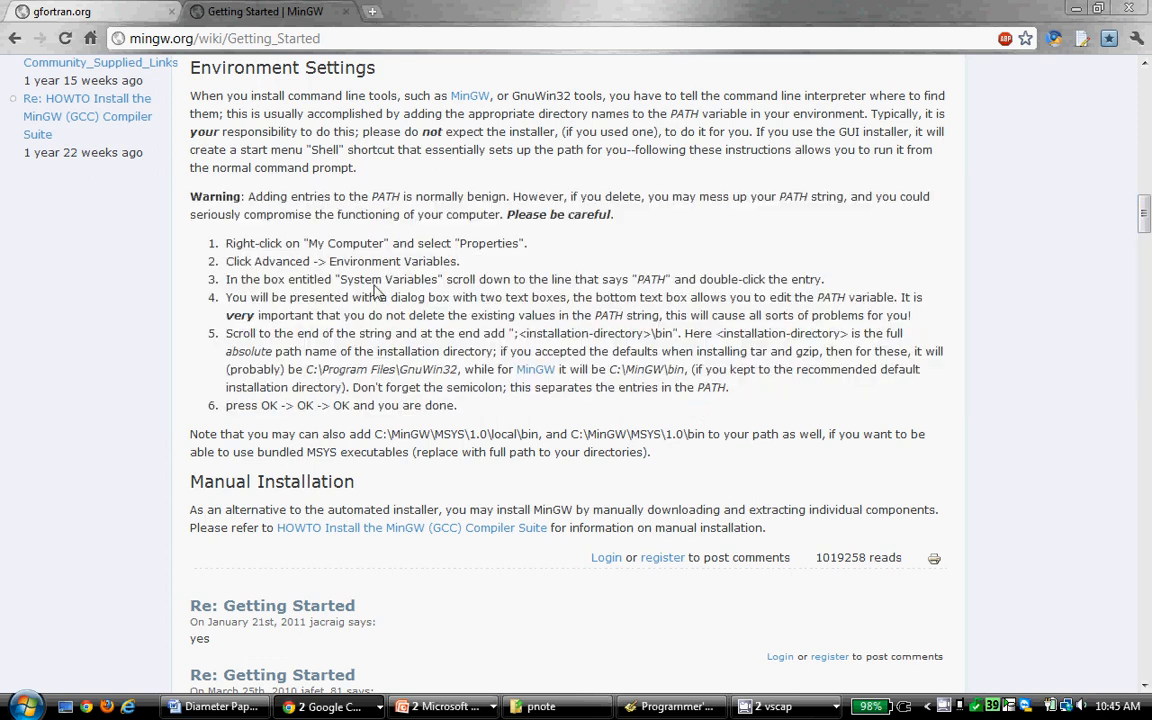
Step: Reach System Properties' Advanced settings via Start, Computer Properties and Advanced system settings
click(22, 718)
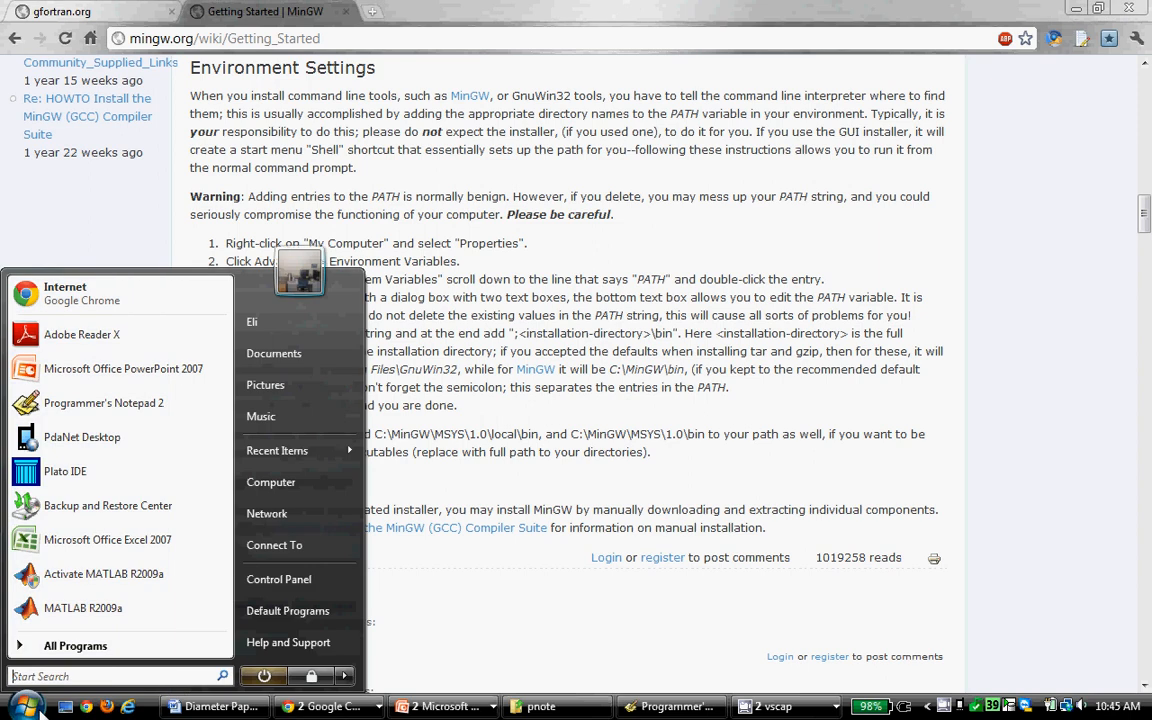
right_click(272, 482)
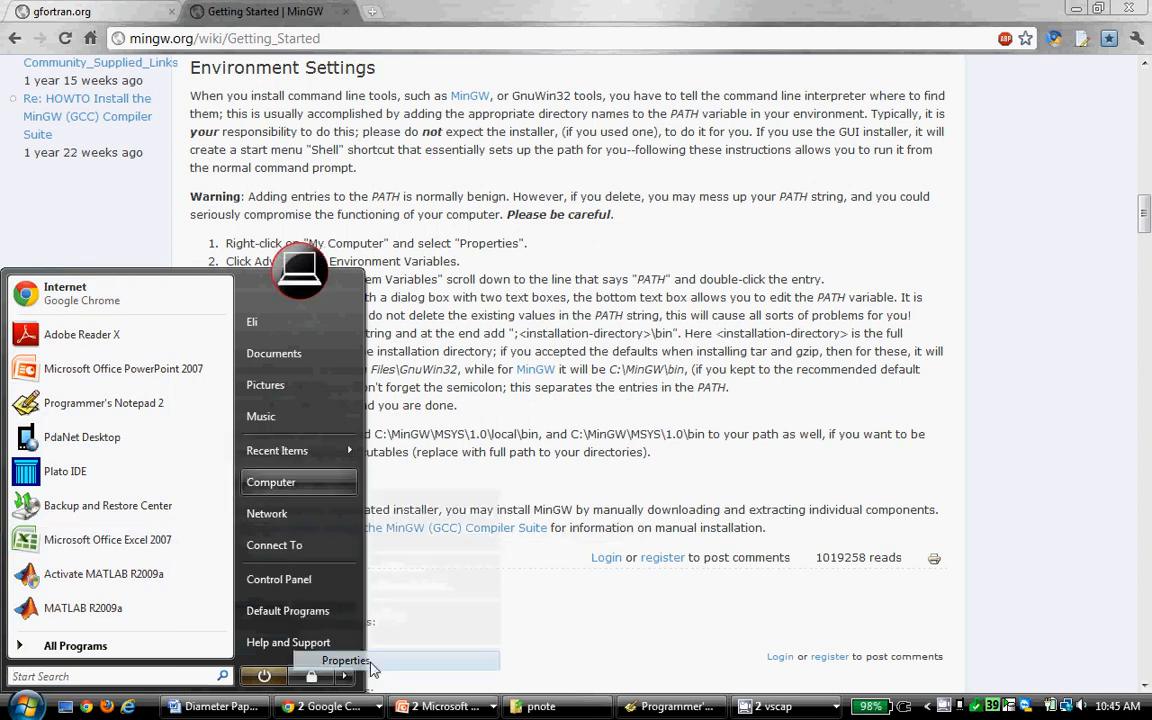
click(344, 660)
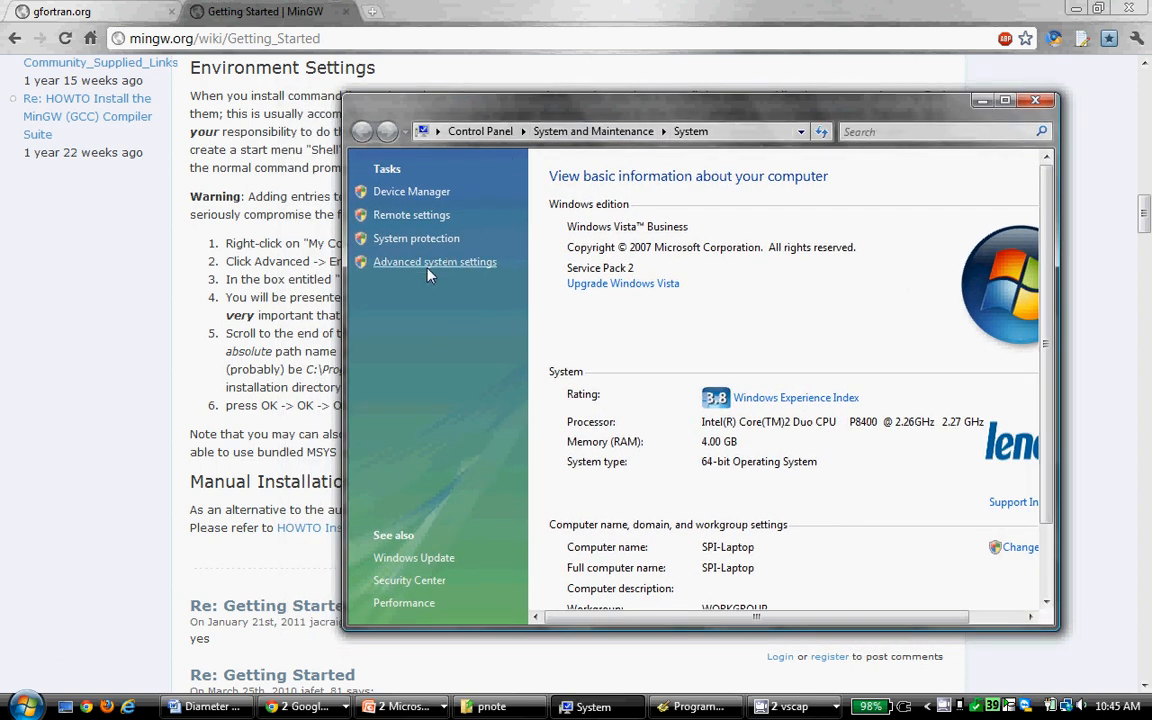
mouse_move(432, 268)
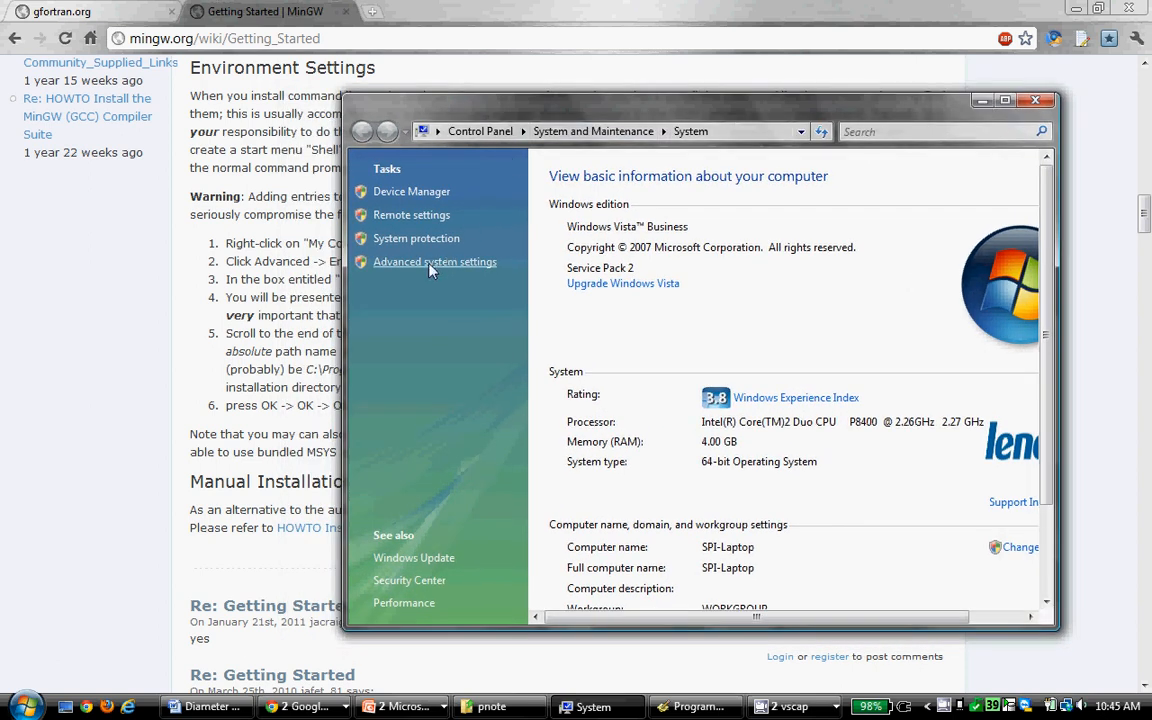
mouse_move(772, 412)
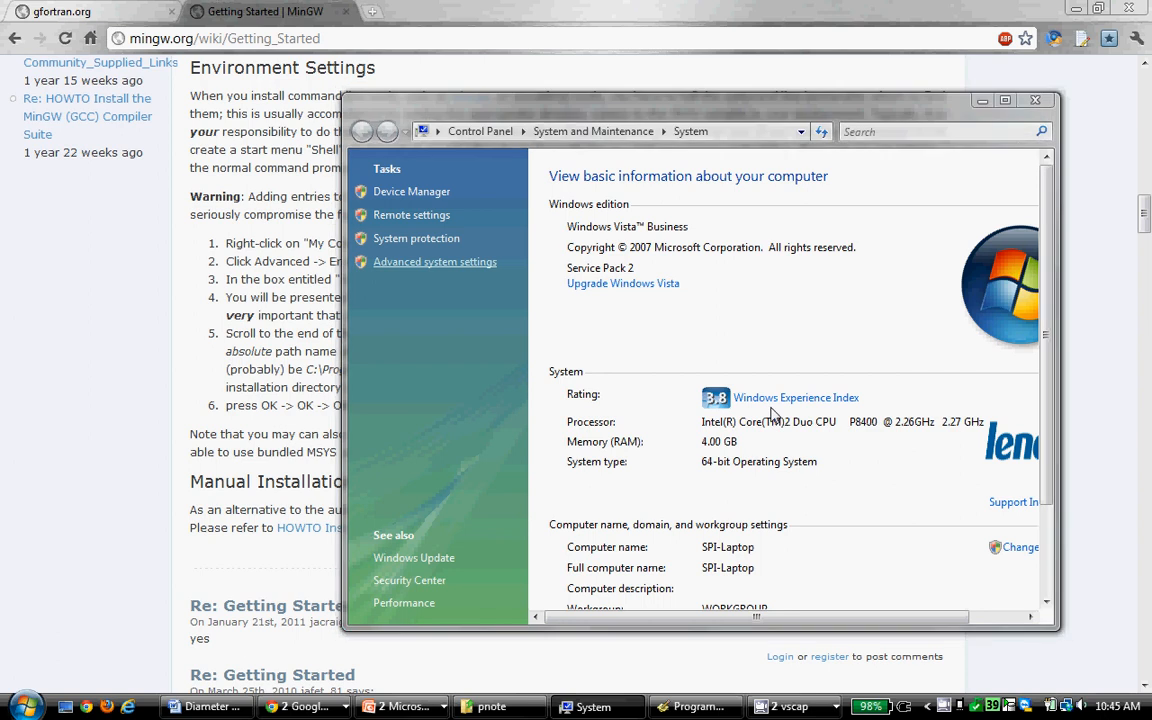
click(434, 260)
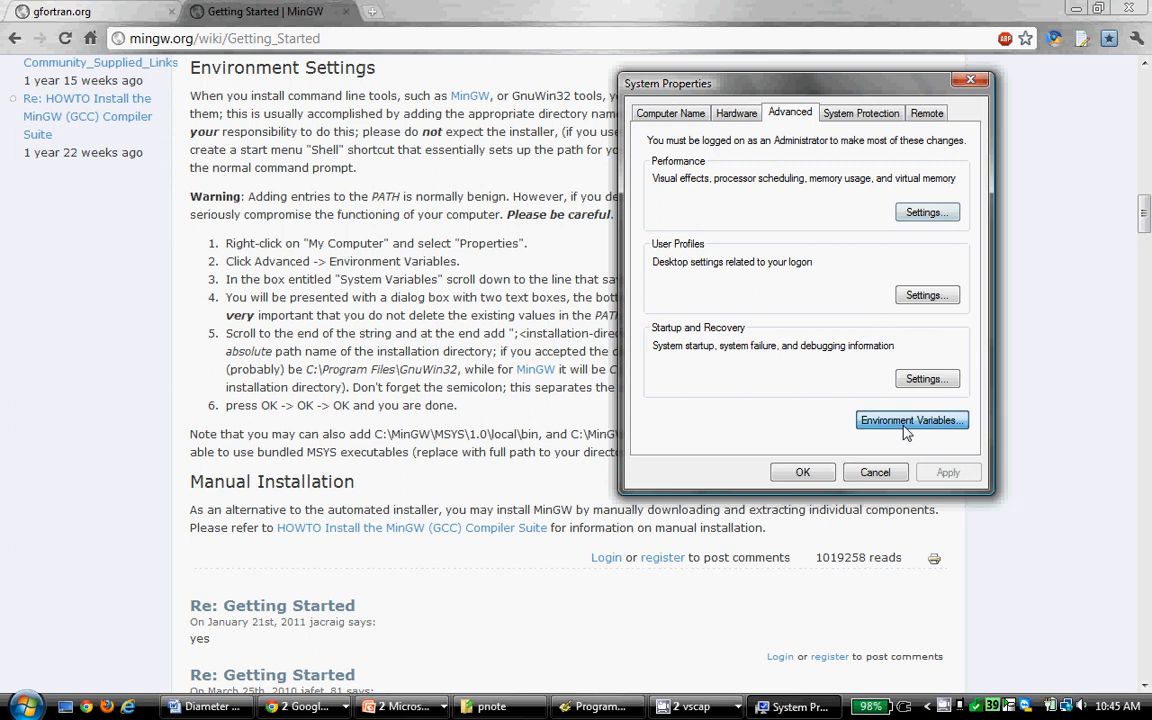
Step: Check the system Path variable ends with C:\MinGW\bin and cancel both dialogs unchanged
click(912, 420)
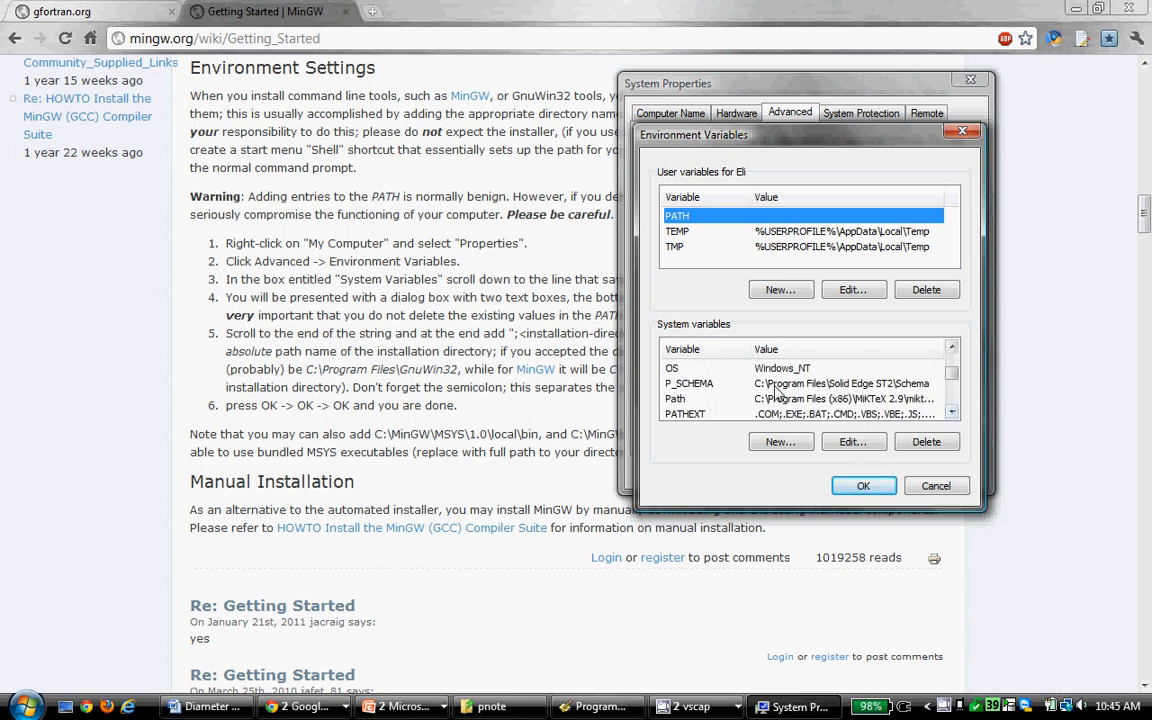
click(736, 398)
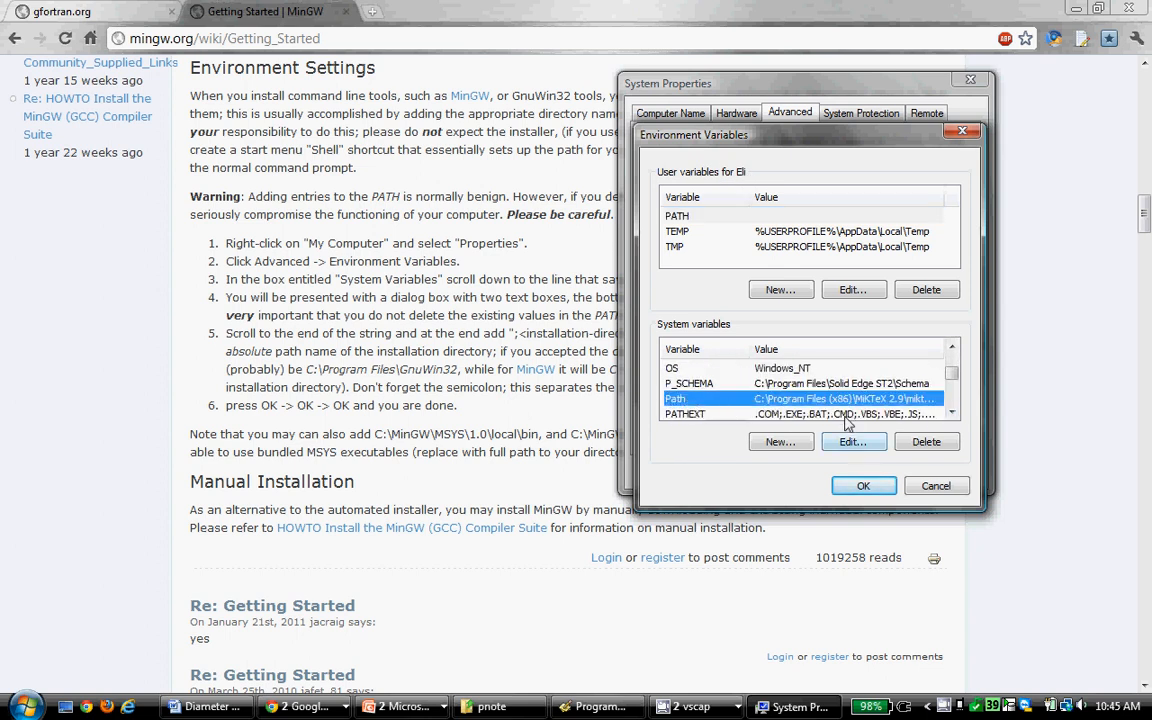
click(852, 442)
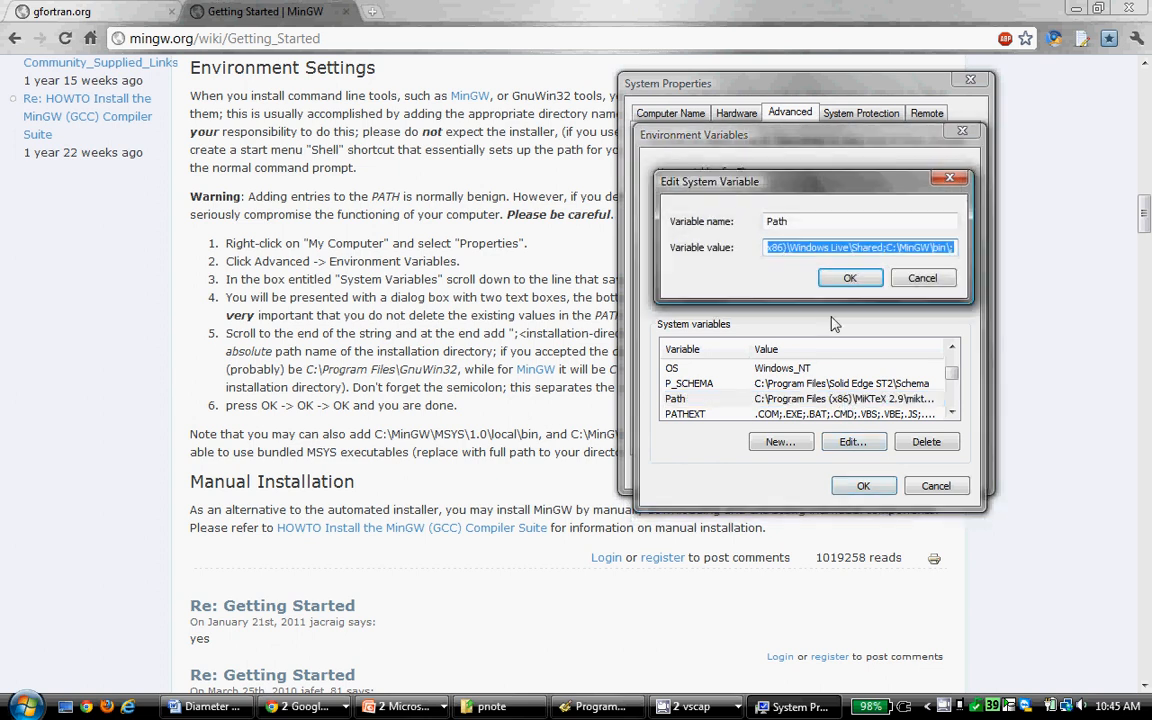
mouse_move(840, 258)
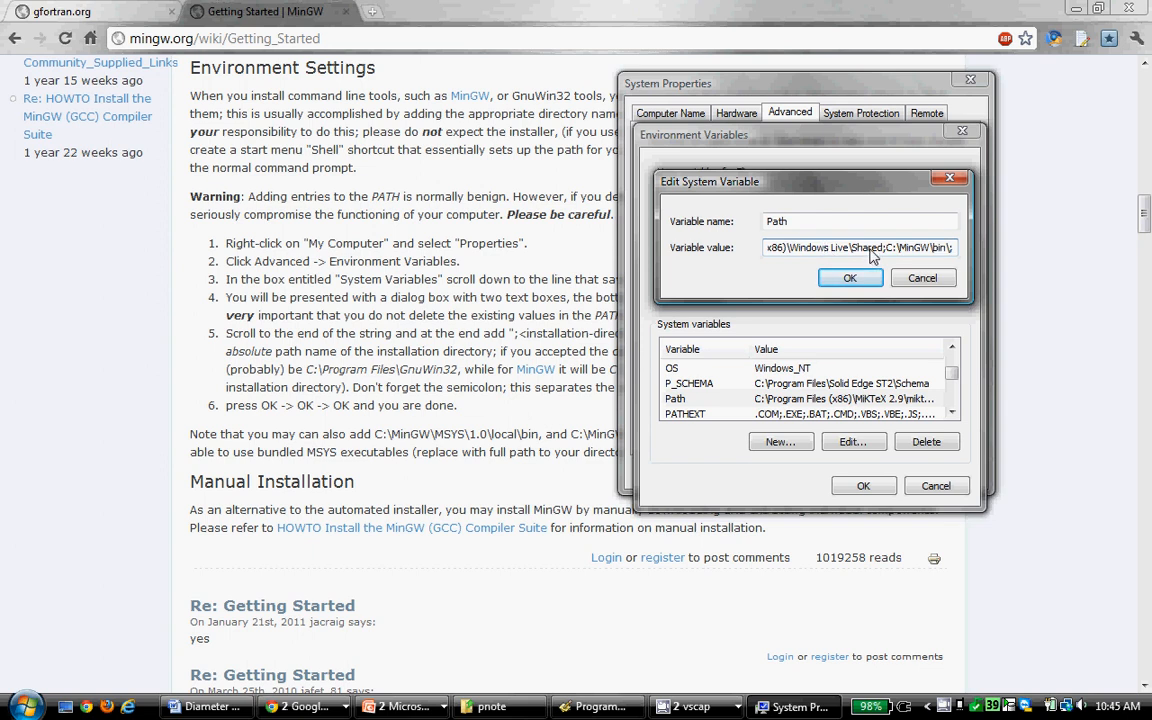
mouse_move(950, 250)
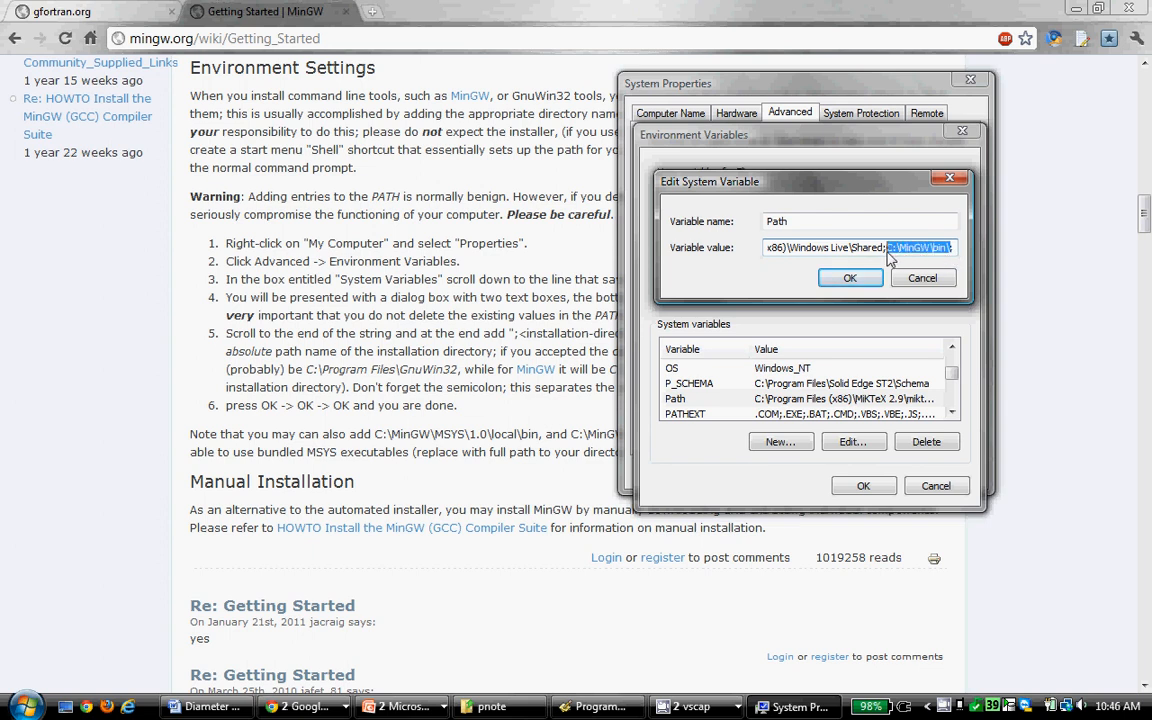
mouse_move(986, 268)
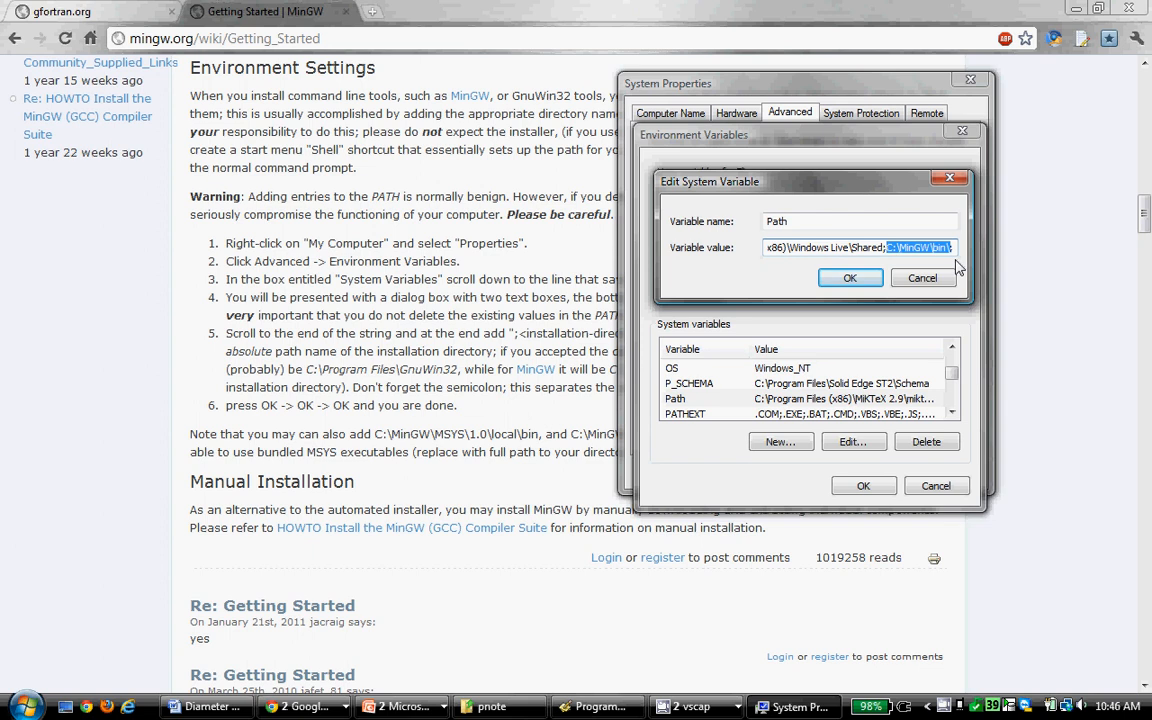
mouse_move(968, 262)
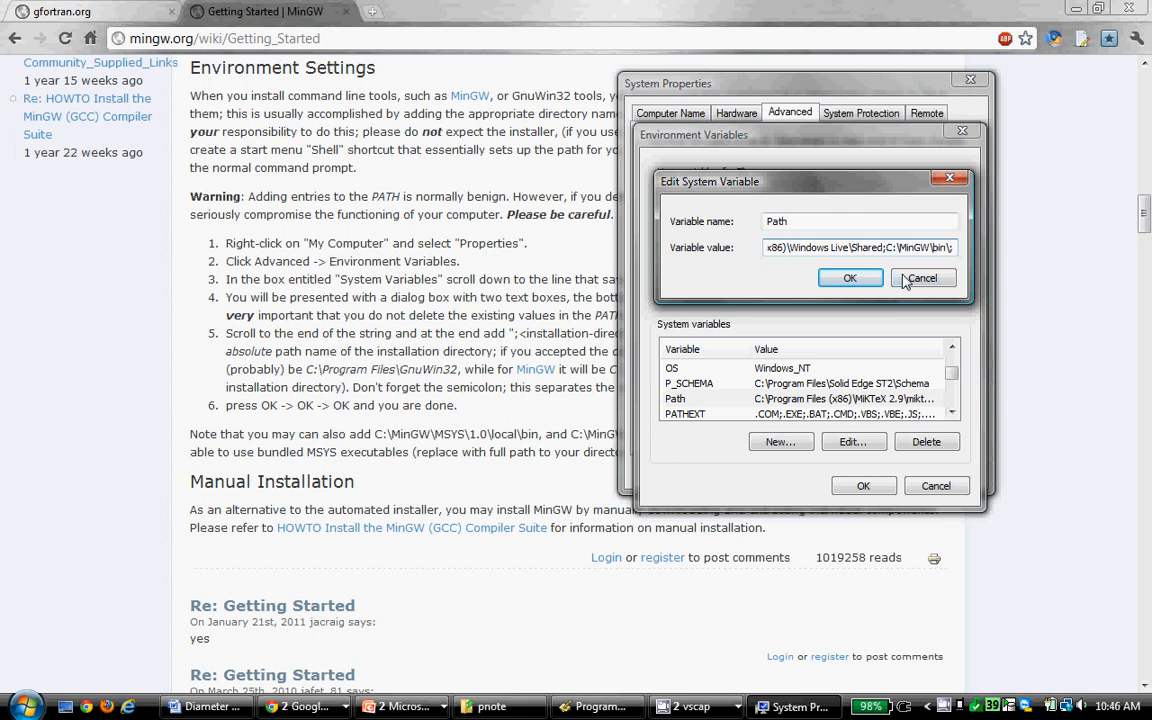
click(922, 276)
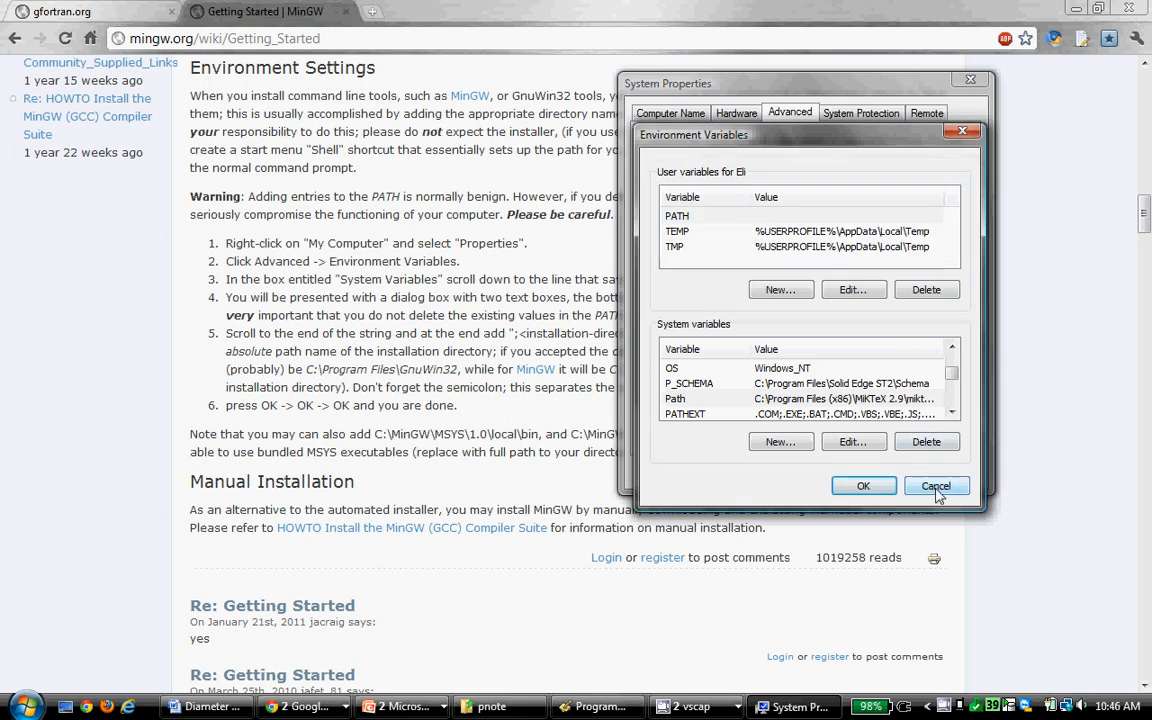
click(936, 486)
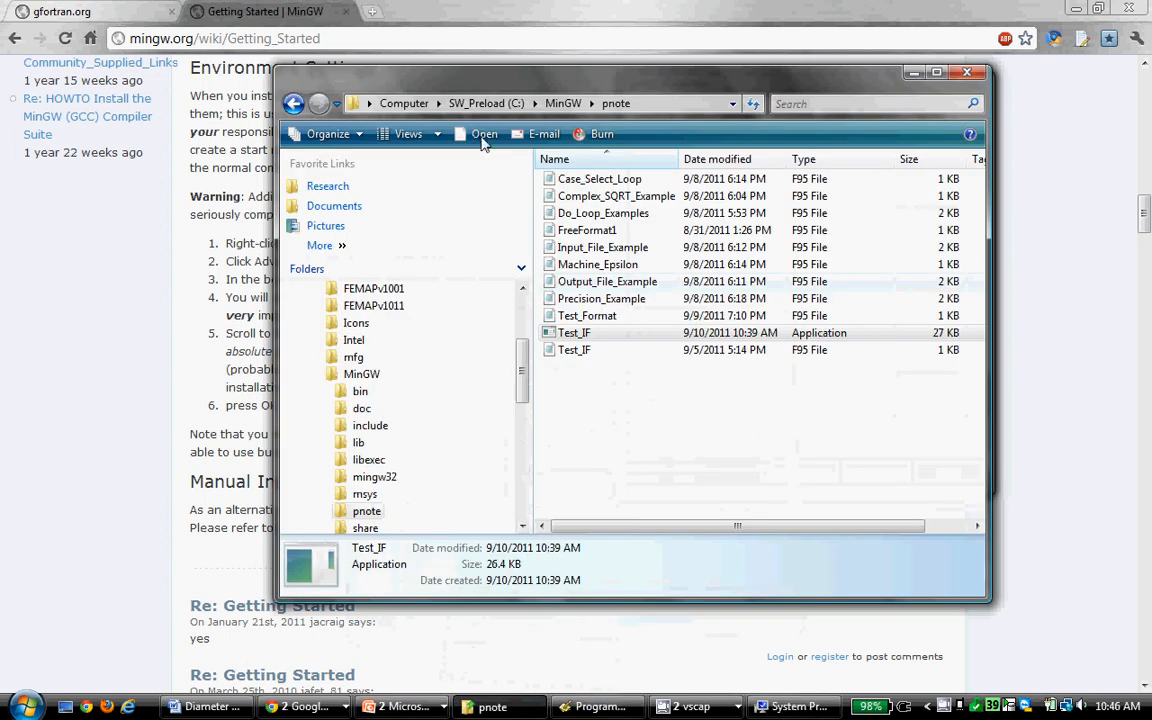
Step: Browse the C:\MinGW folder and scroll through its bin folder contents
click(558, 104)
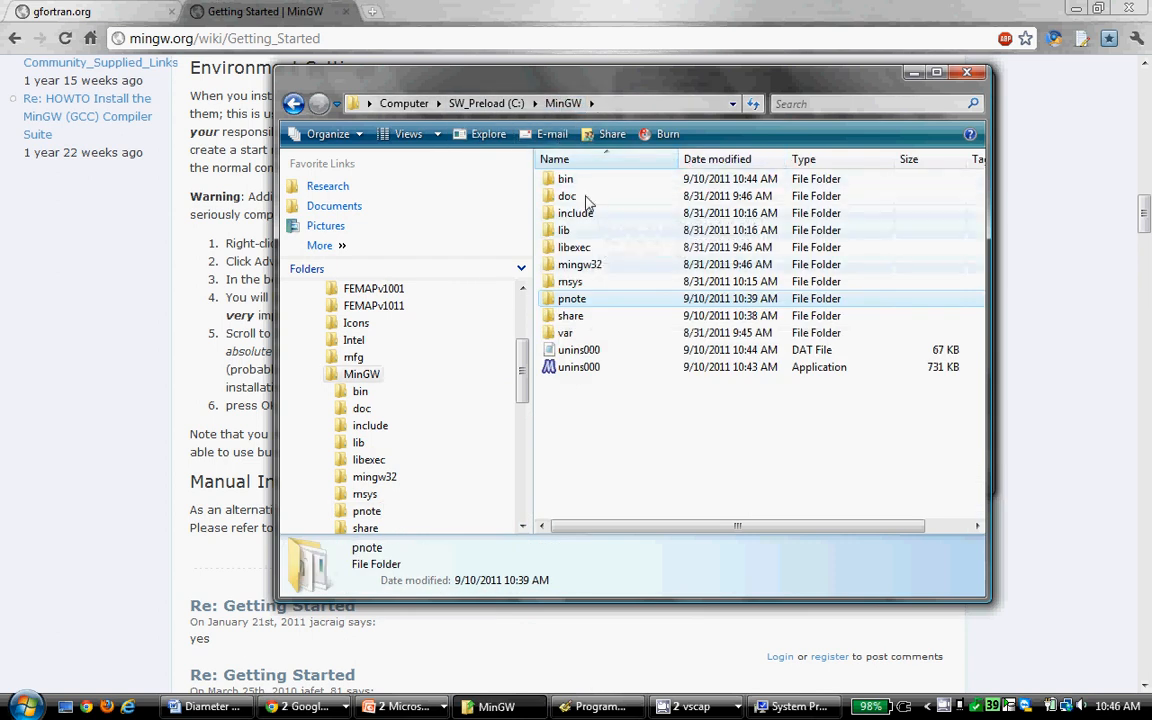
double_click(564, 178)
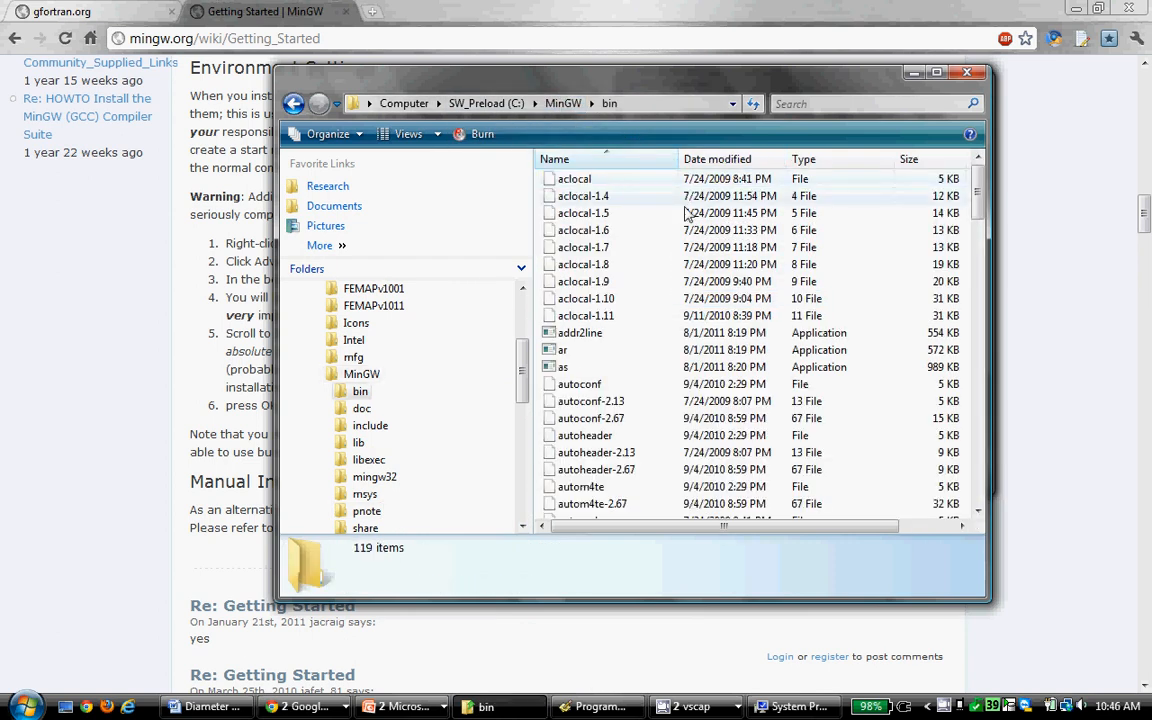
scroll(down, 3)
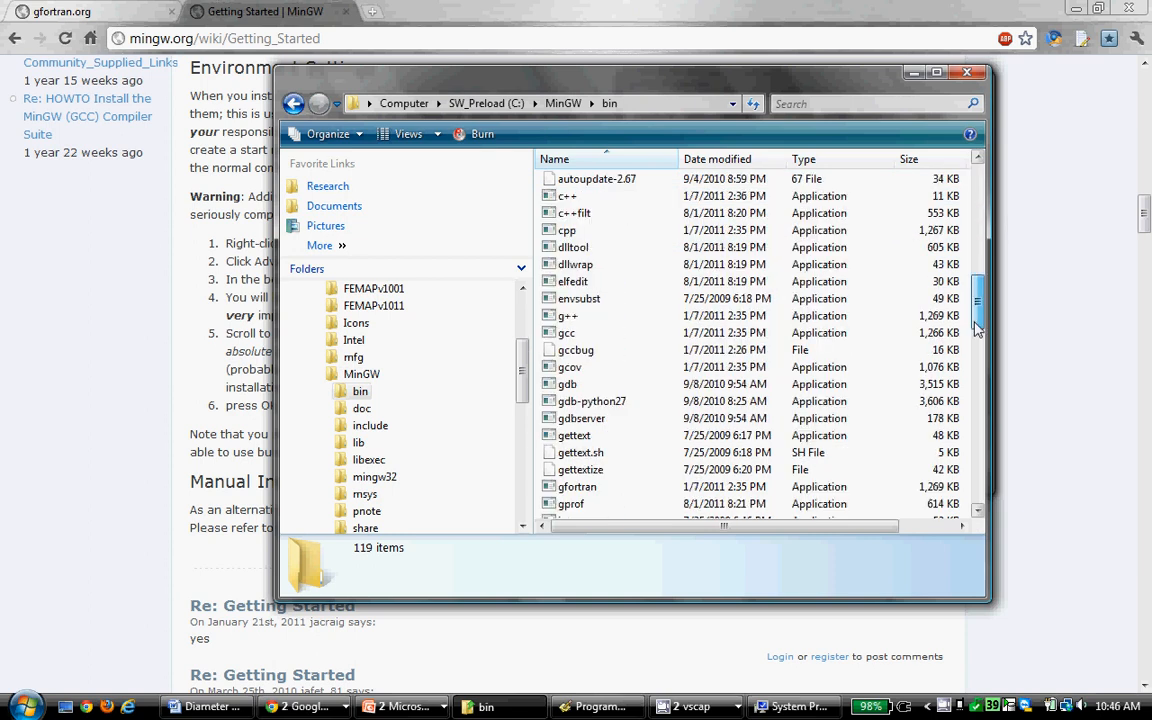
scroll(down, 3)
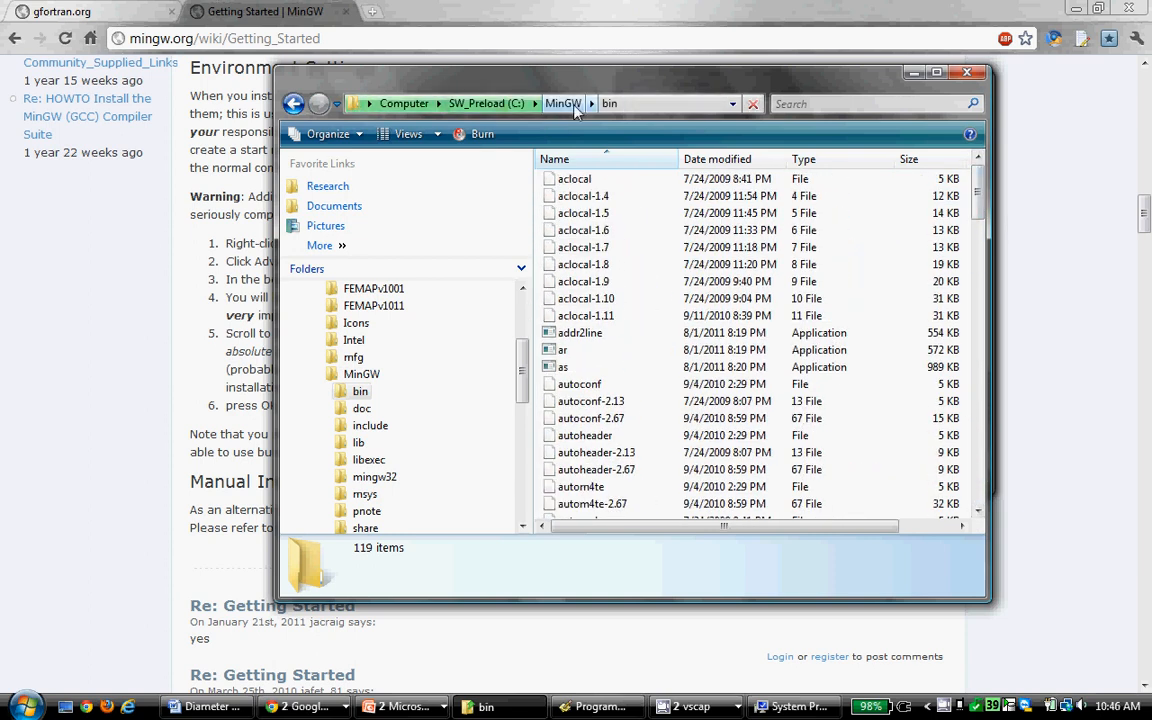
click(564, 104)
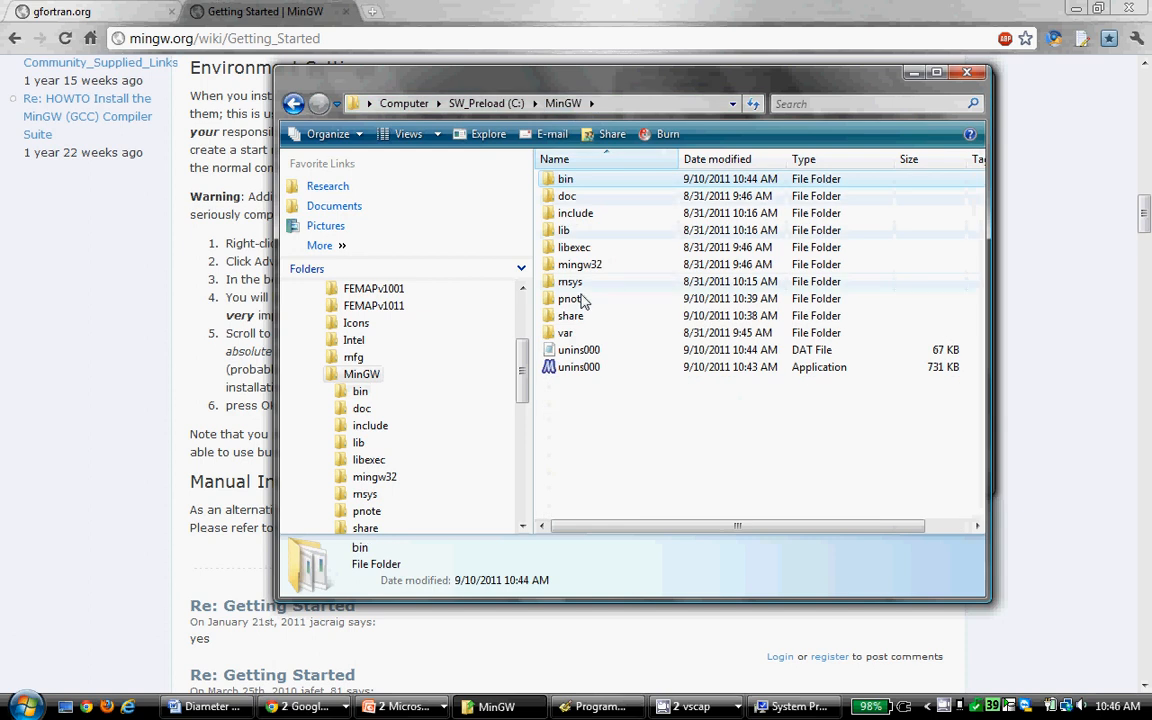
Step: In the pnote folder, permanently delete the Test_IF application, leaving the Fortran source files
click(570, 298)
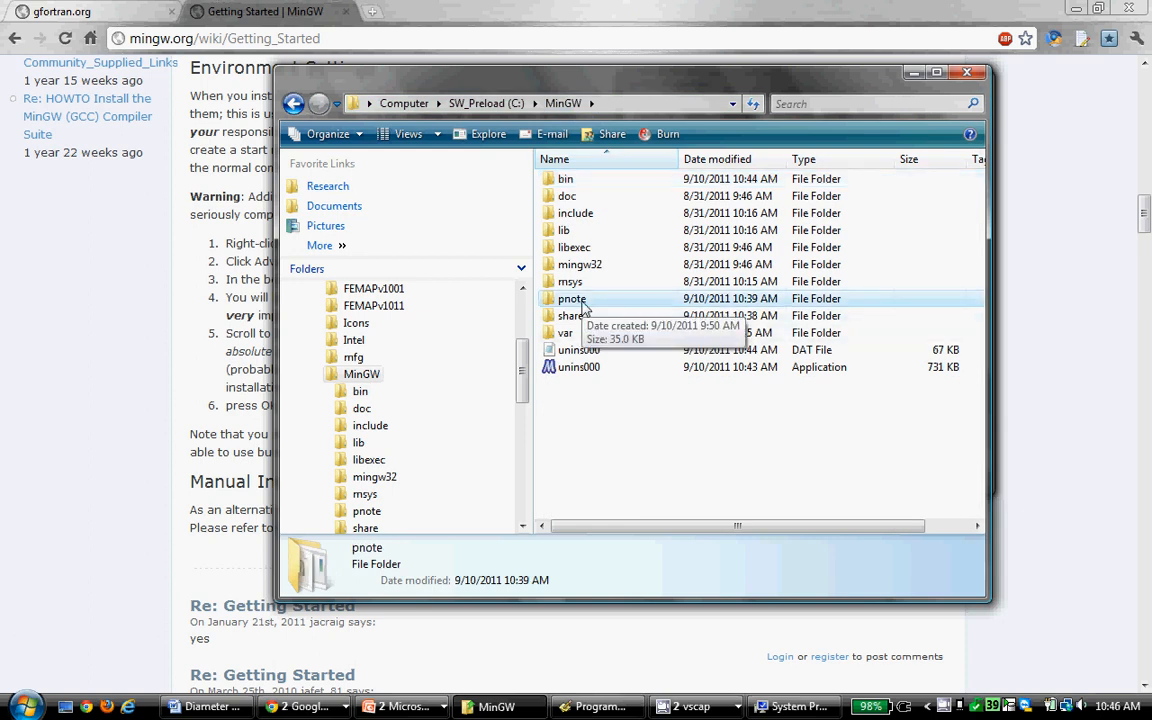
double_click(572, 298)
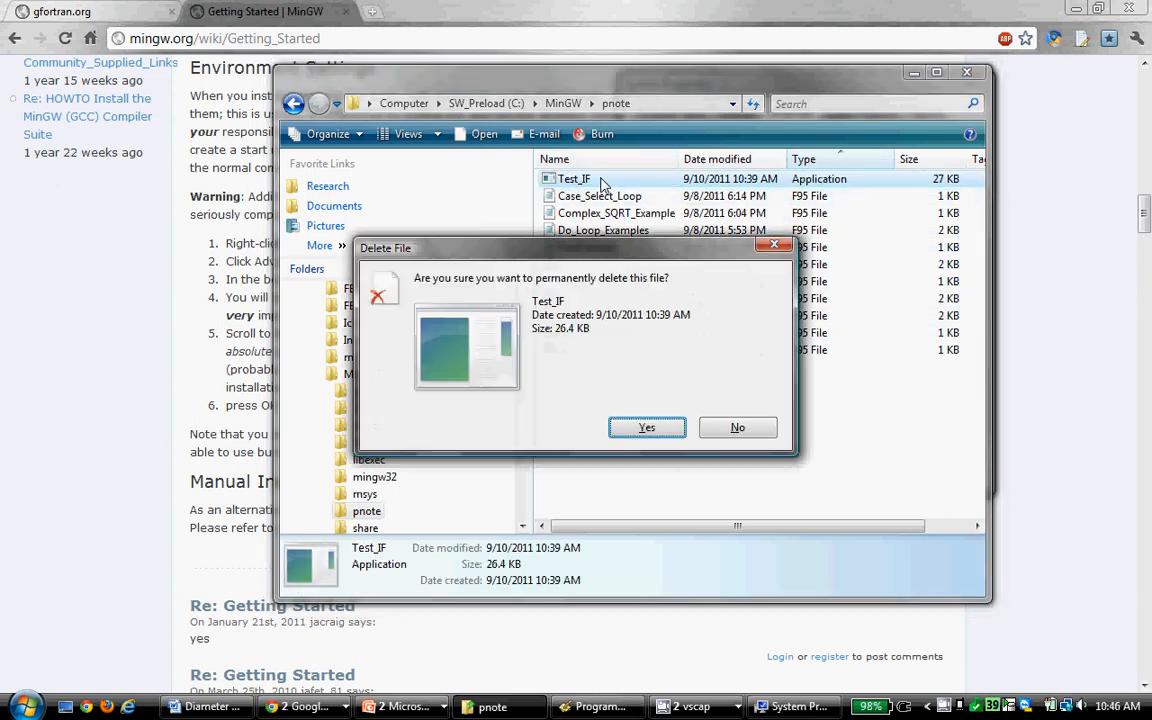
click(644, 428)
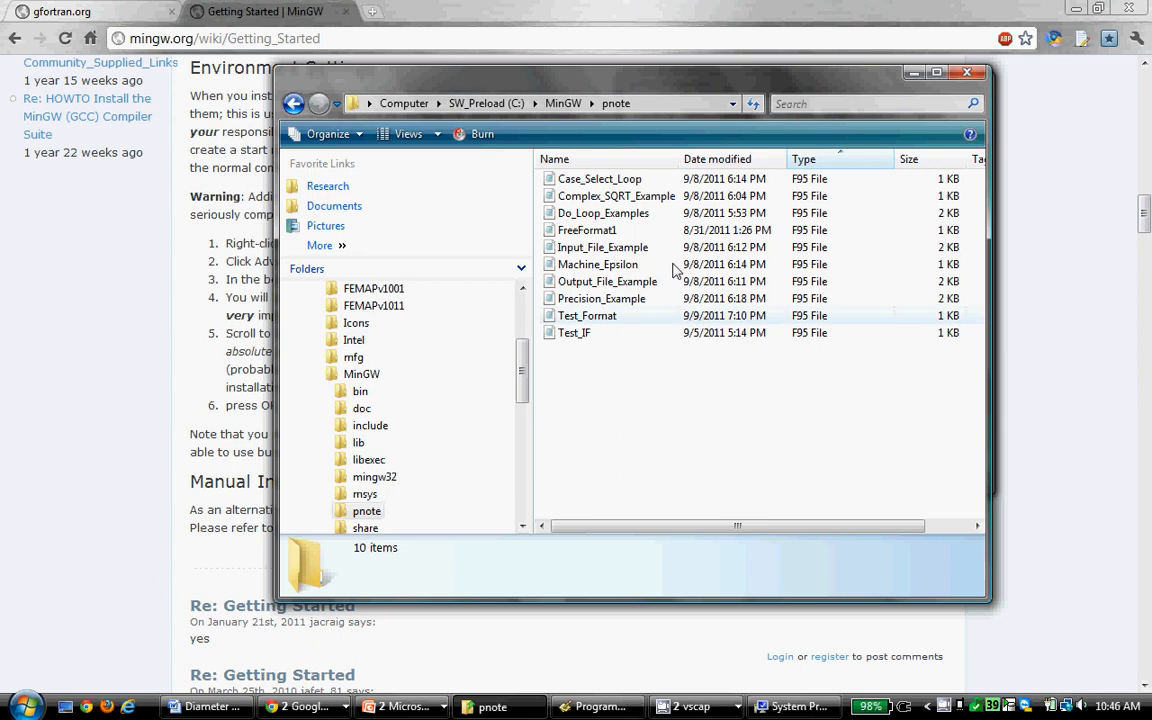
mouse_move(772, 84)
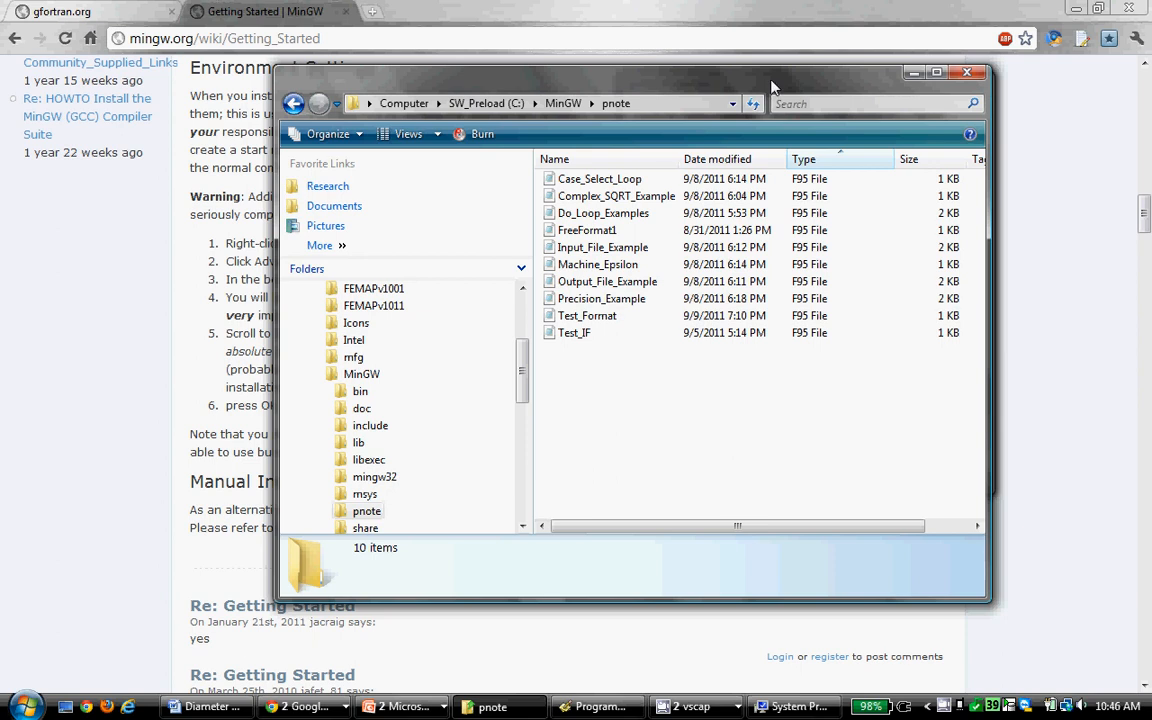
click(588, 178)
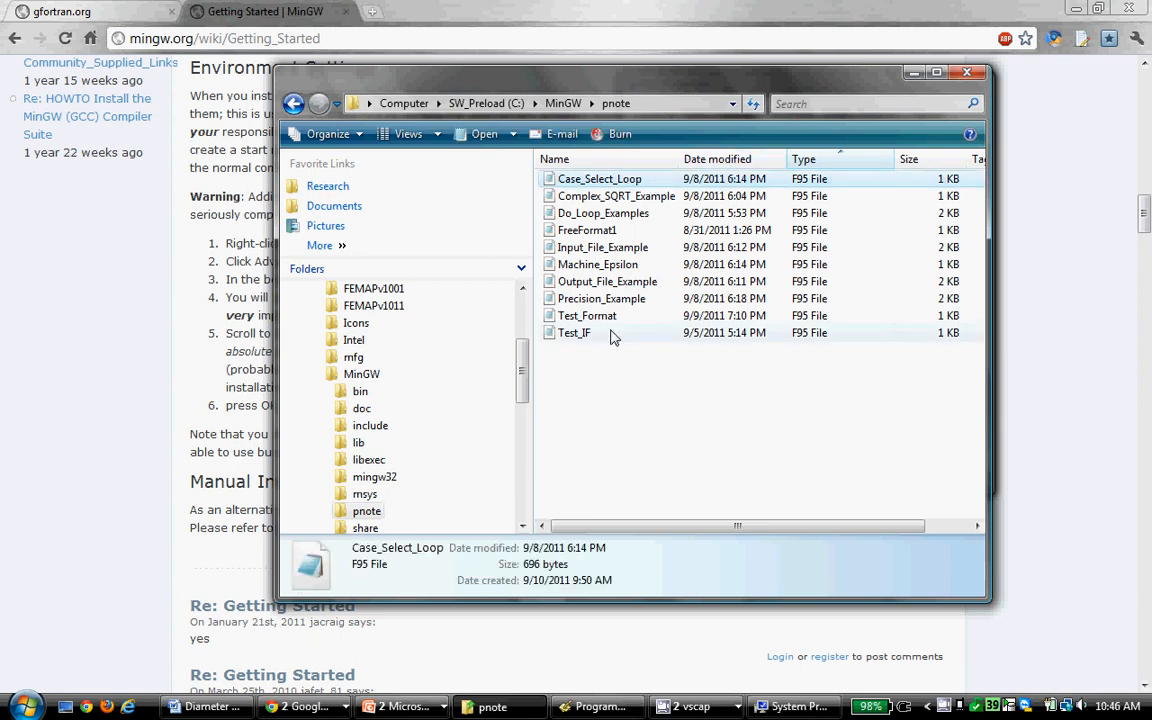
Step: Expand All Programs and the MinGW group in the Start Menu to reach MinGW Shell
click(22, 704)
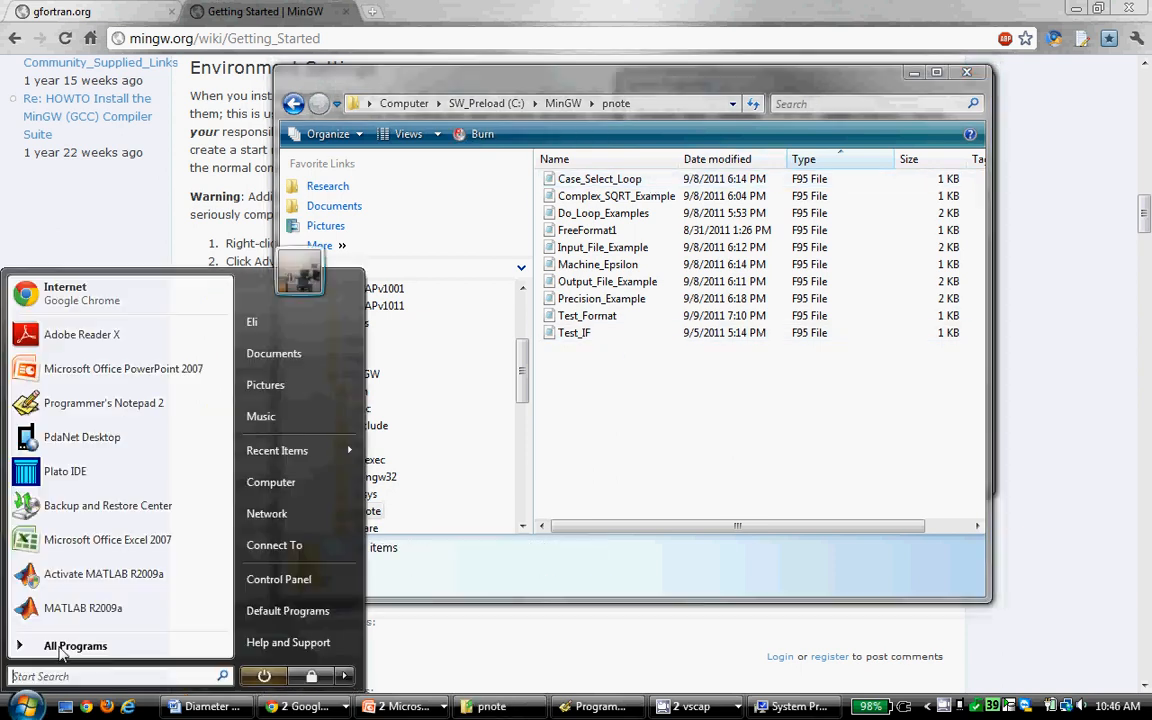
click(76, 644)
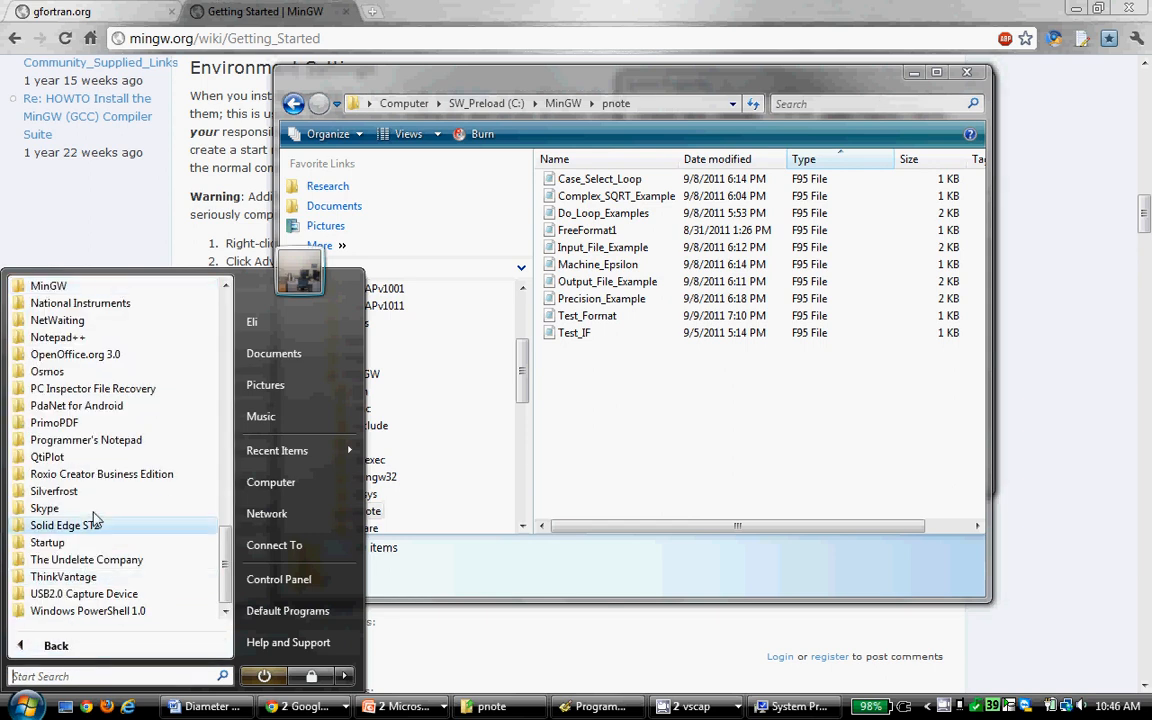
click(48, 284)
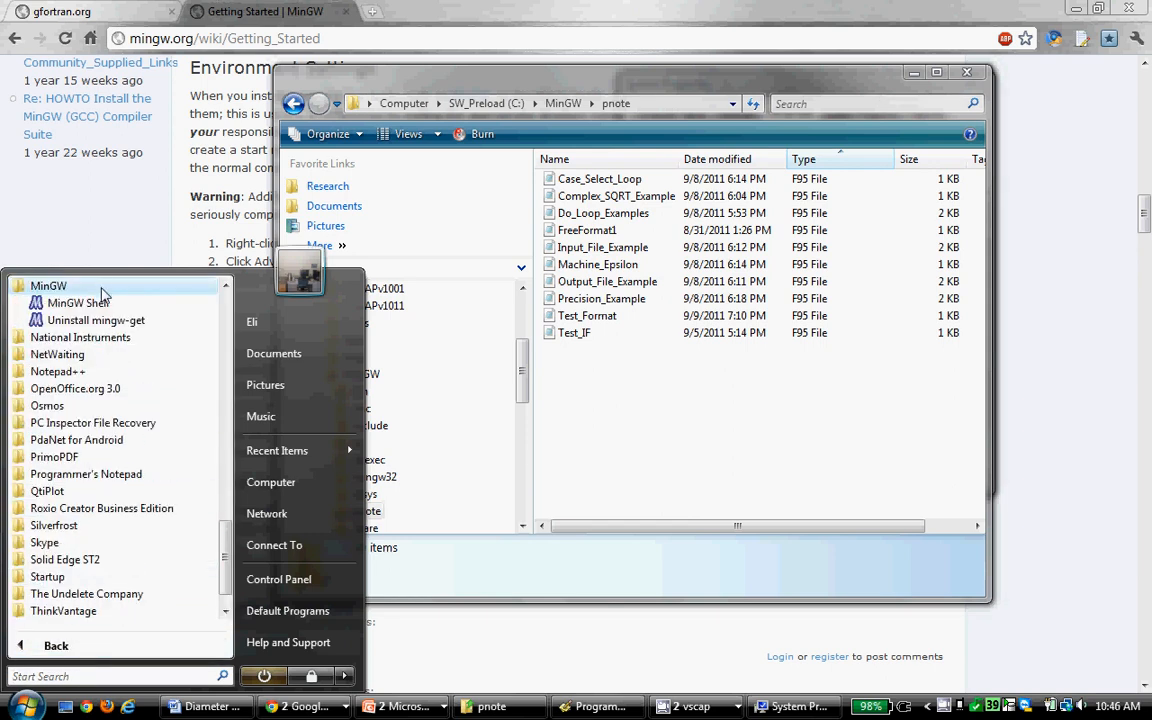
mouse_move(88, 306)
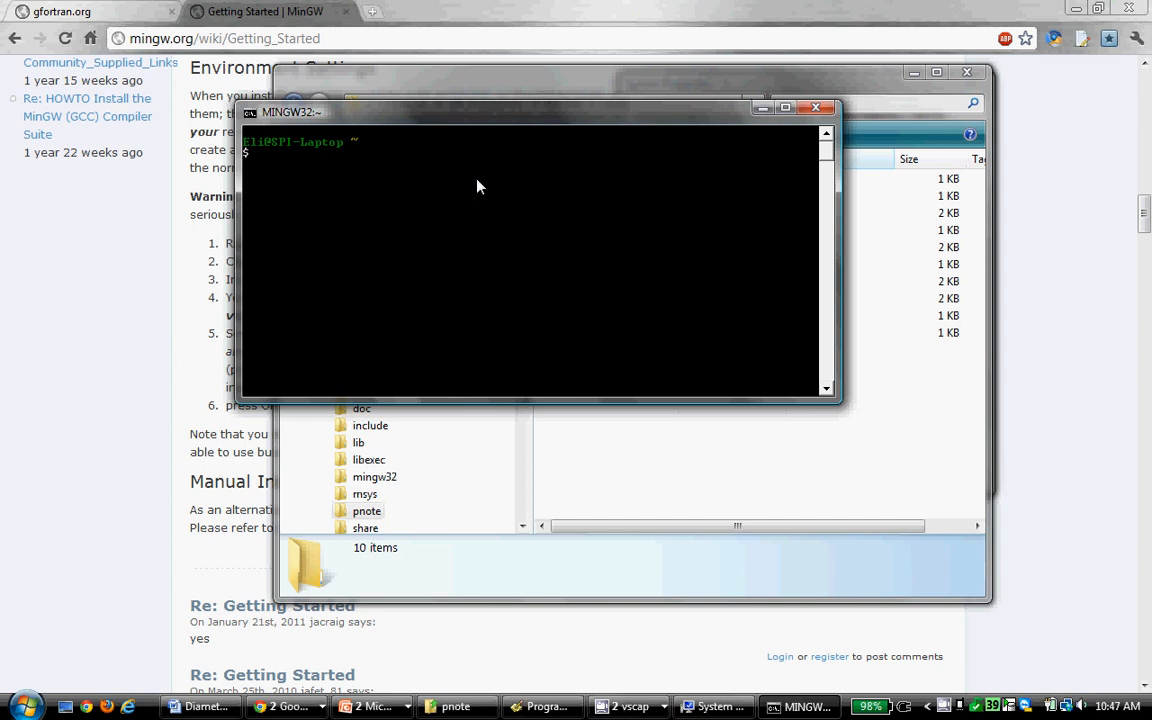
Step: Change directory to c:/ and then MinGW/ in the shell and list its contents
text(cd)
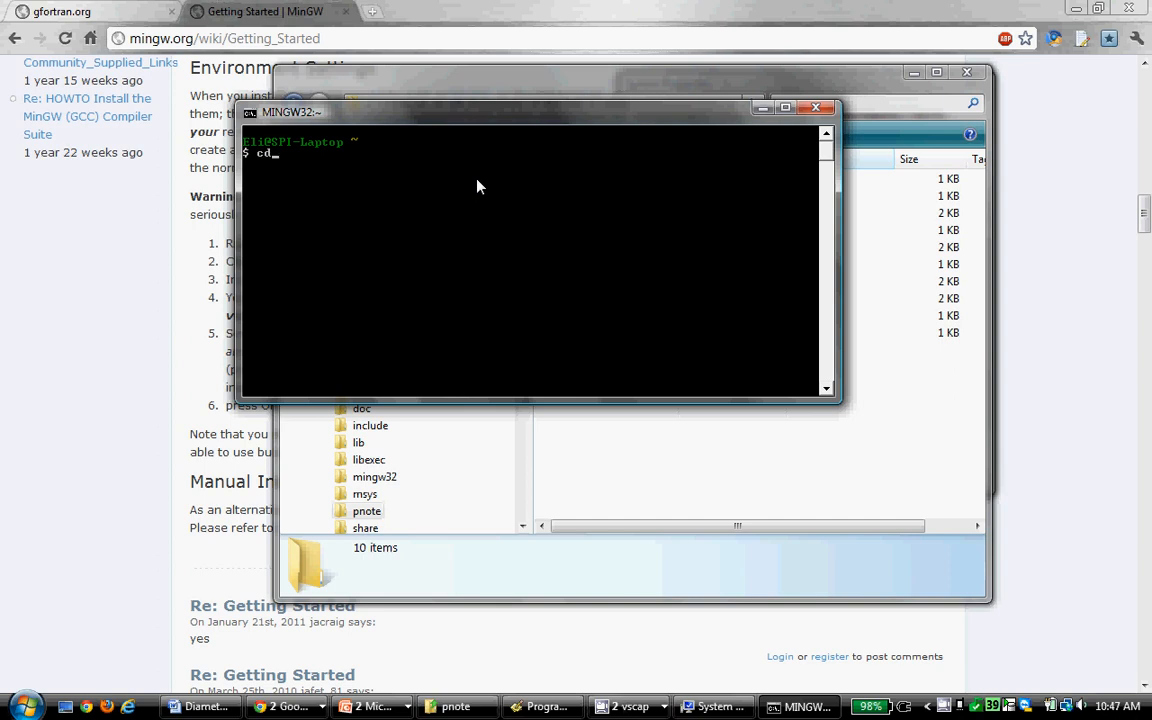
text(c)
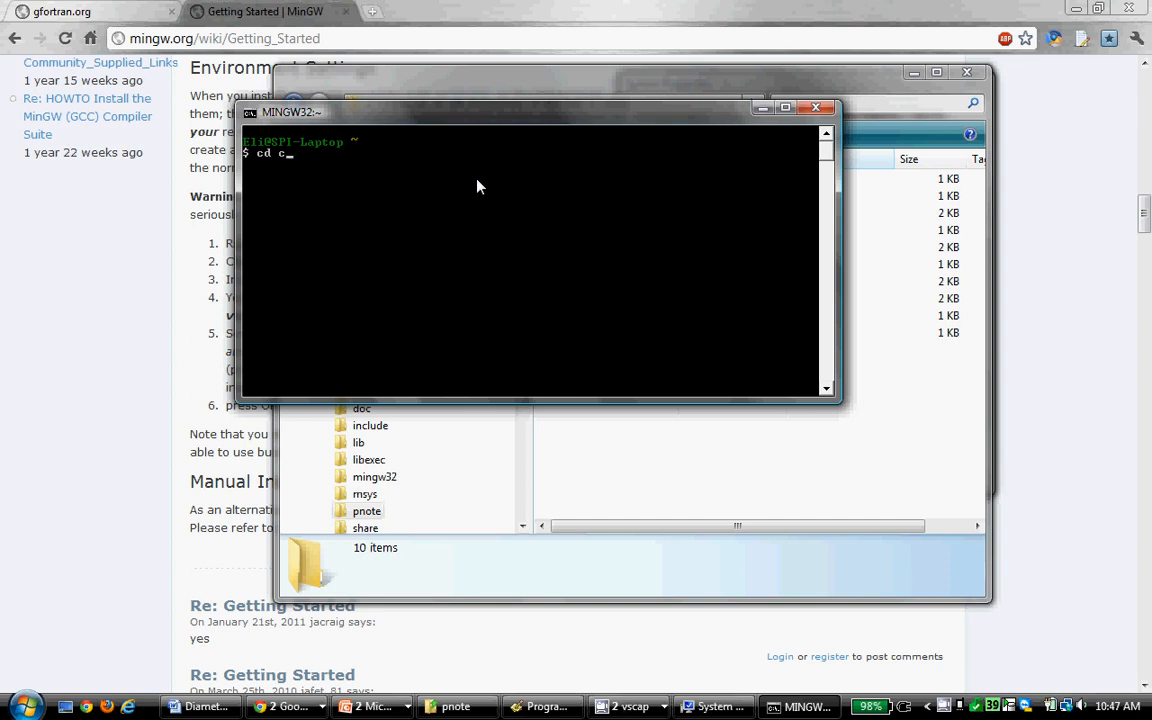
text(:/)
text(ls)
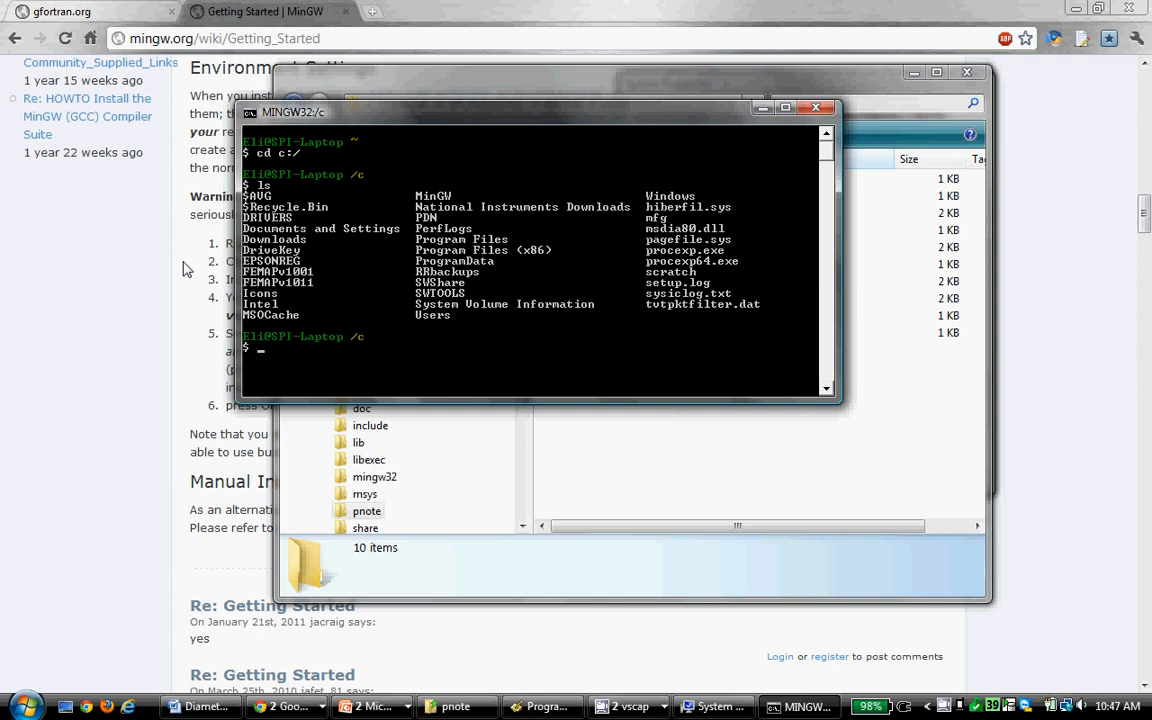
text(cd)
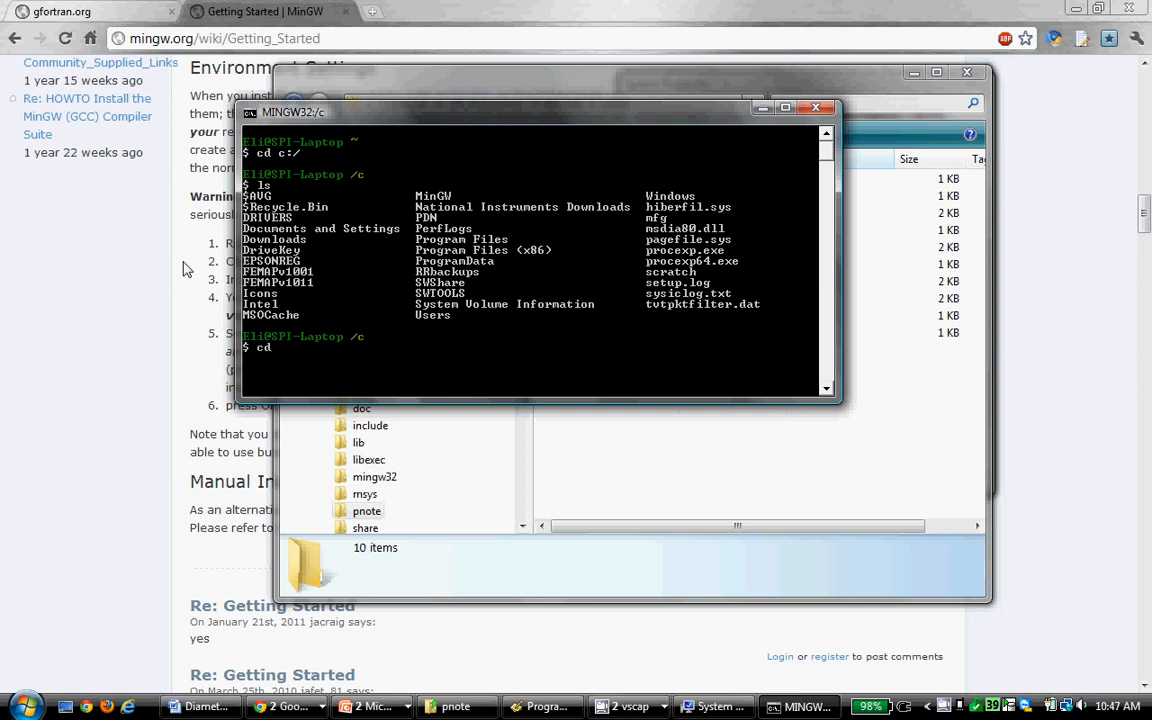
text(MinGW/)
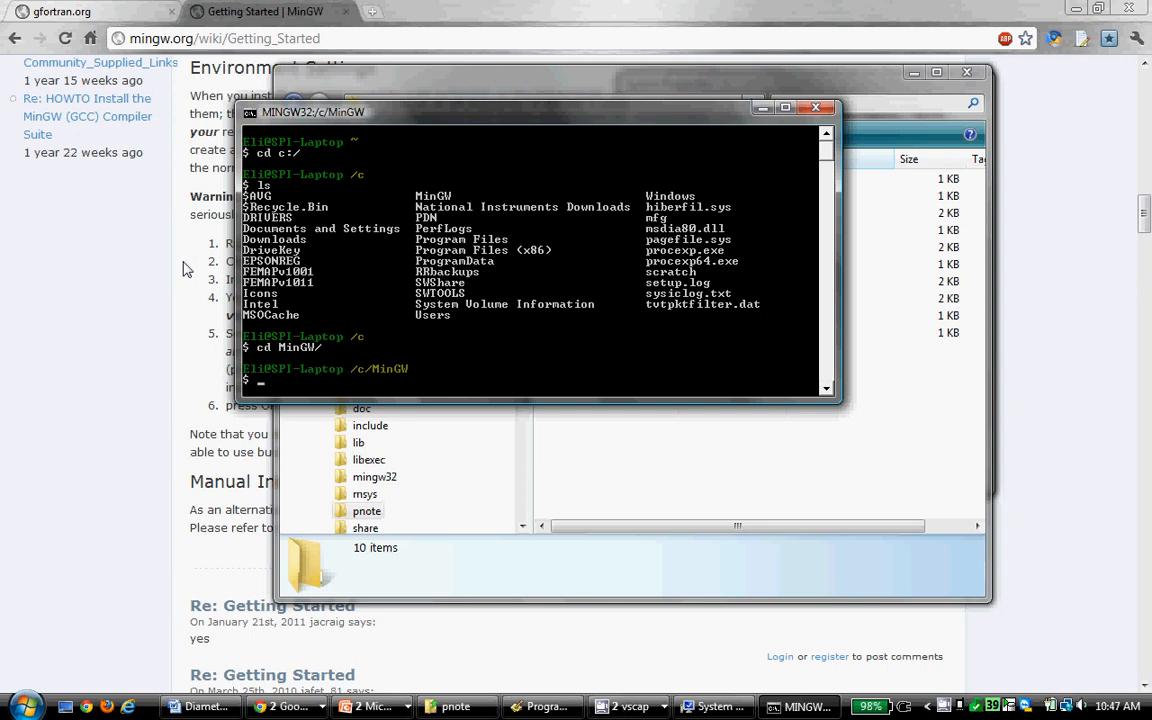
text(ls)
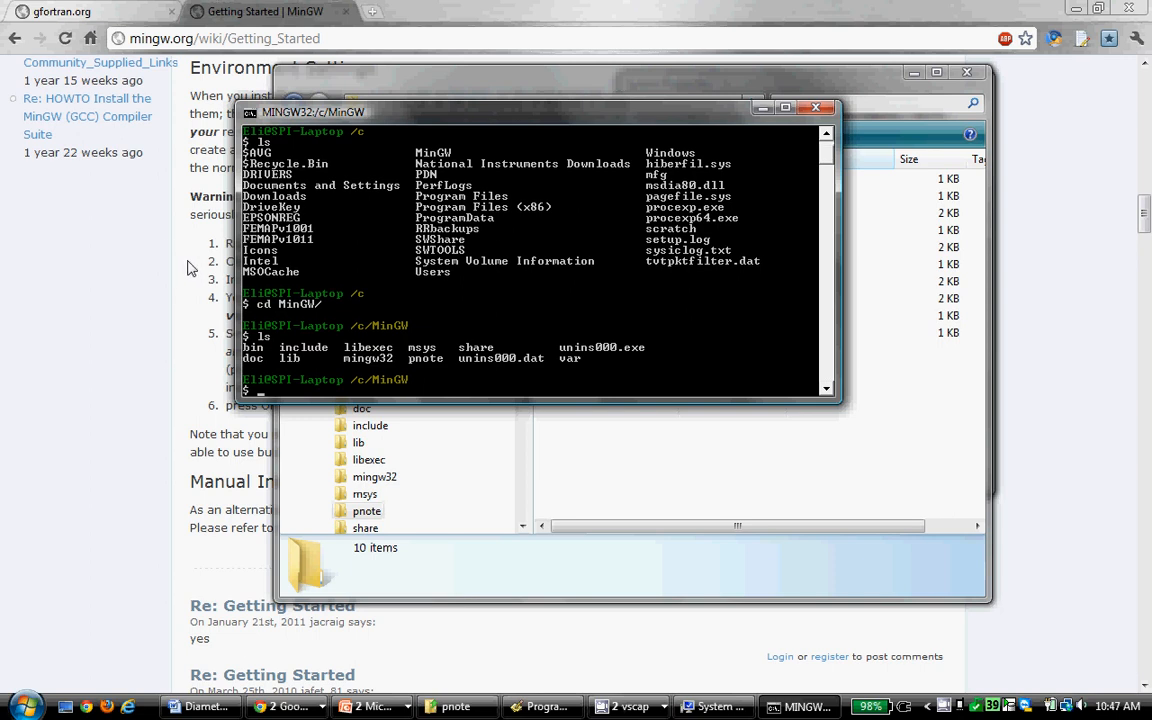
mouse_move(500, 390)
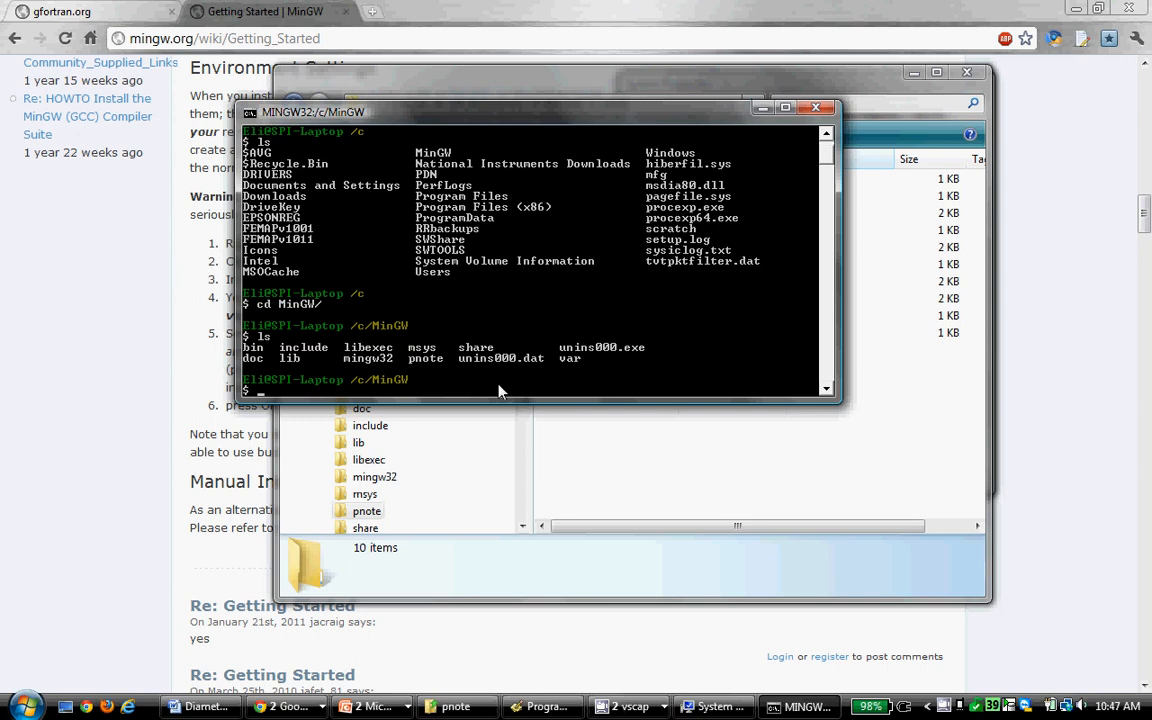
mouse_move(512, 396)
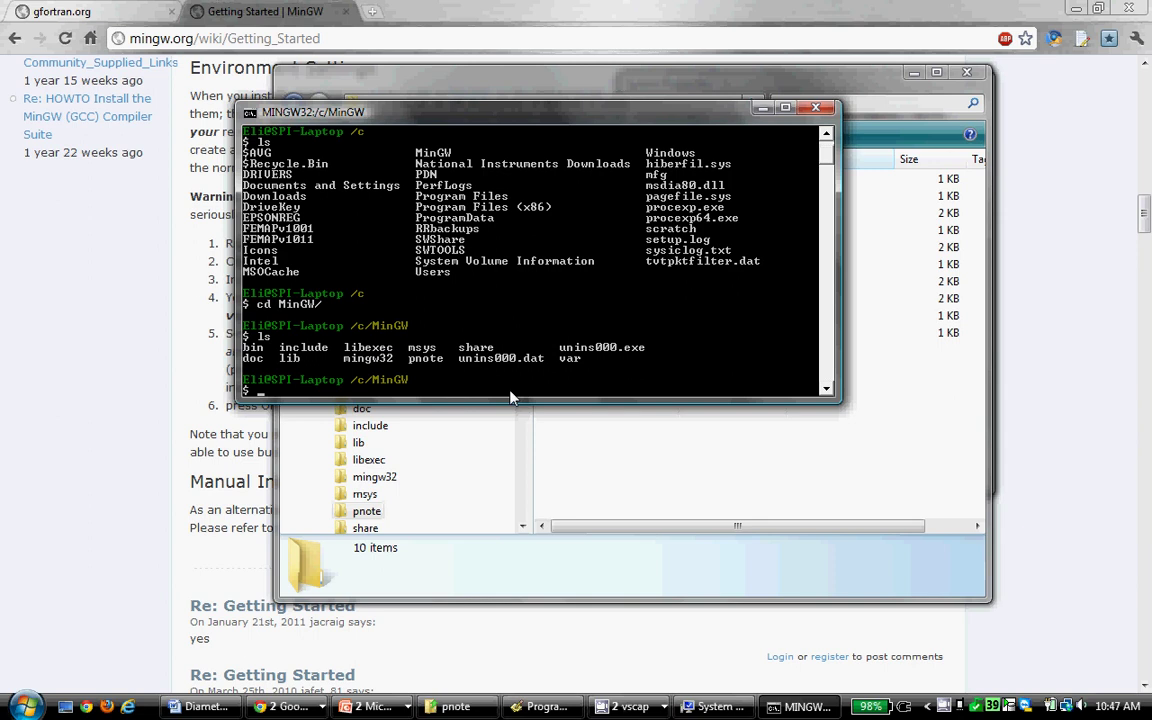
Step: Change directory to c:/MinGW/pnote and list the Fortran example files with ls
text(cd pnote/)
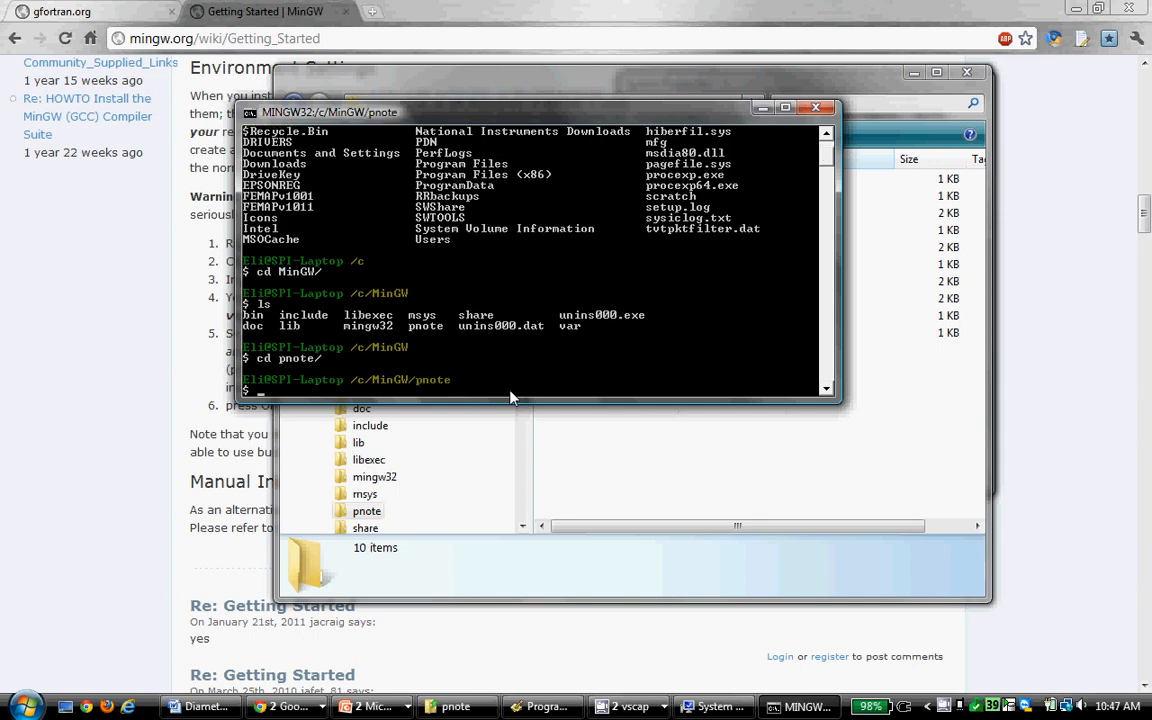
text(c)
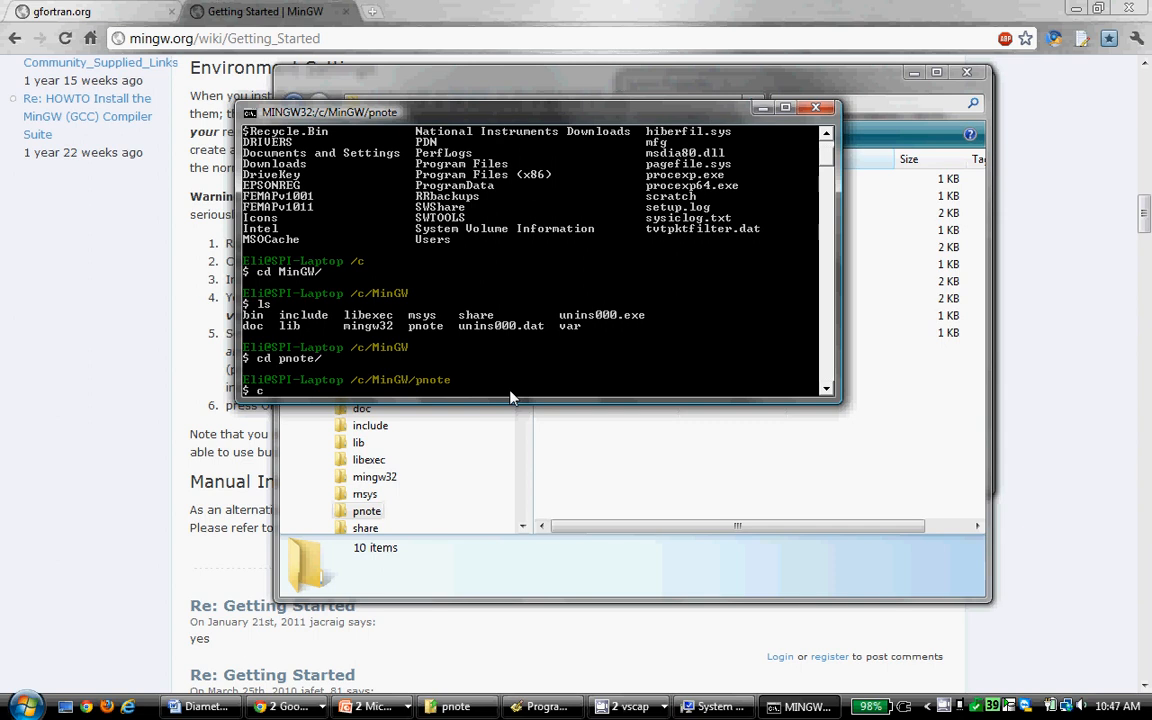
text(cd c:)
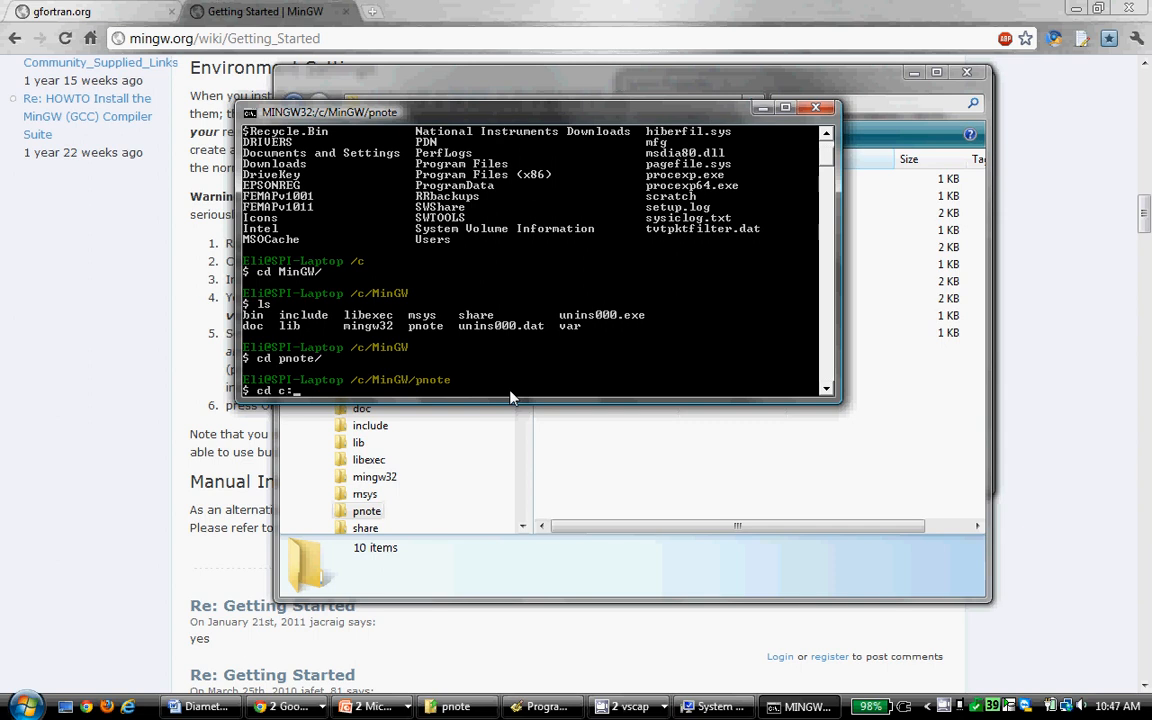
text(/m)
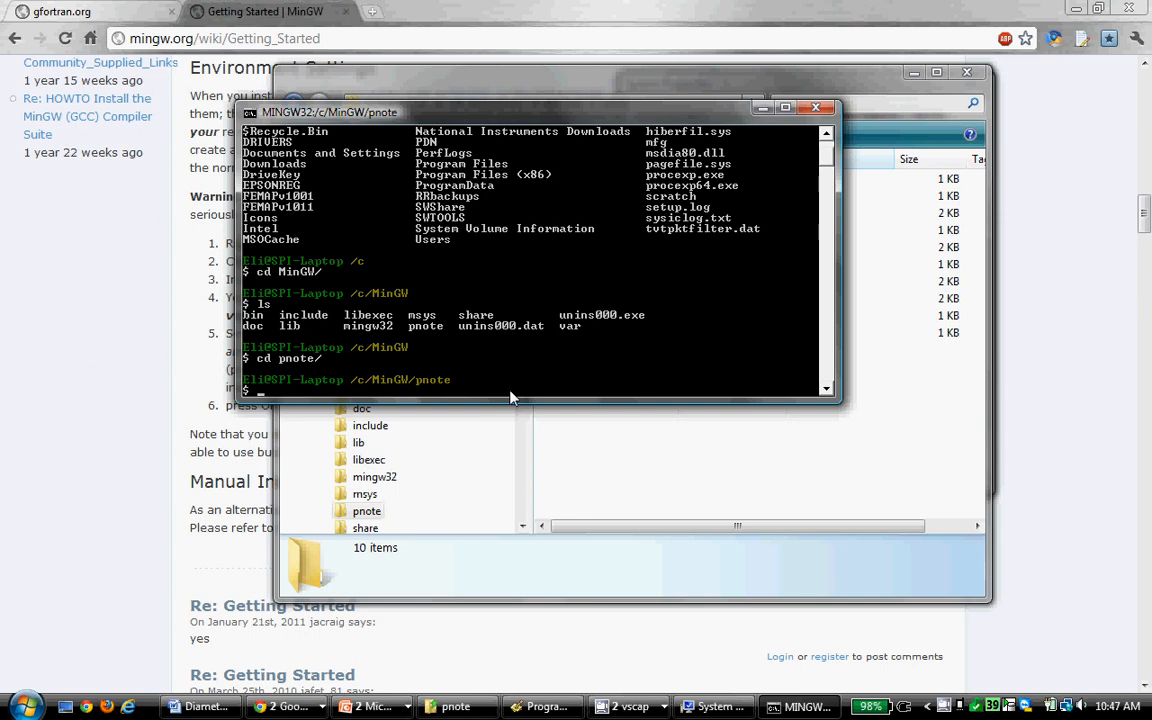
text(ls)
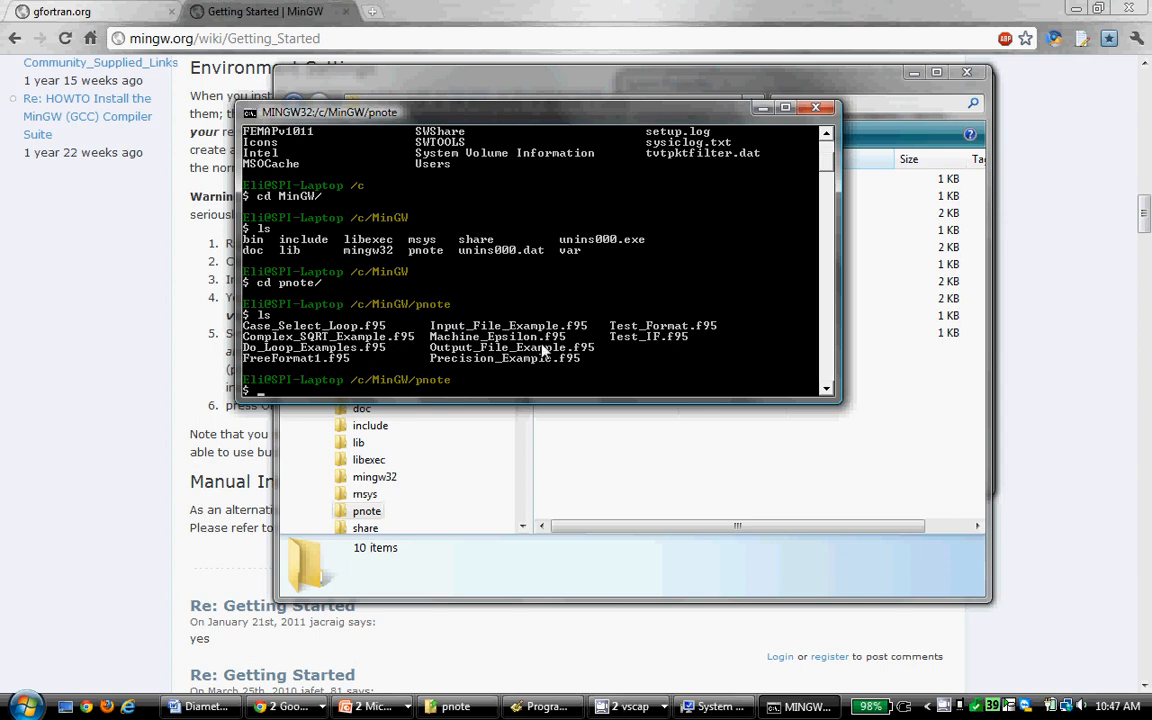
mouse_move(488, 384)
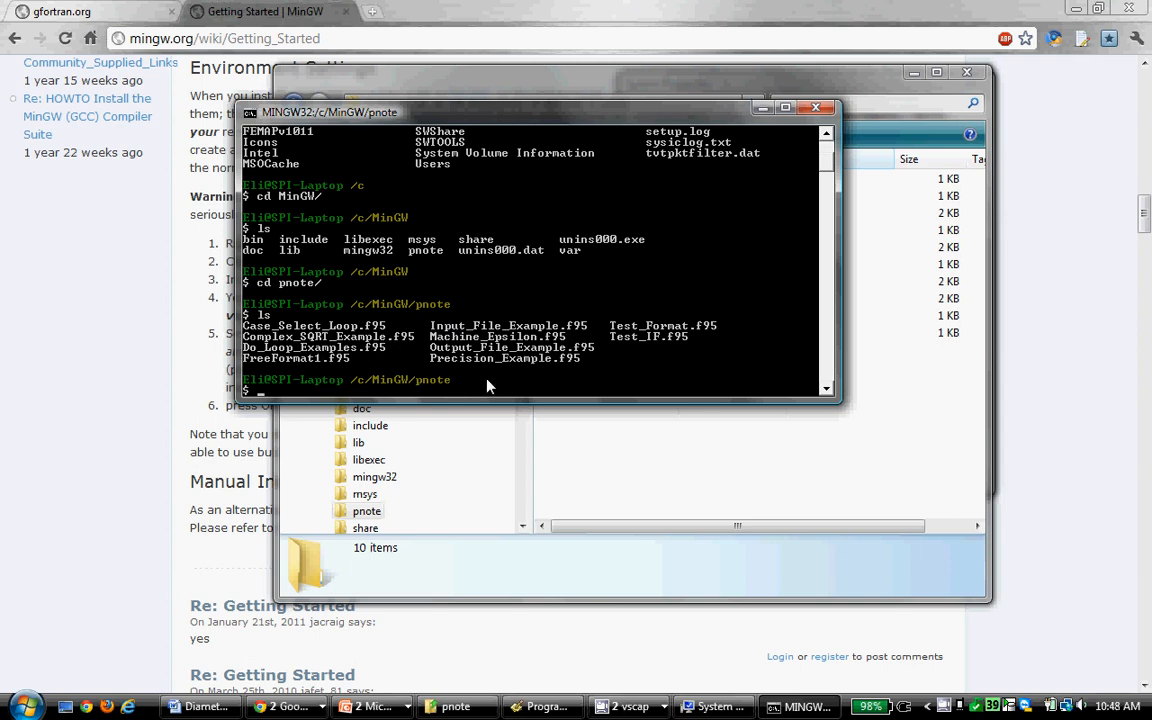
Step: Run gfortran Test_IF.f95 -o Test_IF.exe in the MSYS shell to build the executable
text(gfortran)
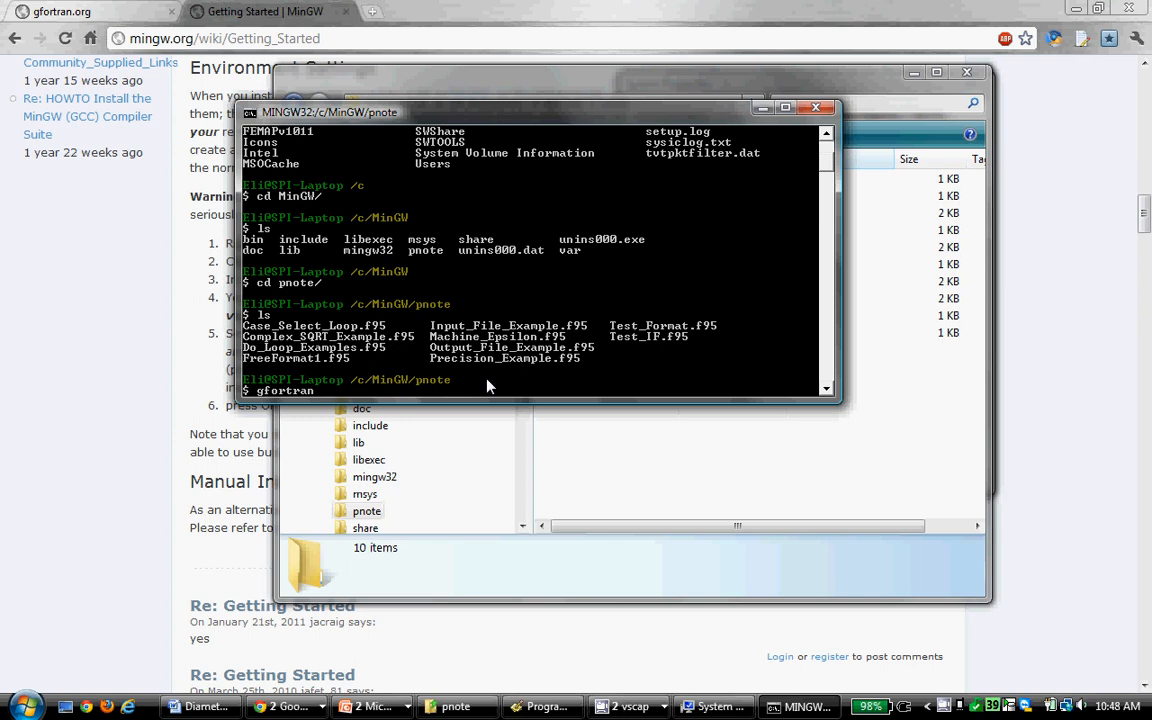
mouse_move(652, 344)
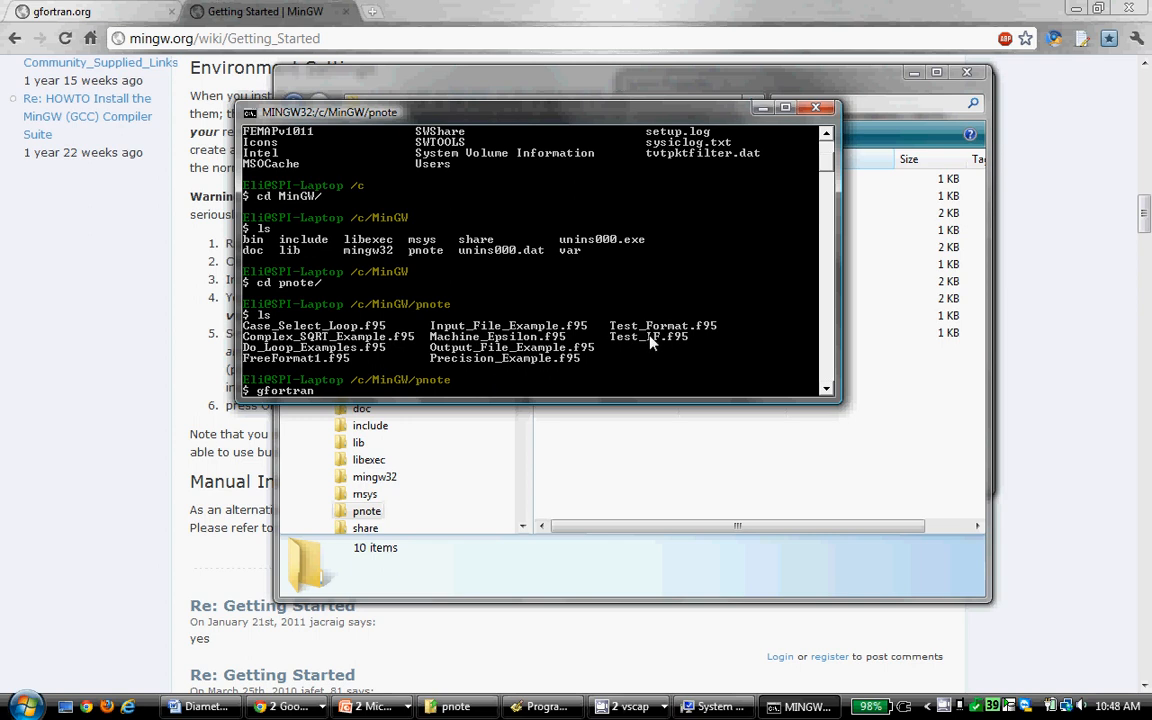
mouse_move(656, 350)
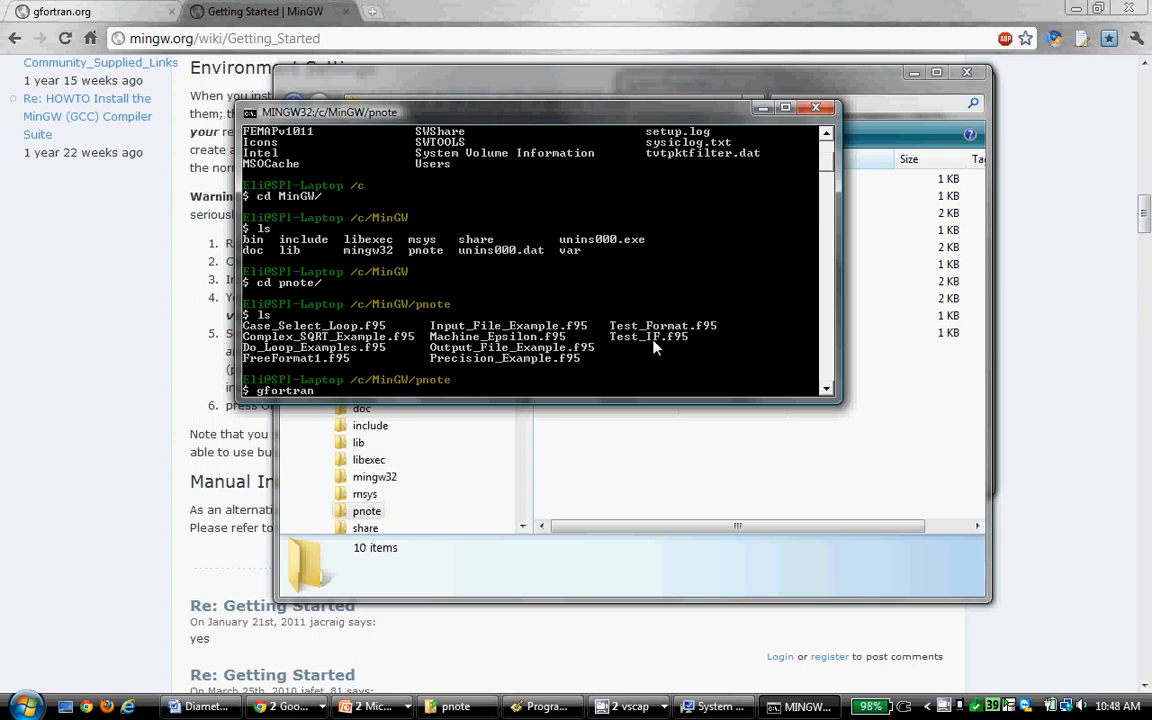
text(Test_IF.f95)
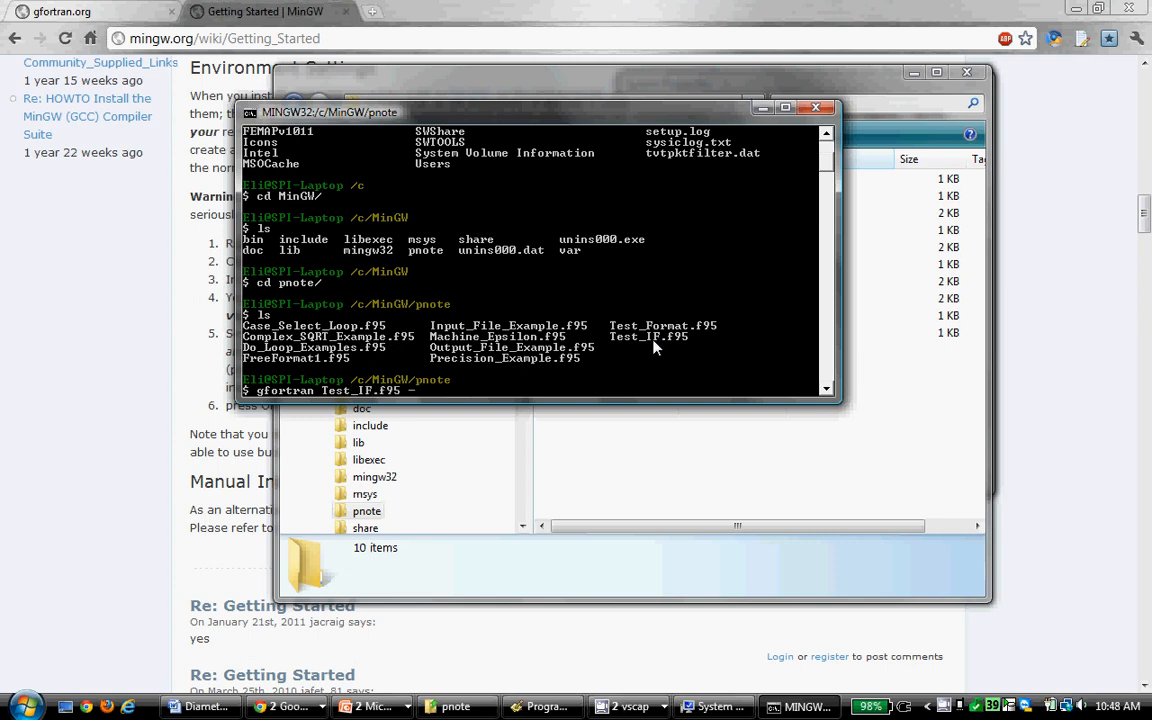
text(-o)
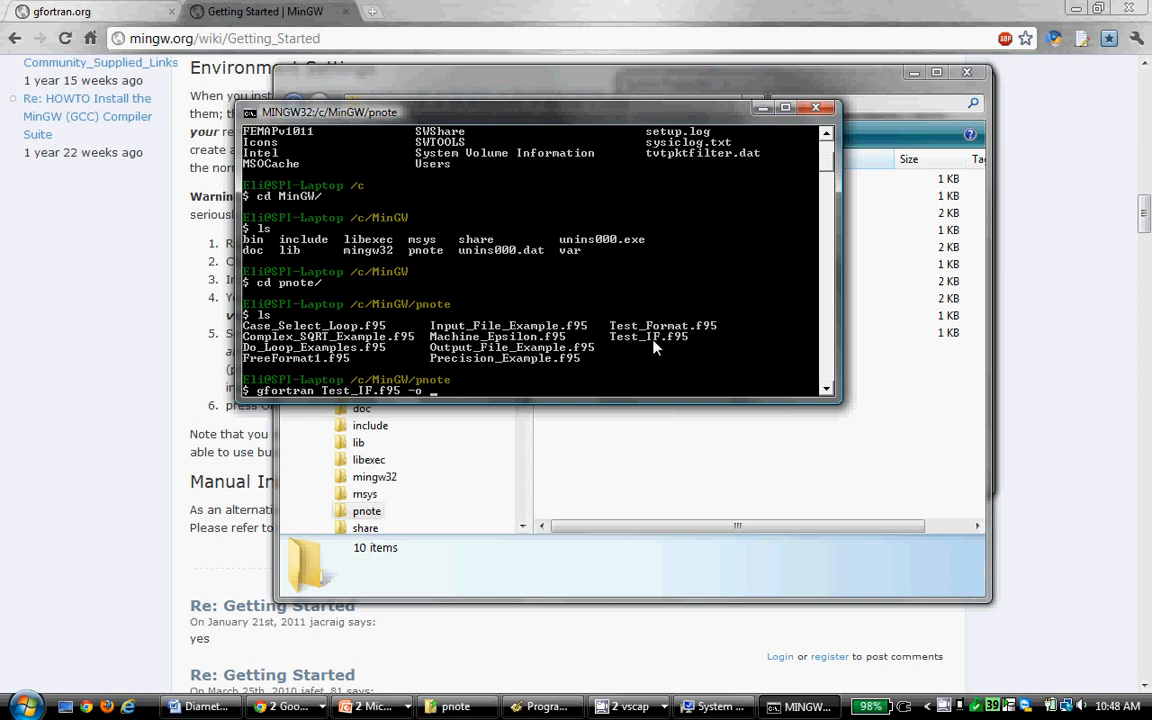
text(Test_IF.e)
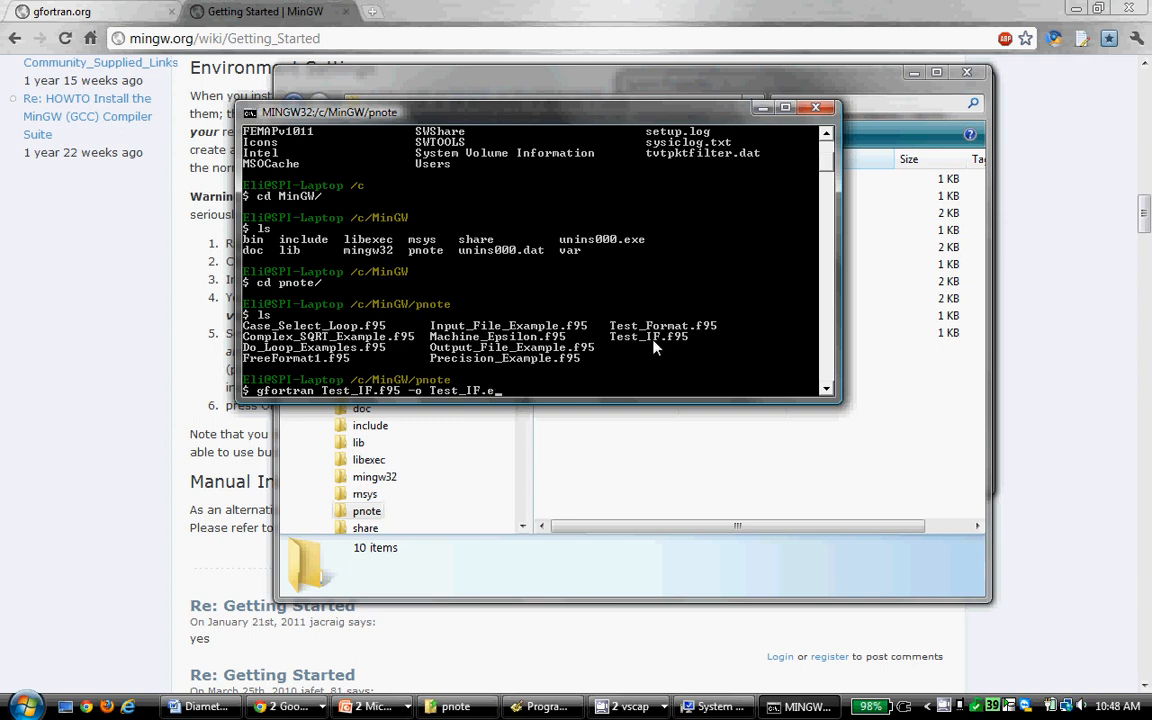
text(xe)
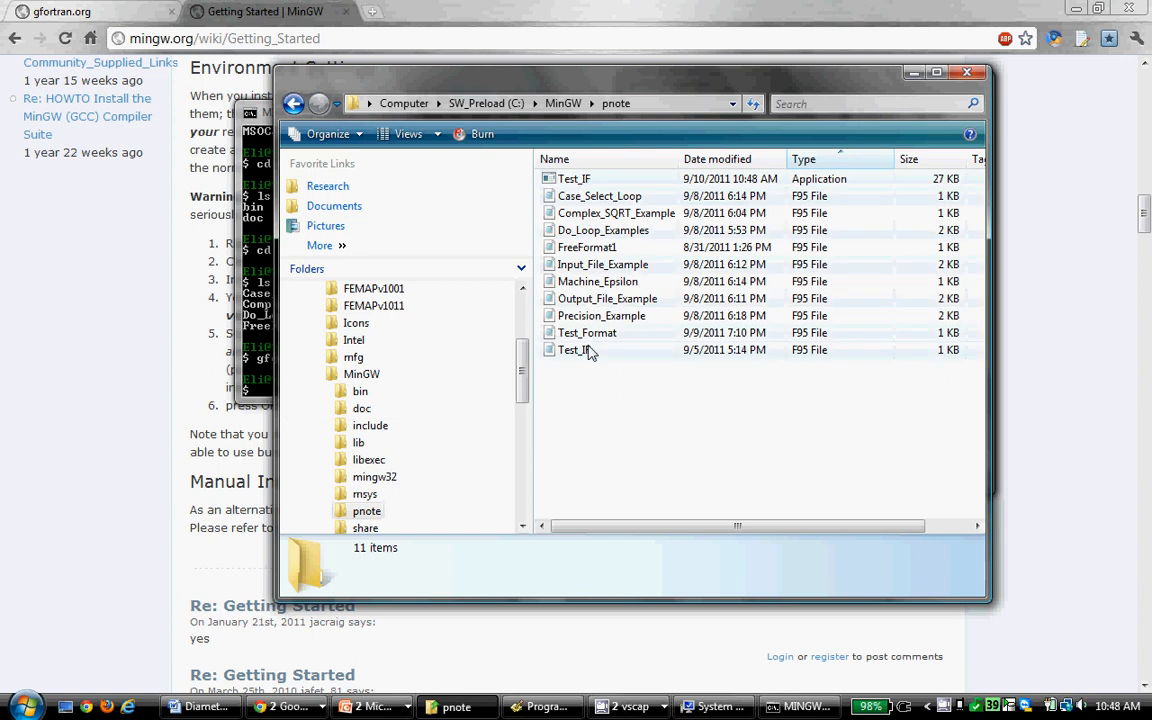
Step: Select the newly built Test_IF application in the pnote folder
click(572, 178)
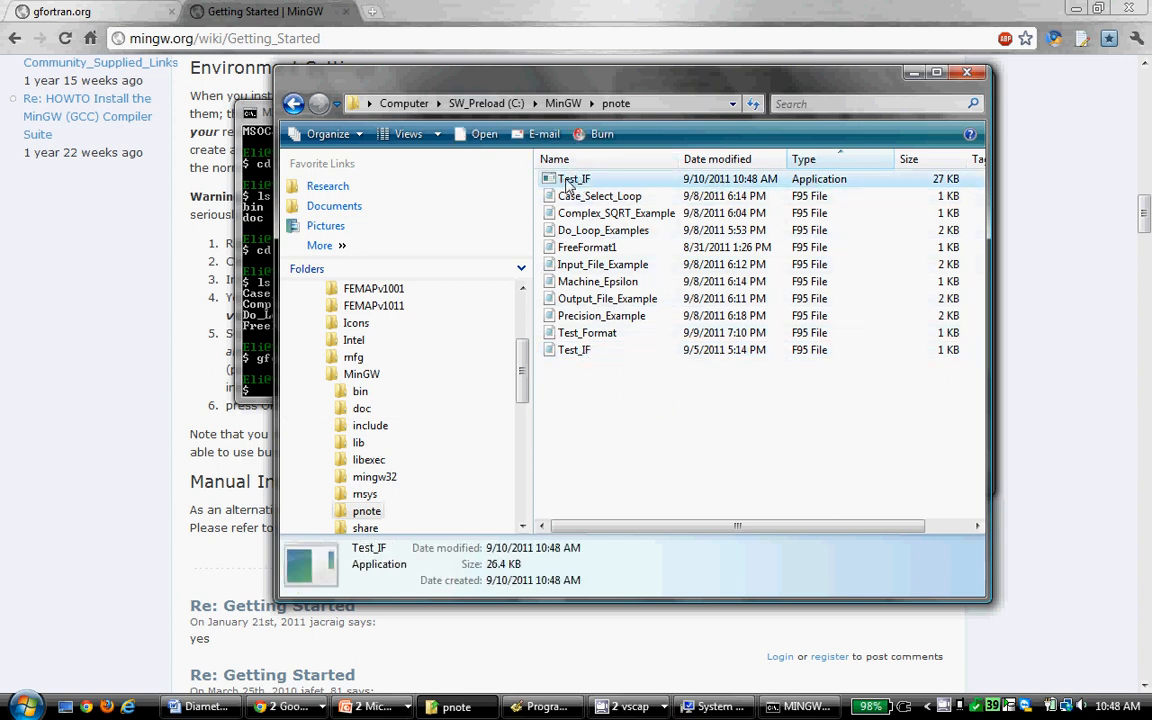
Step: Run Test_IF.exe, read its 'i is smaller than j' output (2 and 4) and answer y to the prompt
double_click(574, 178)
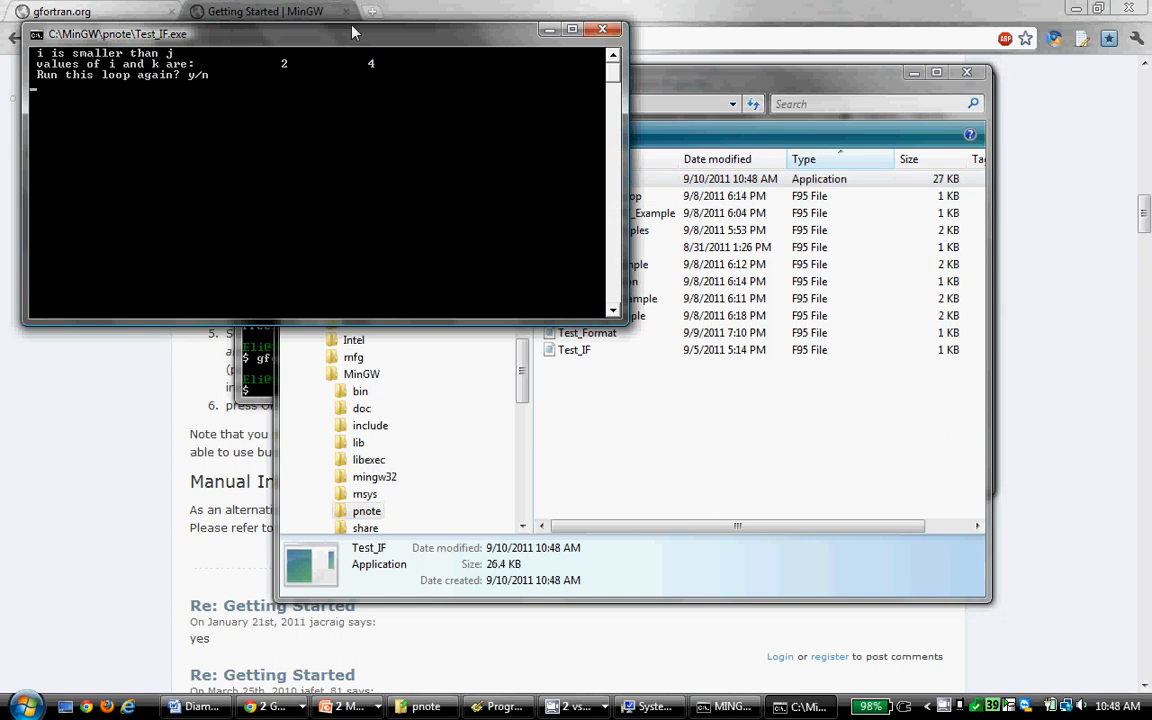
drag(350, 28, 424, 138)
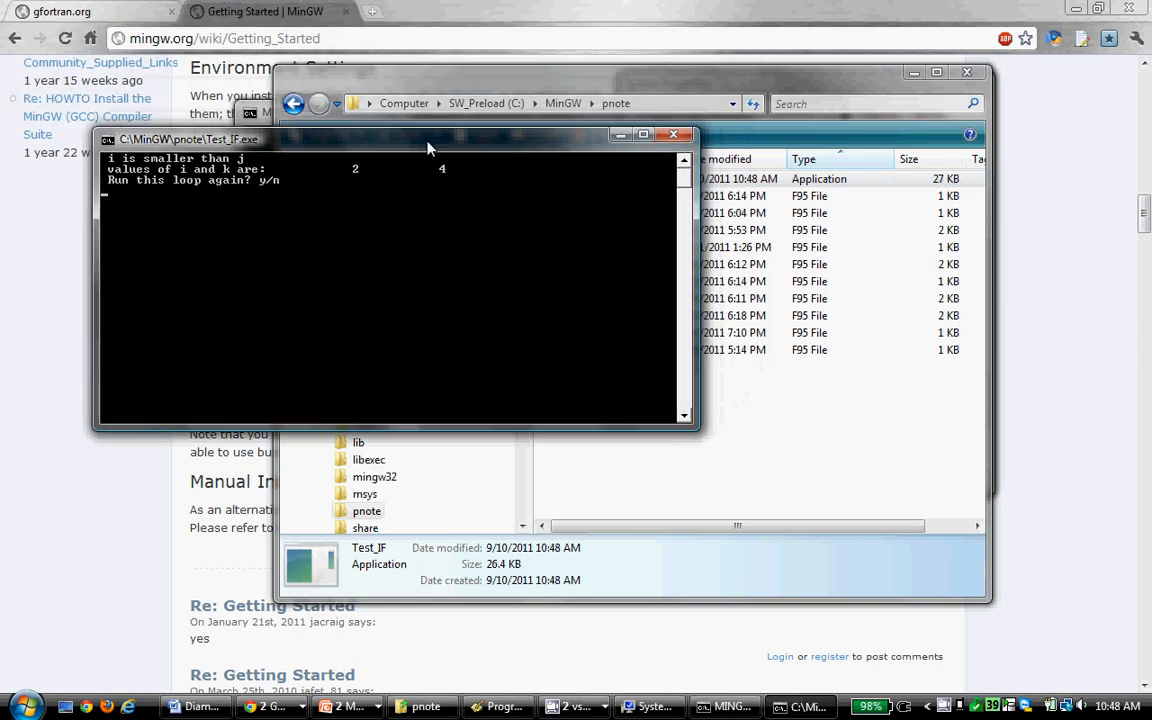
mouse_move(400, 188)
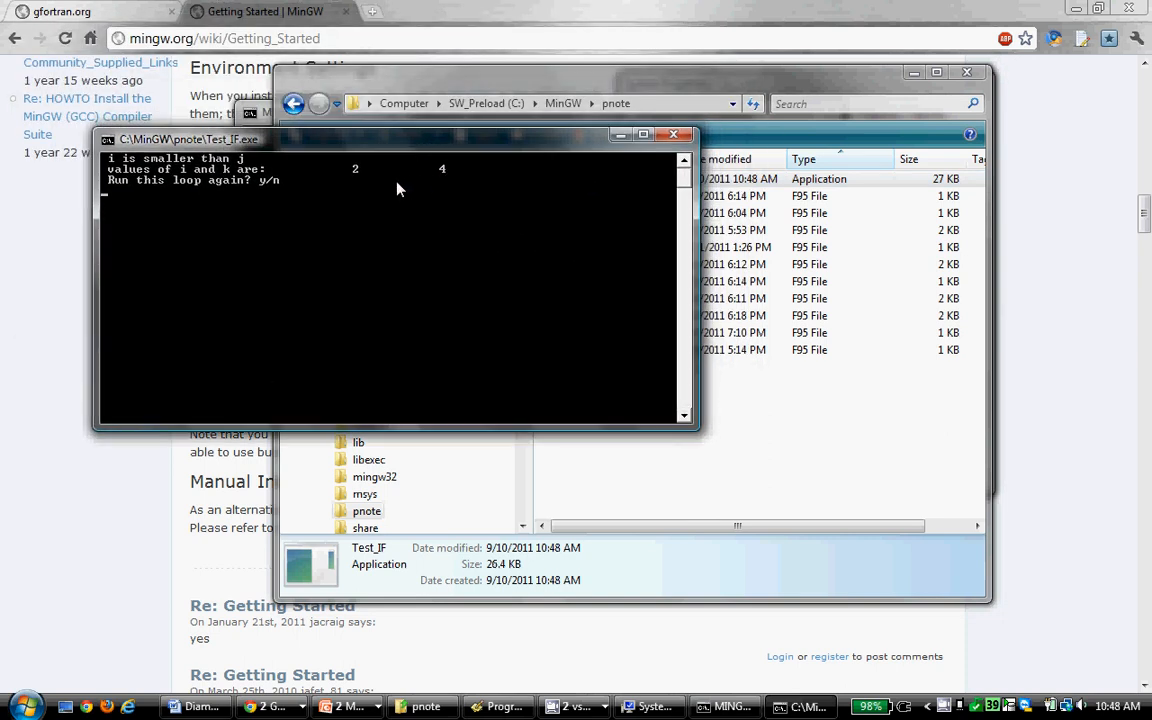
mouse_move(152, 224)
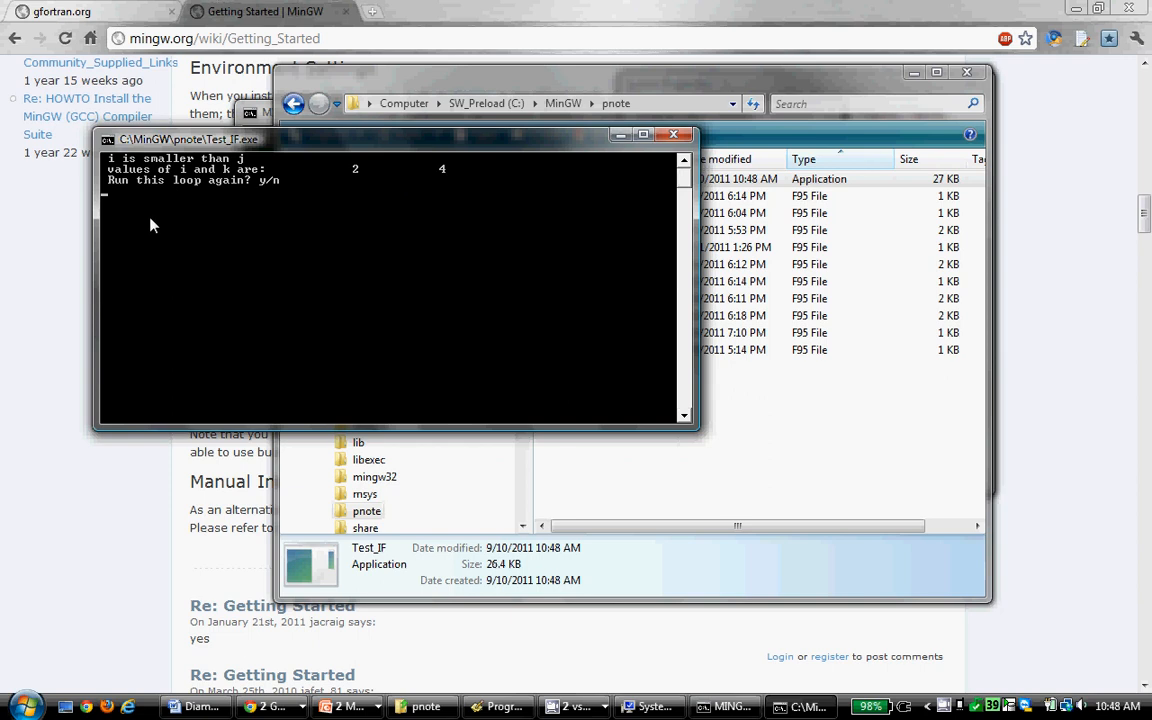
mouse_move(178, 318)
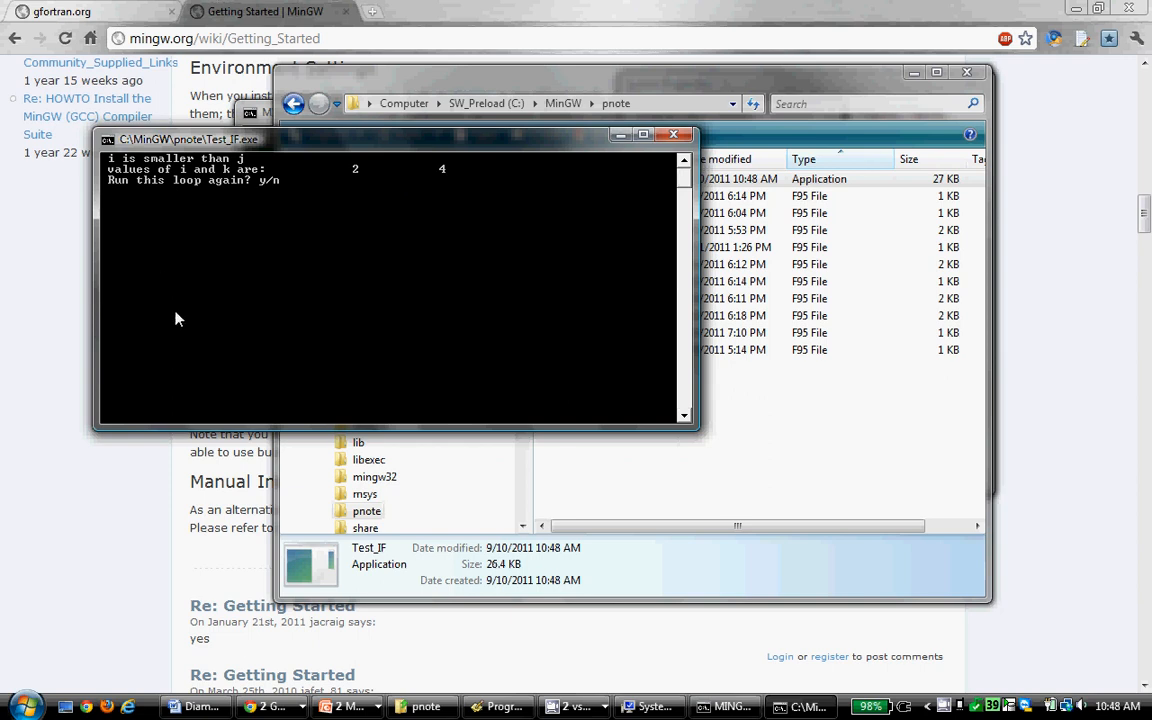
mouse_move(360, 316)
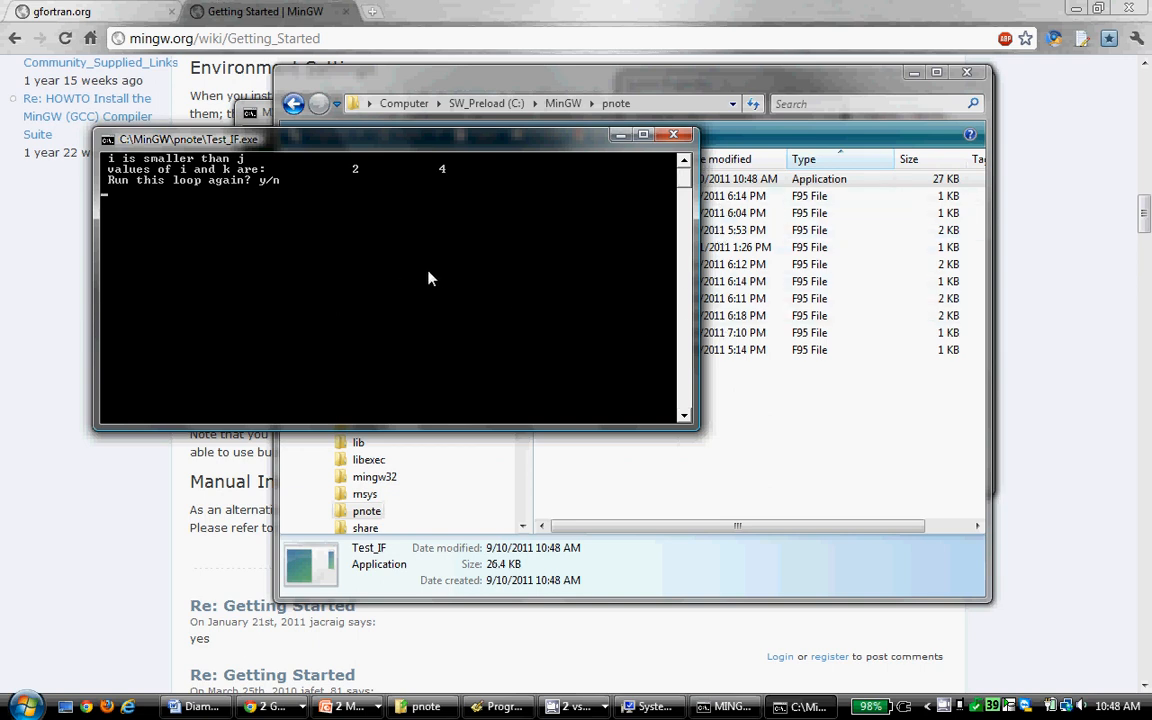
mouse_move(314, 248)
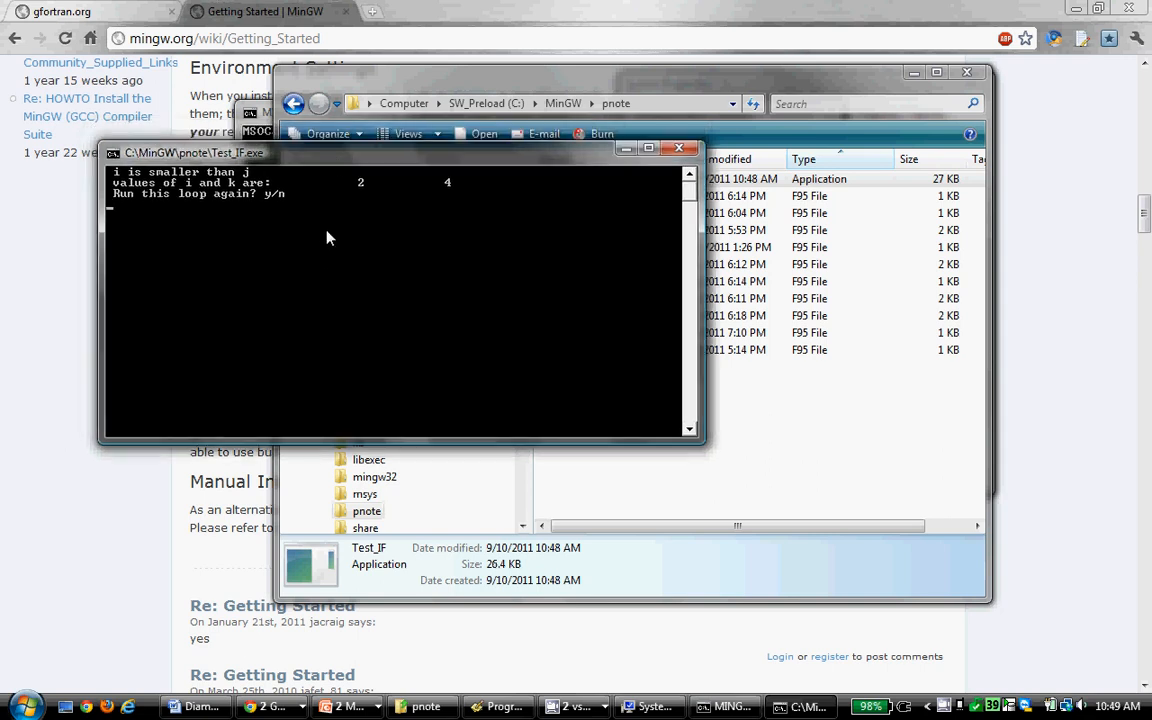
text(y)
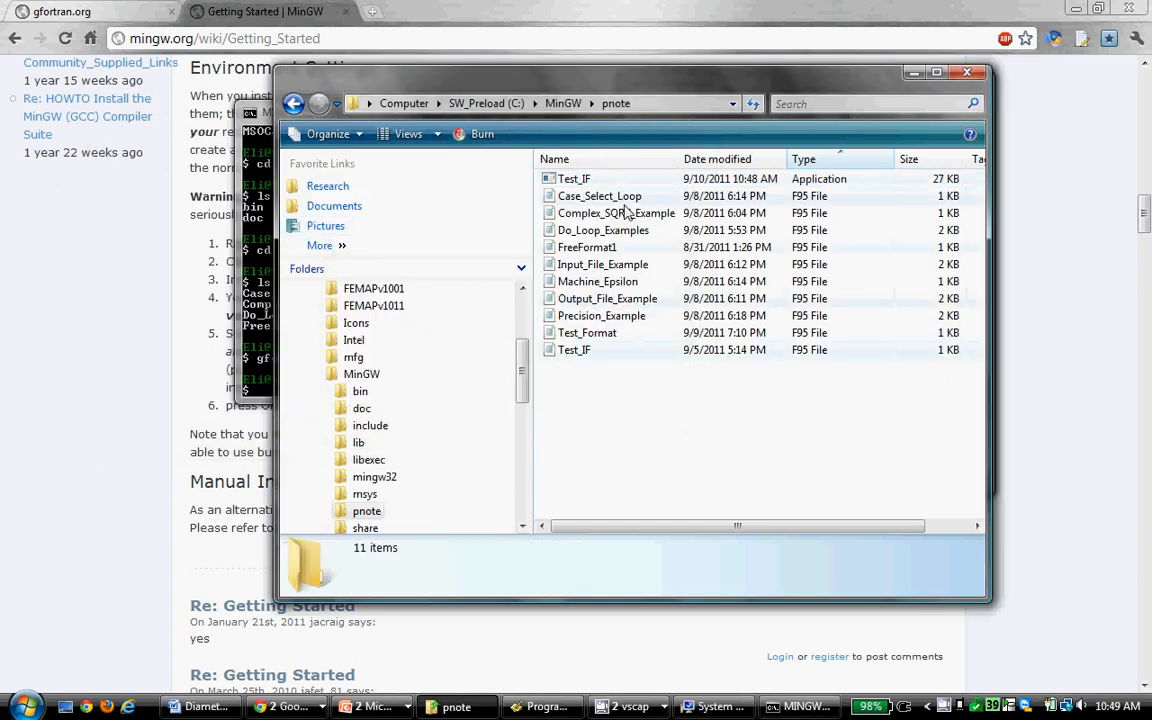
right_click(574, 348)
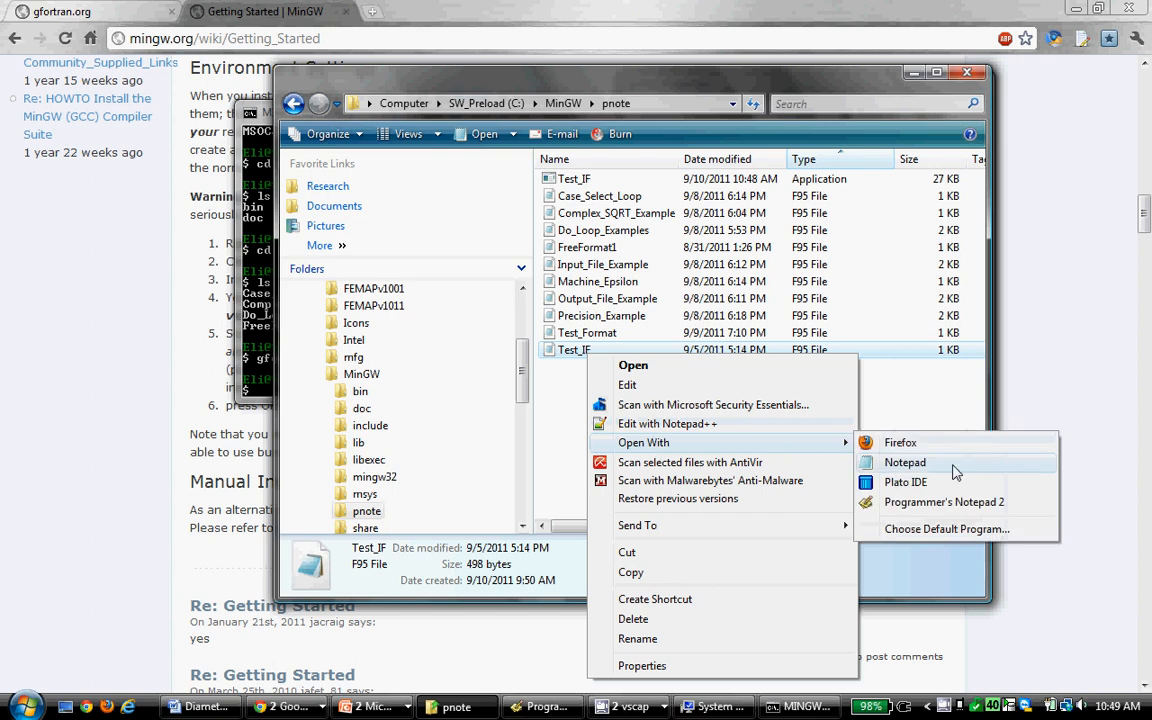
Step: View Test_IF.F95 in Programmer's Notepad 2, scrolling through its if block and do-while loop
click(944, 502)
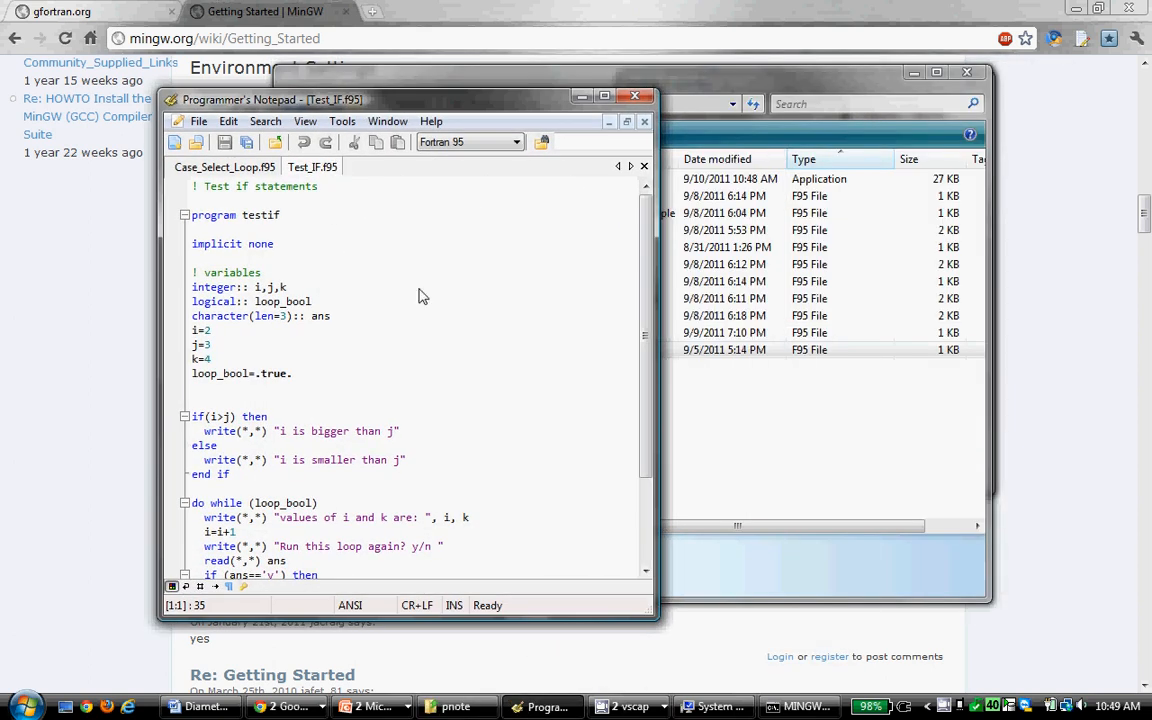
scroll(down, 3)
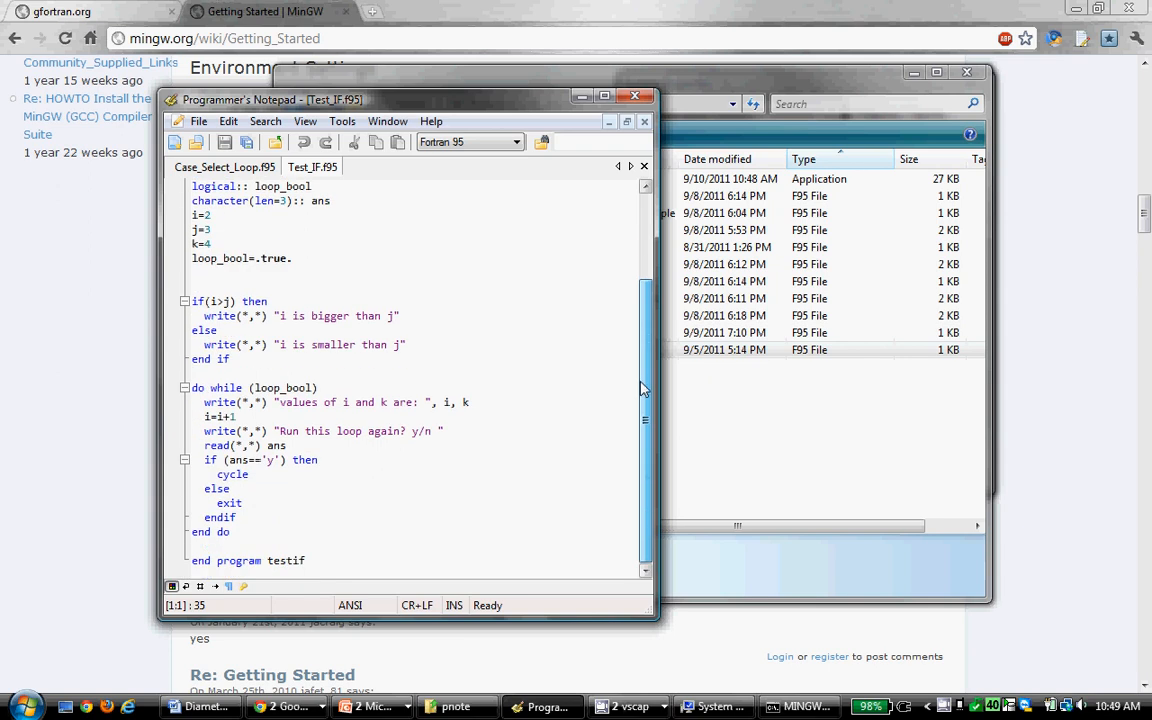
mouse_move(530, 408)
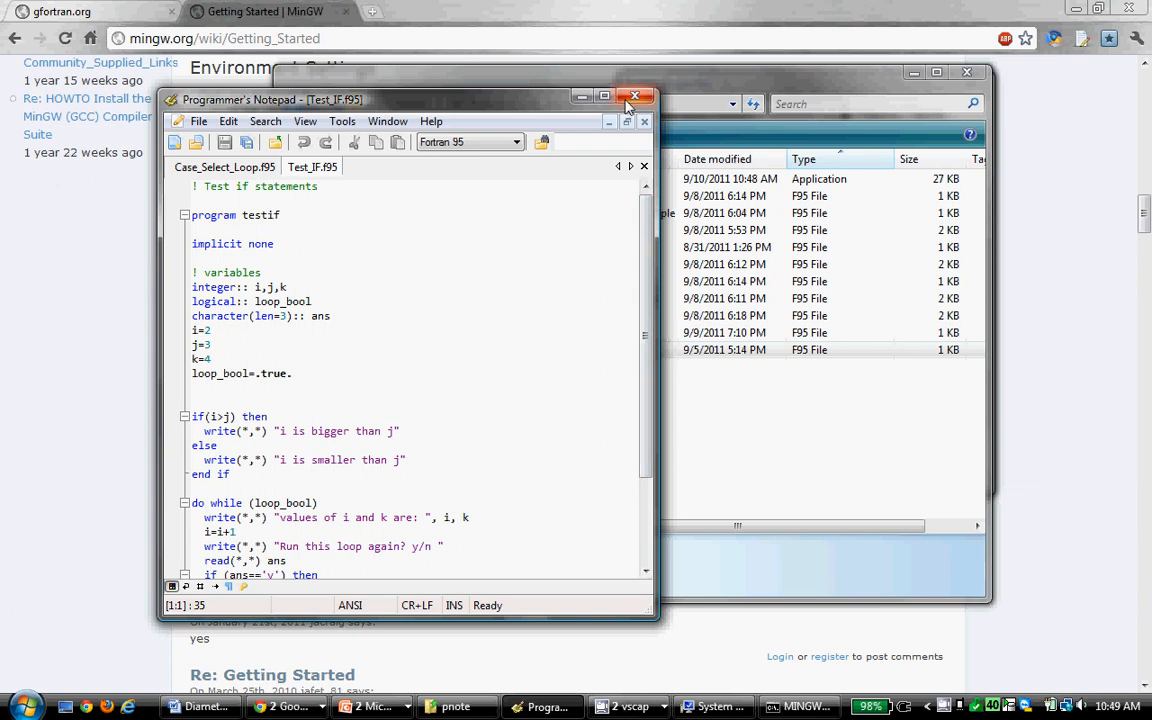
mouse_move(632, 98)
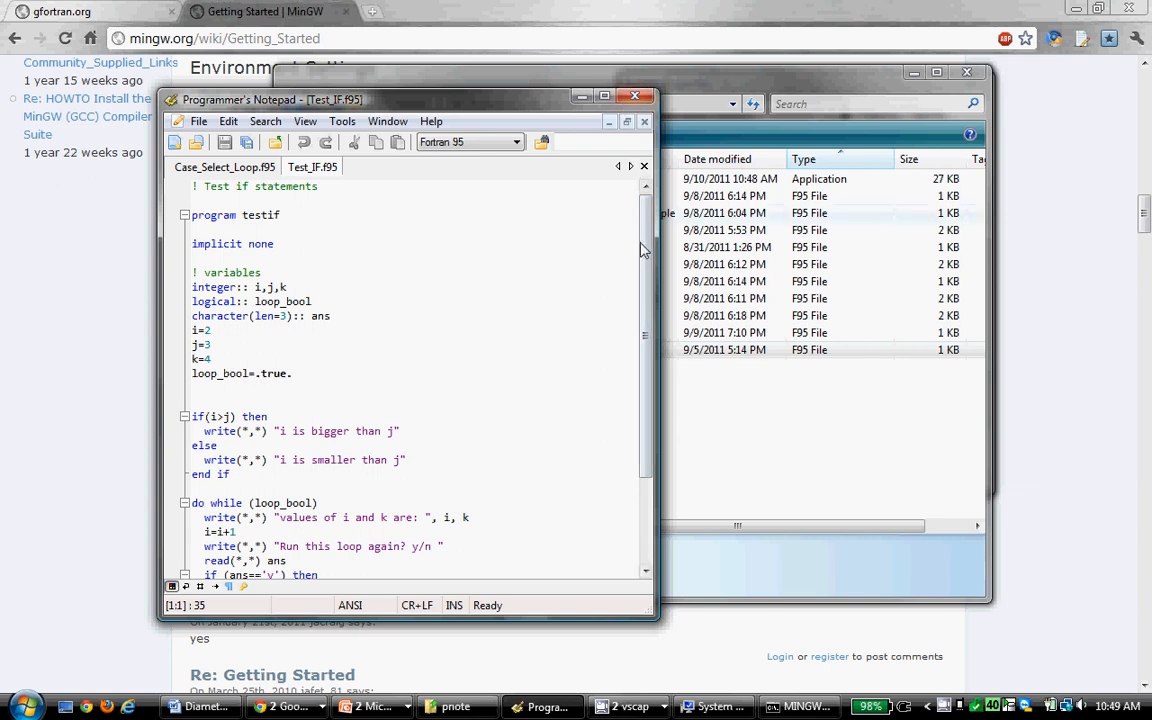
scroll(down, 3)
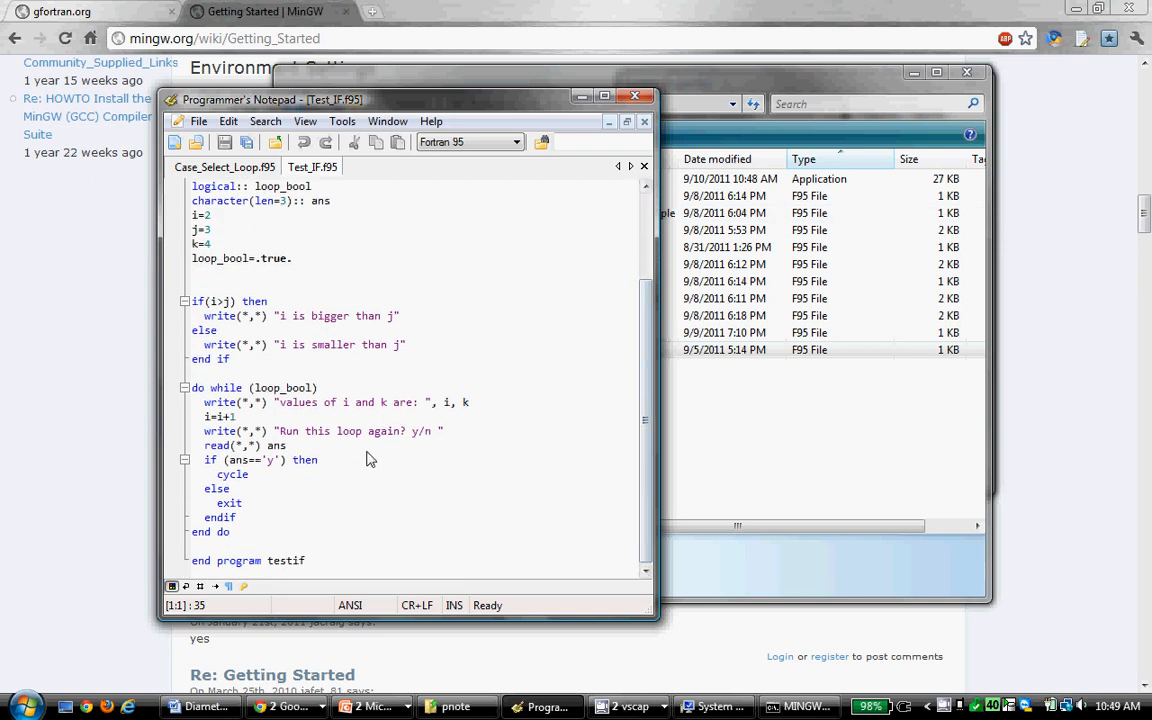
click(288, 444)
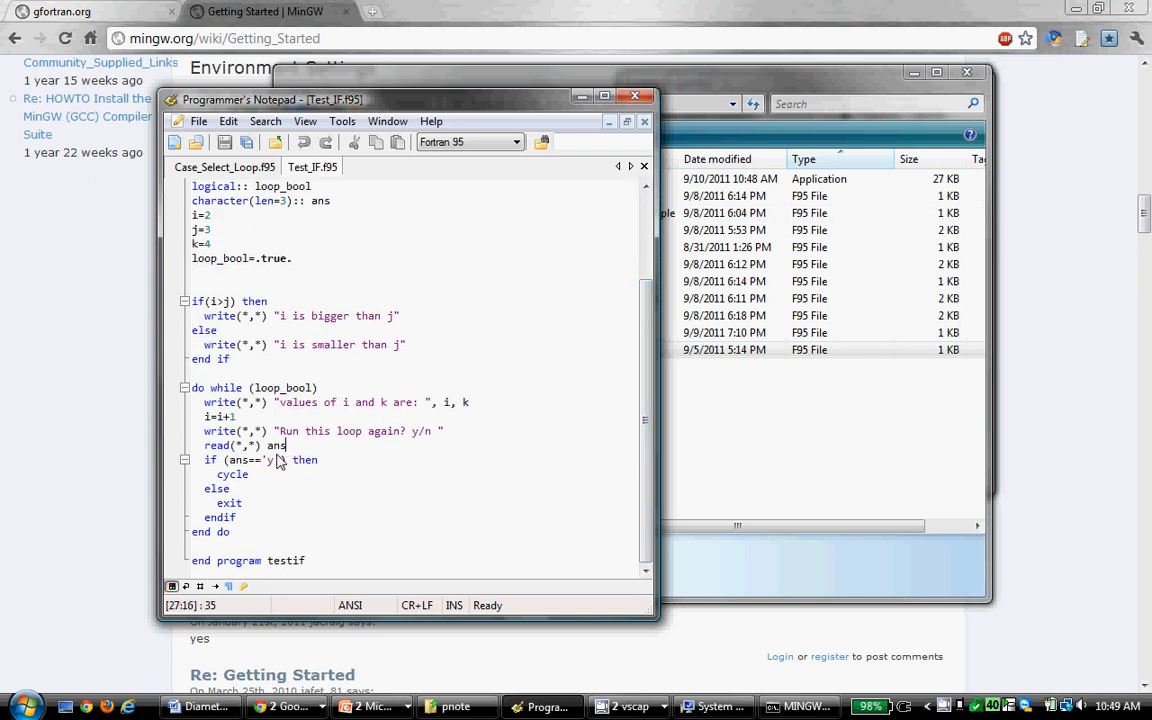
mouse_move(440, 440)
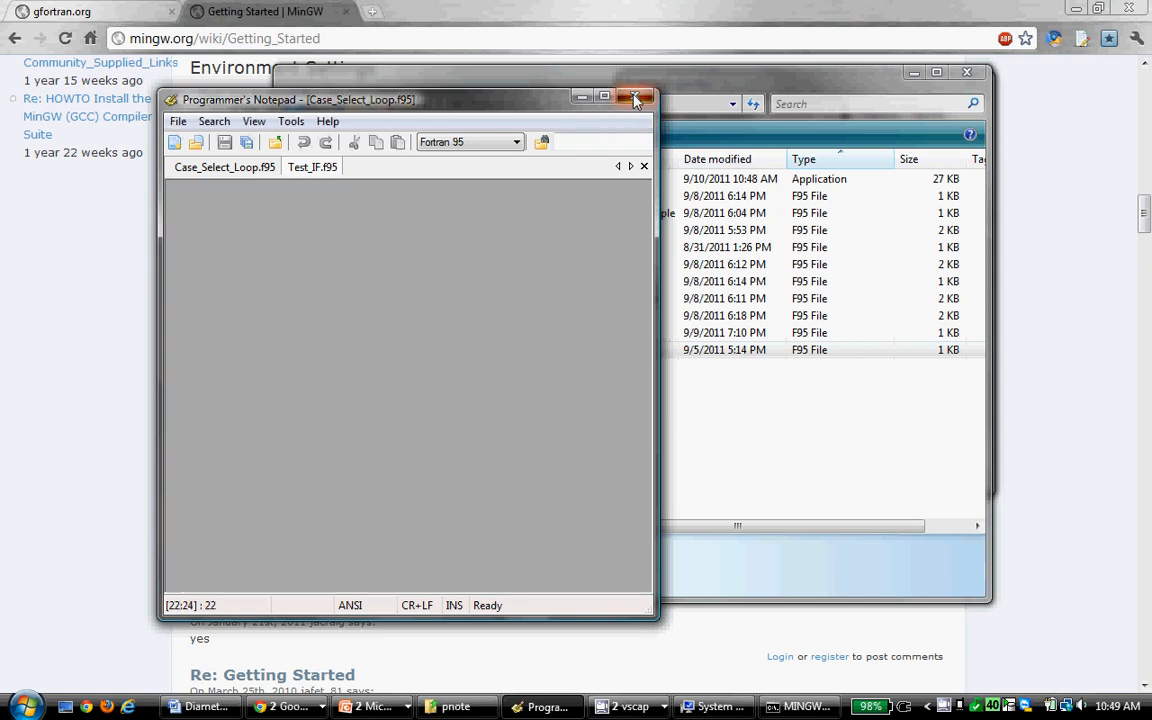
Step: Open Output_File_Example.f95 with Programmer's Notepad 2 and maximize the editor window
click(632, 96)
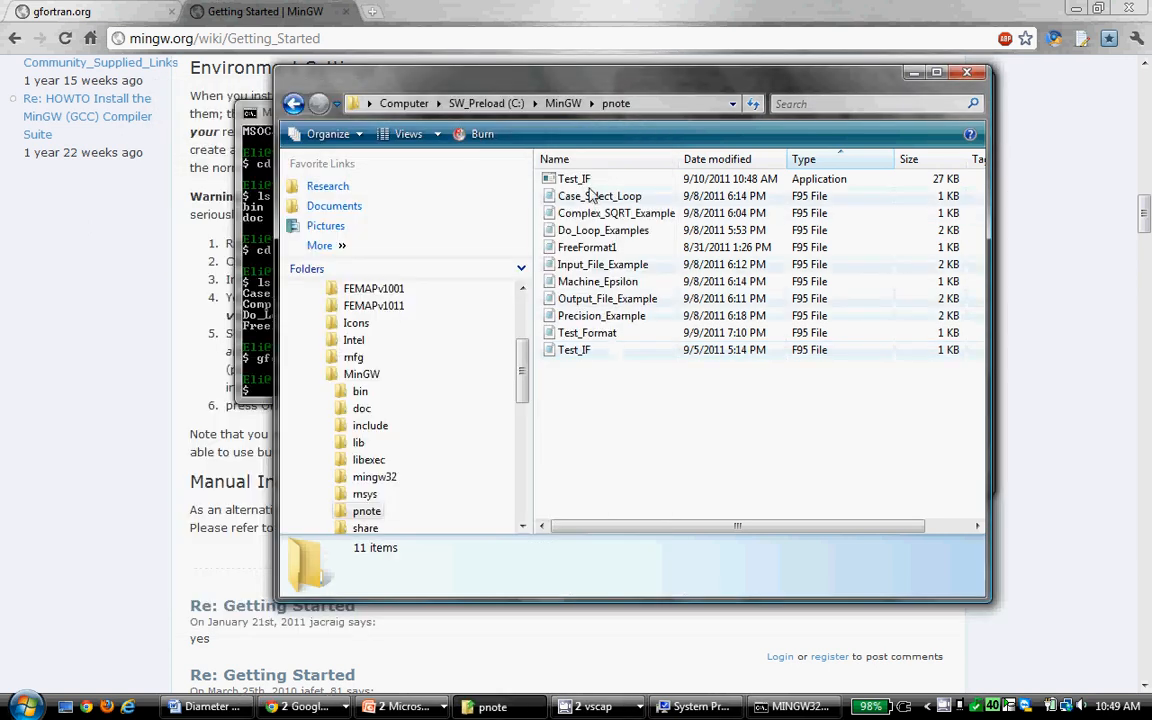
right_click(608, 298)
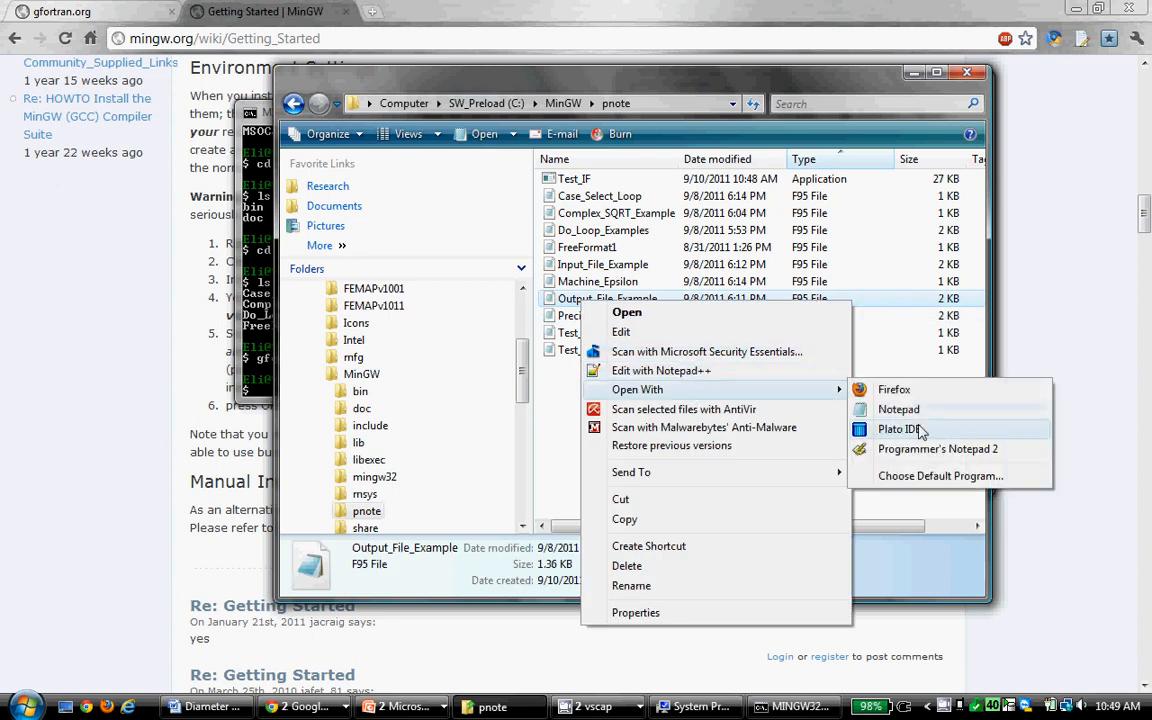
click(896, 428)
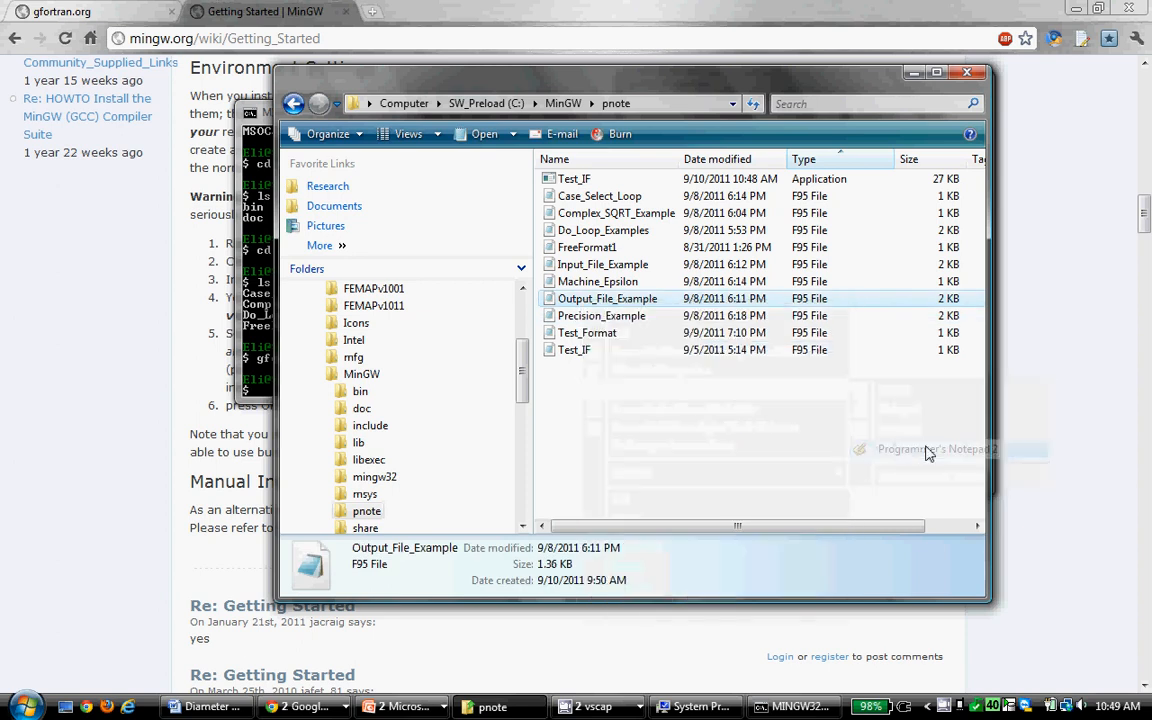
double_click(608, 298)
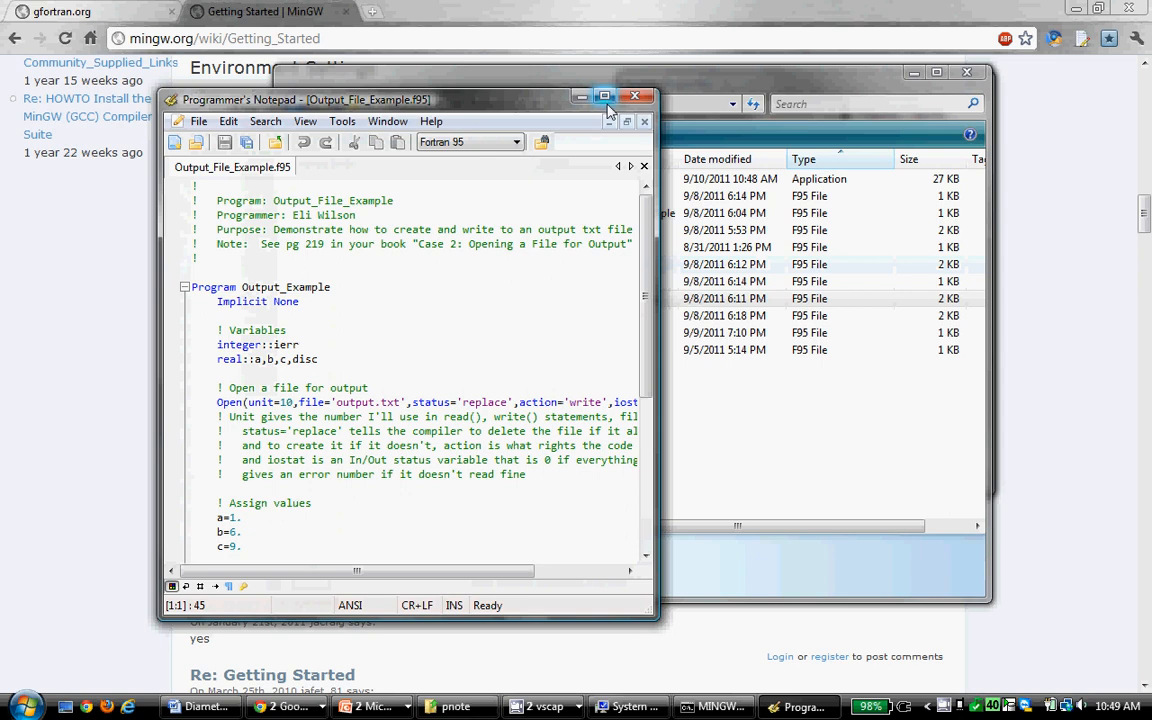
click(604, 96)
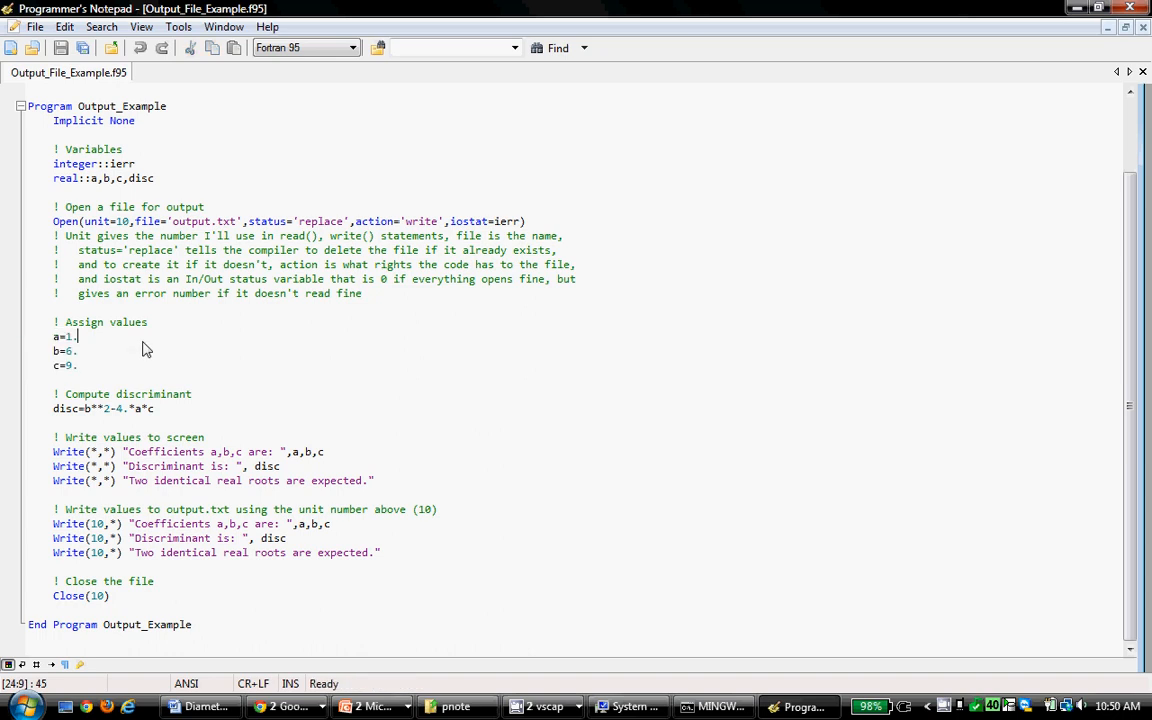
triple_click(100, 408)
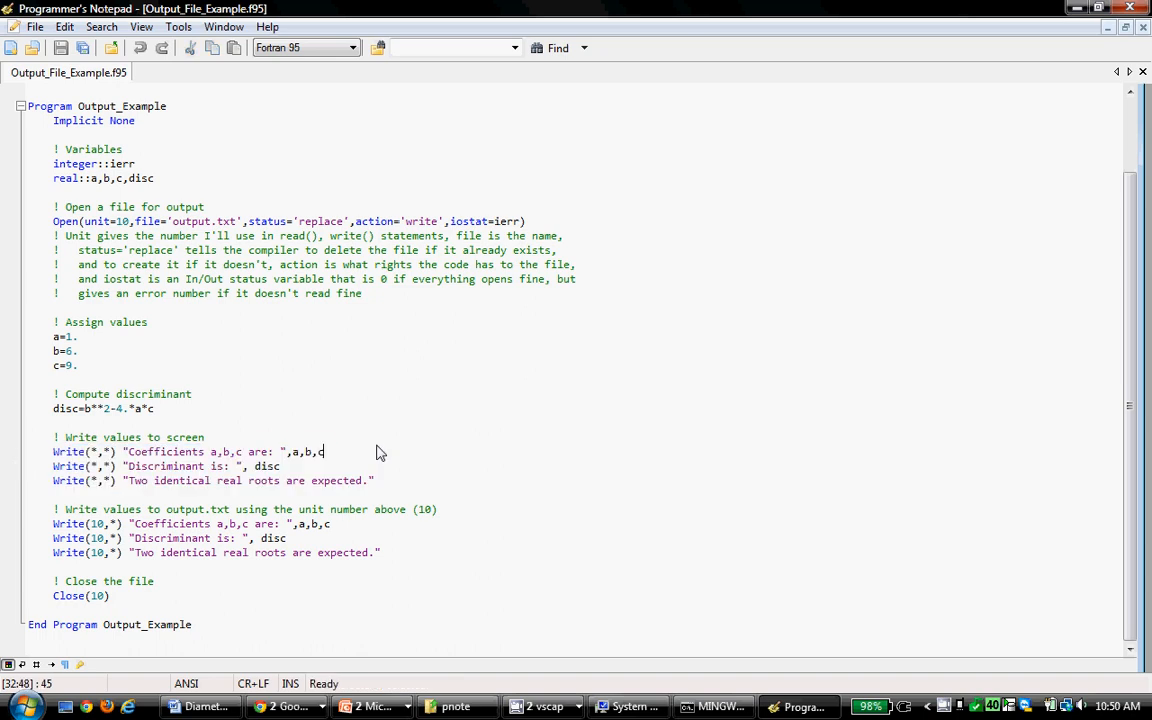
mouse_move(392, 514)
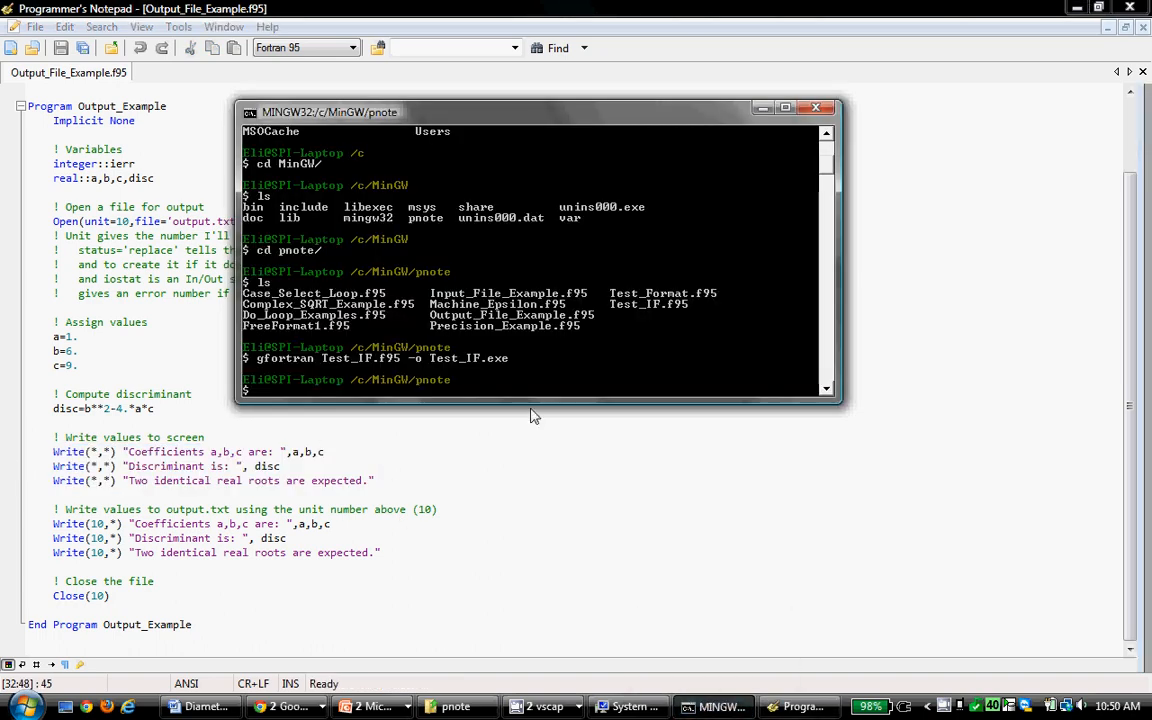
mouse_move(502, 390)
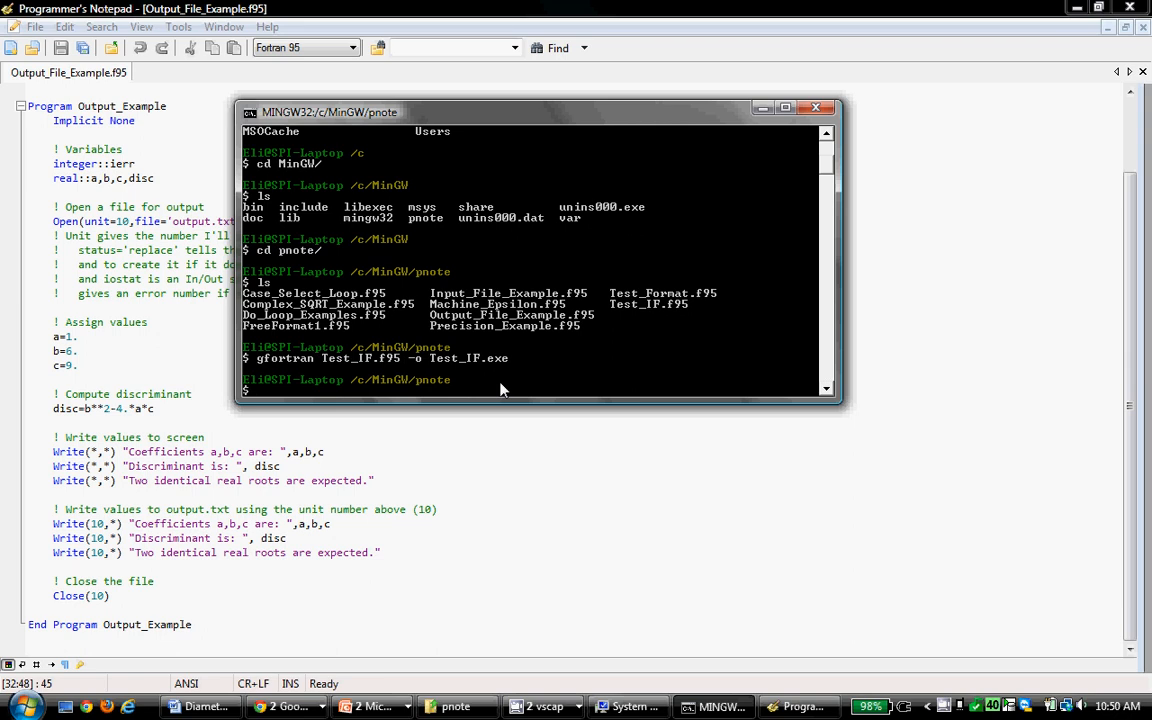
Step: Run gfortran Output_File_Example.f95 -o Output_File_Example.exe in the MSYS shell
text(gfortran Output_File_Example.f95)
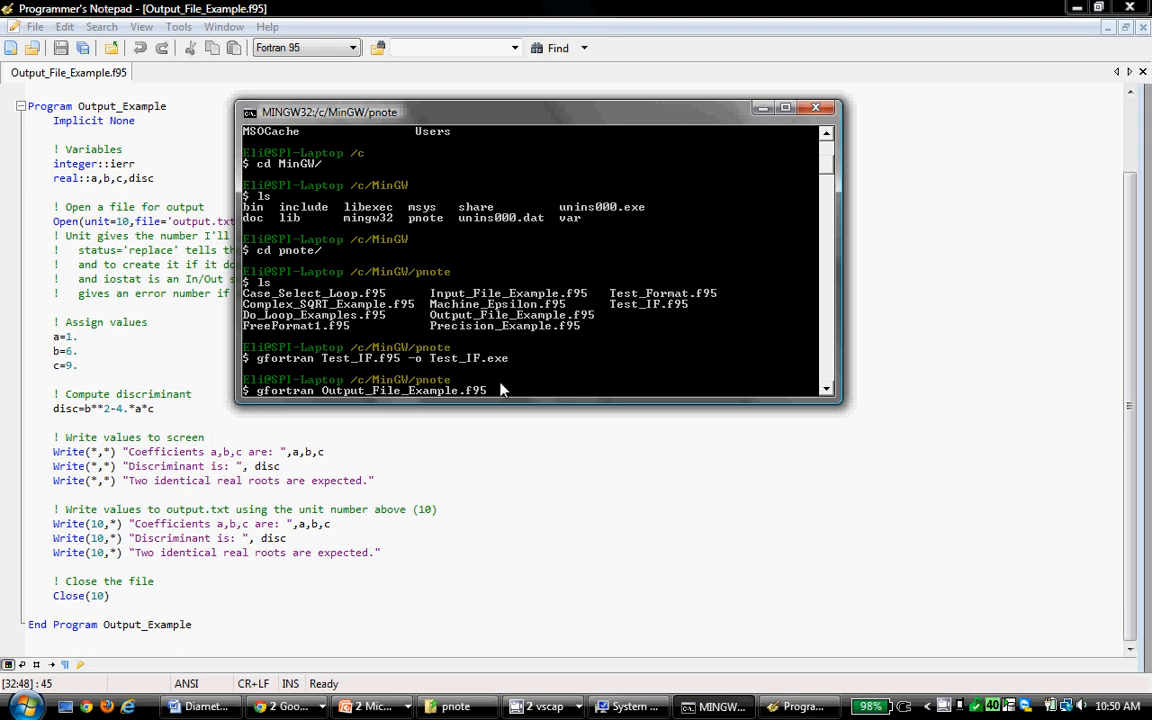
text(-o)
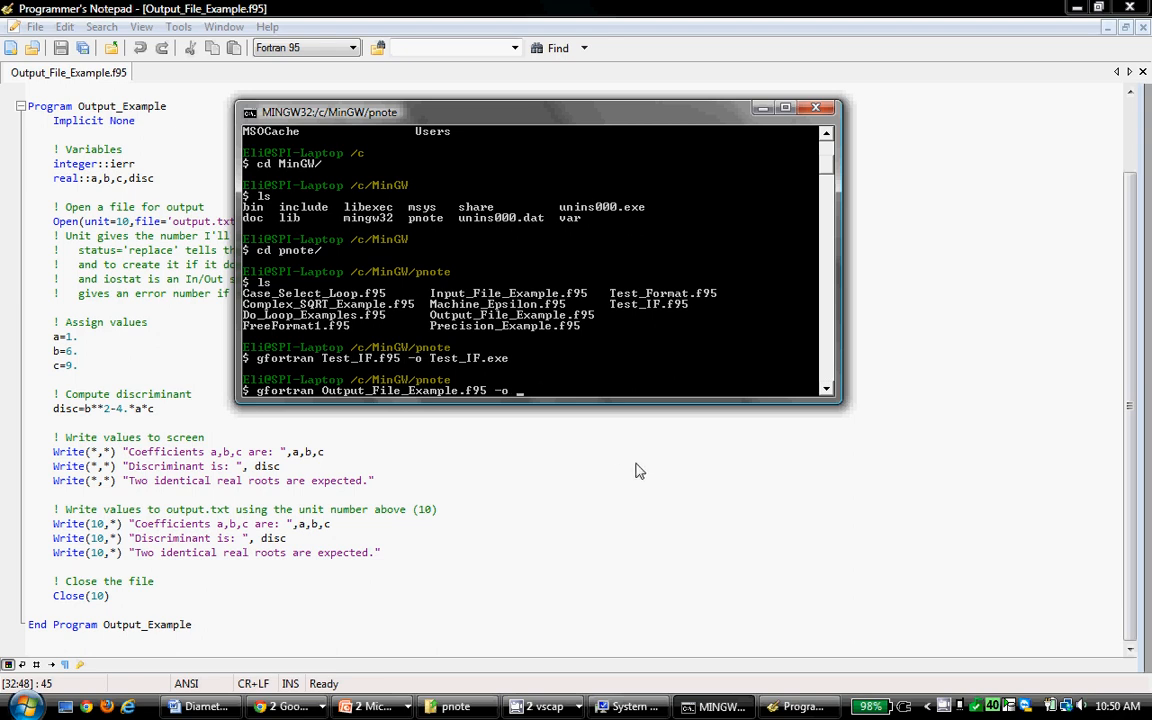
text(Output_File_Example.f9)
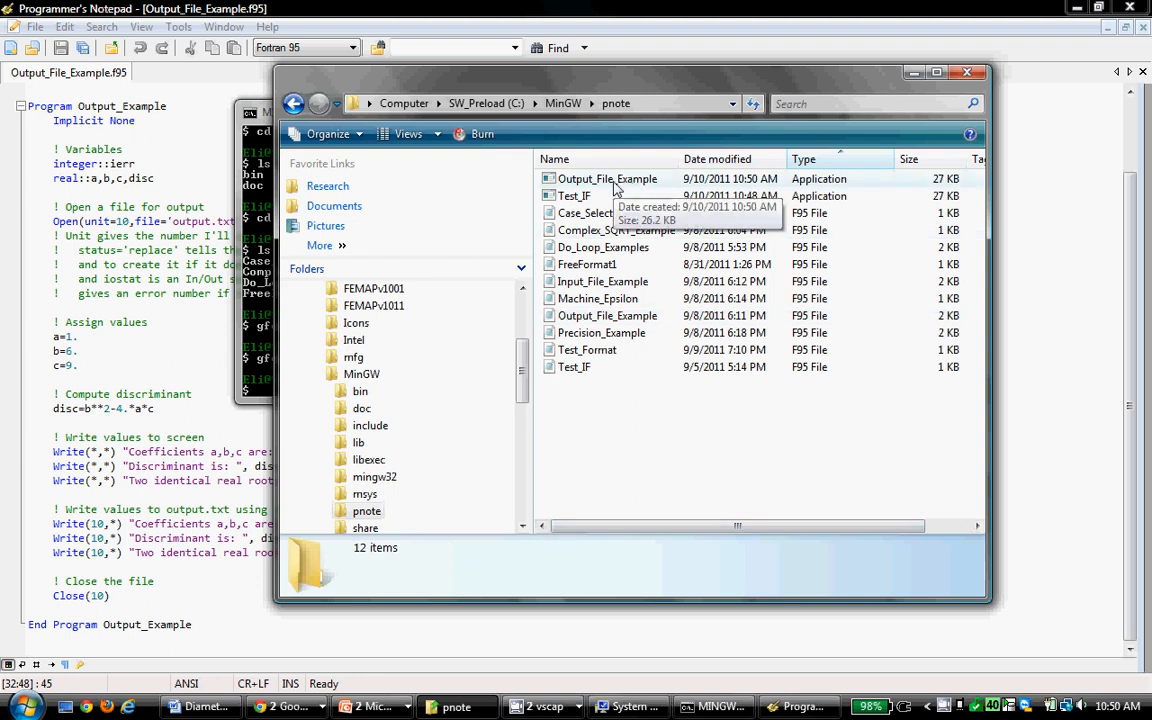
Step: Run Output_File_Example.exe, view the generated output.txt in Notepad, then close it
click(608, 178)
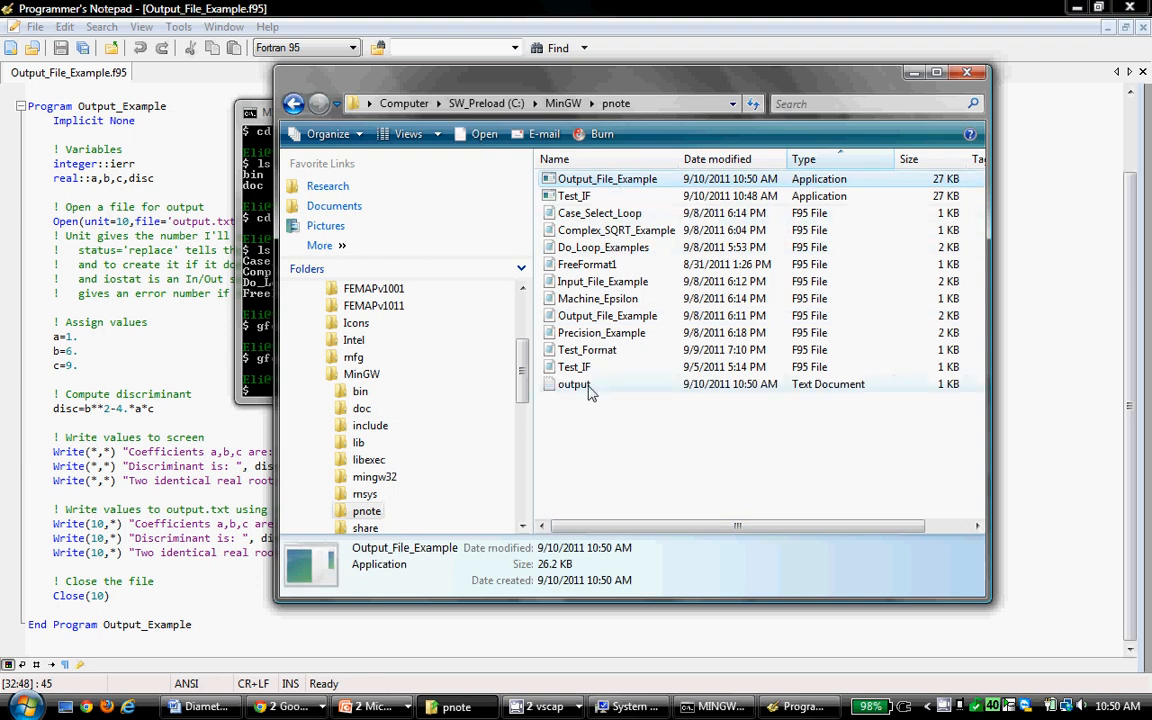
click(574, 384)
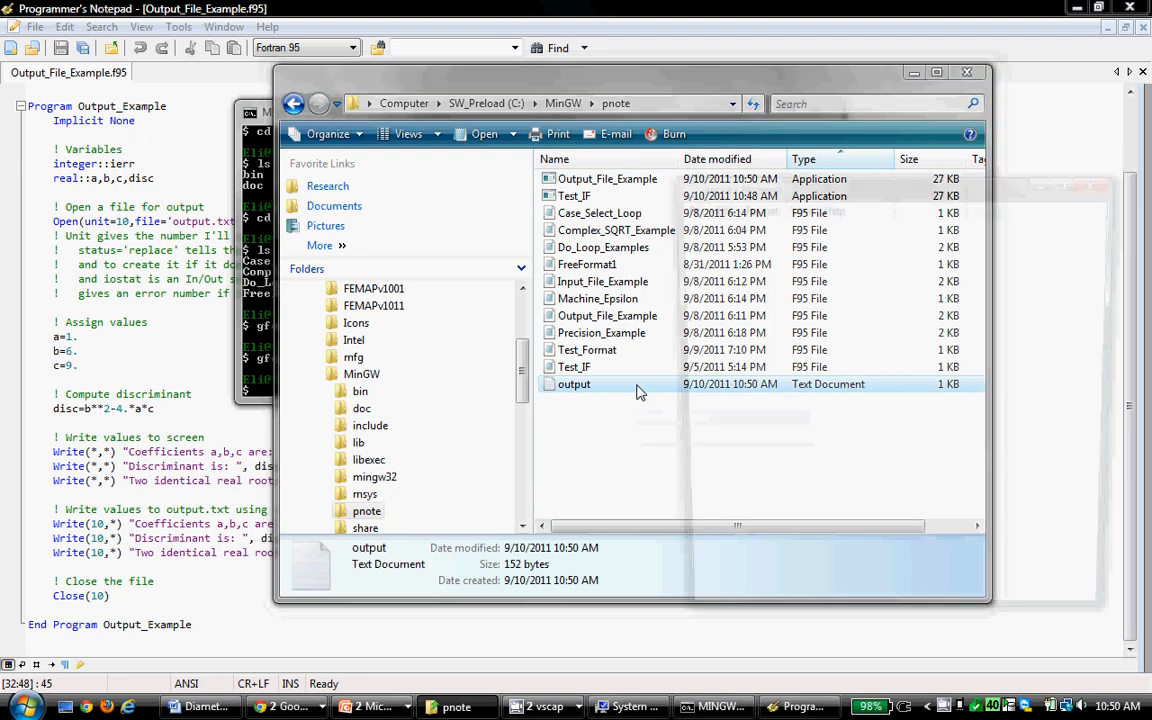
double_click(574, 384)
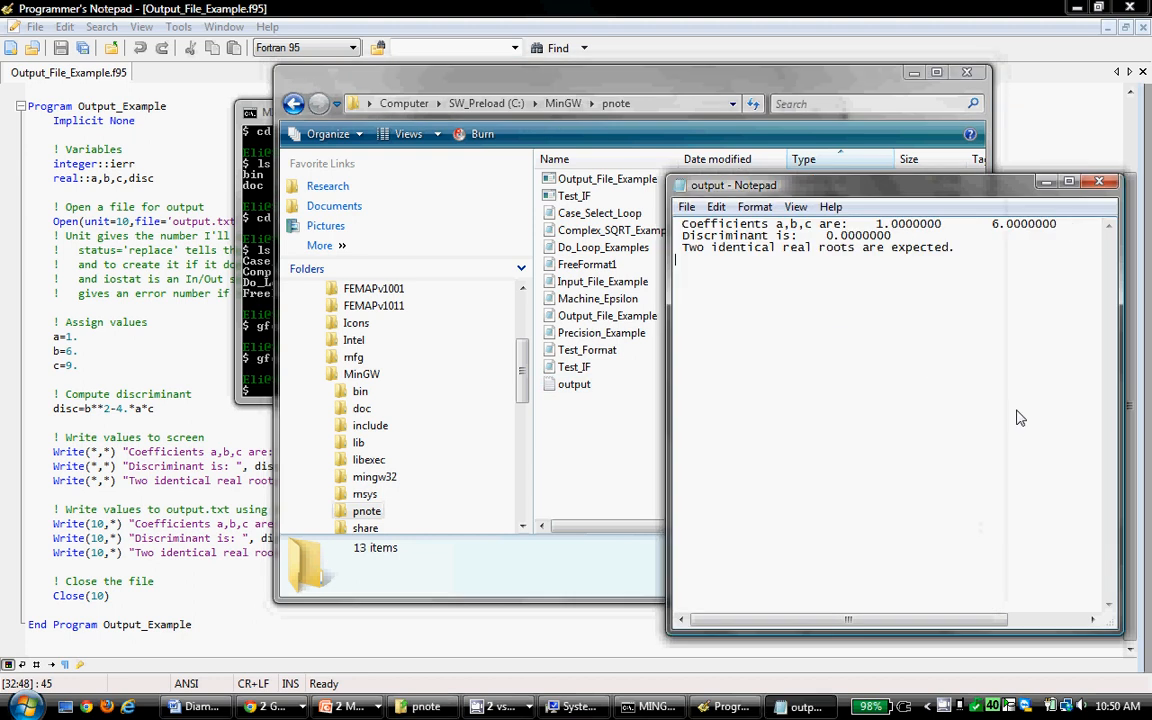
click(1100, 180)
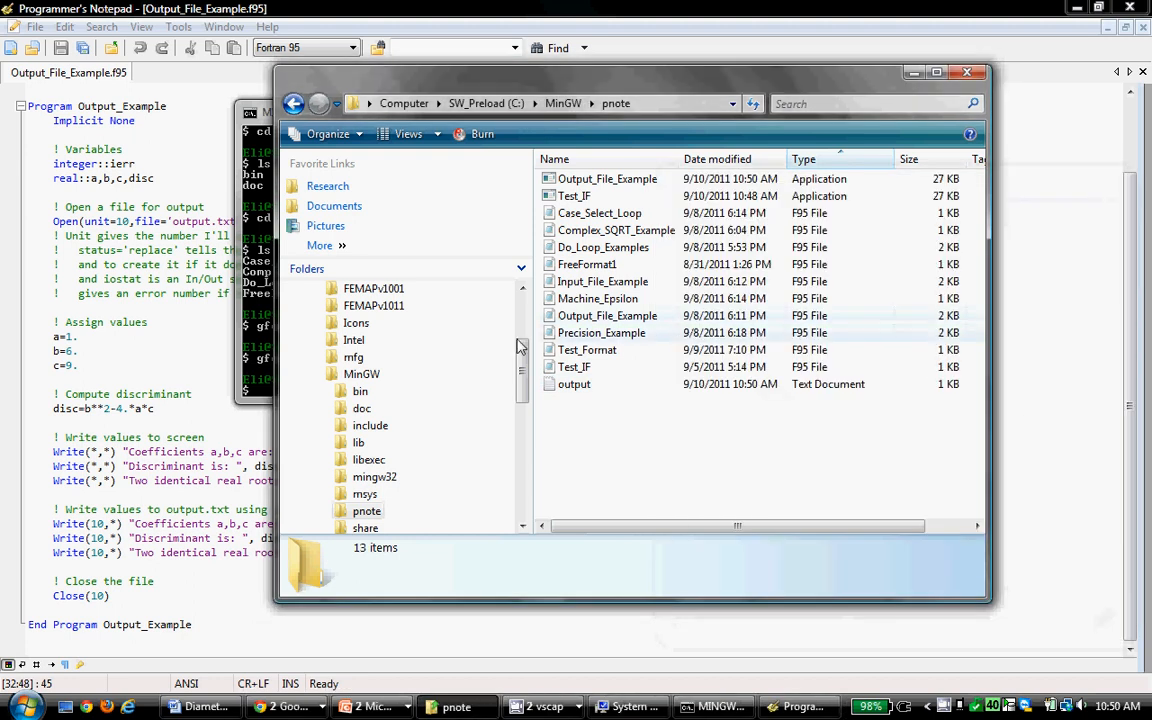
mouse_move(144, 580)
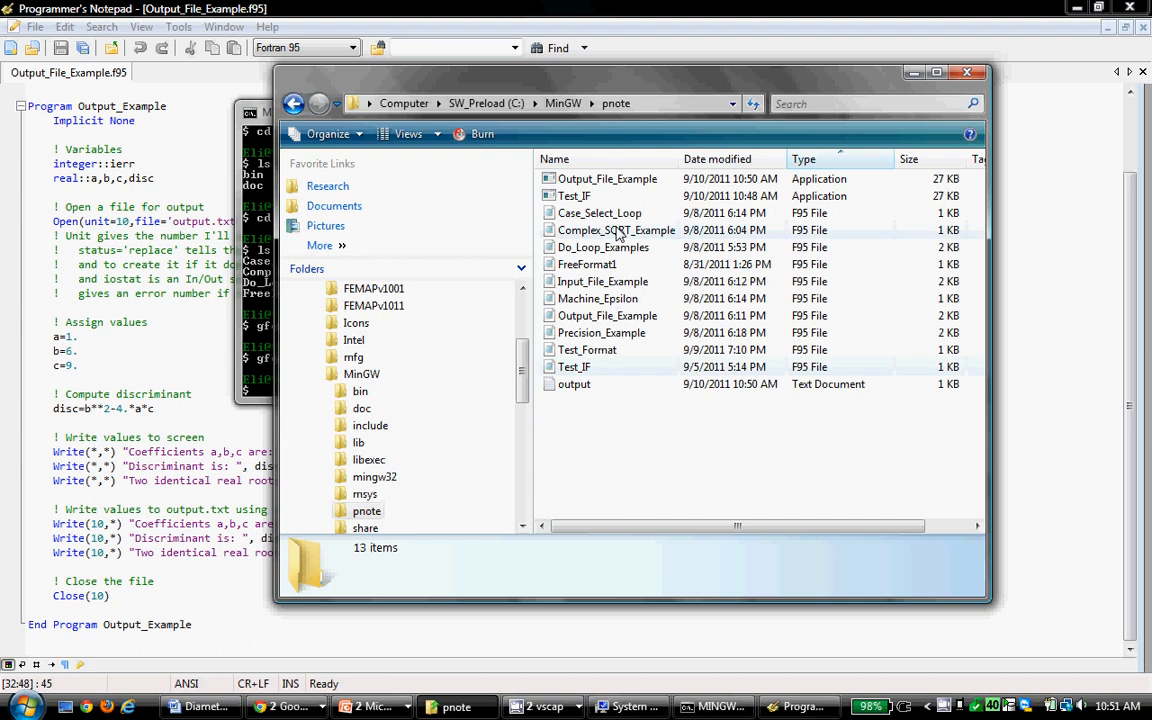
mouse_move(618, 190)
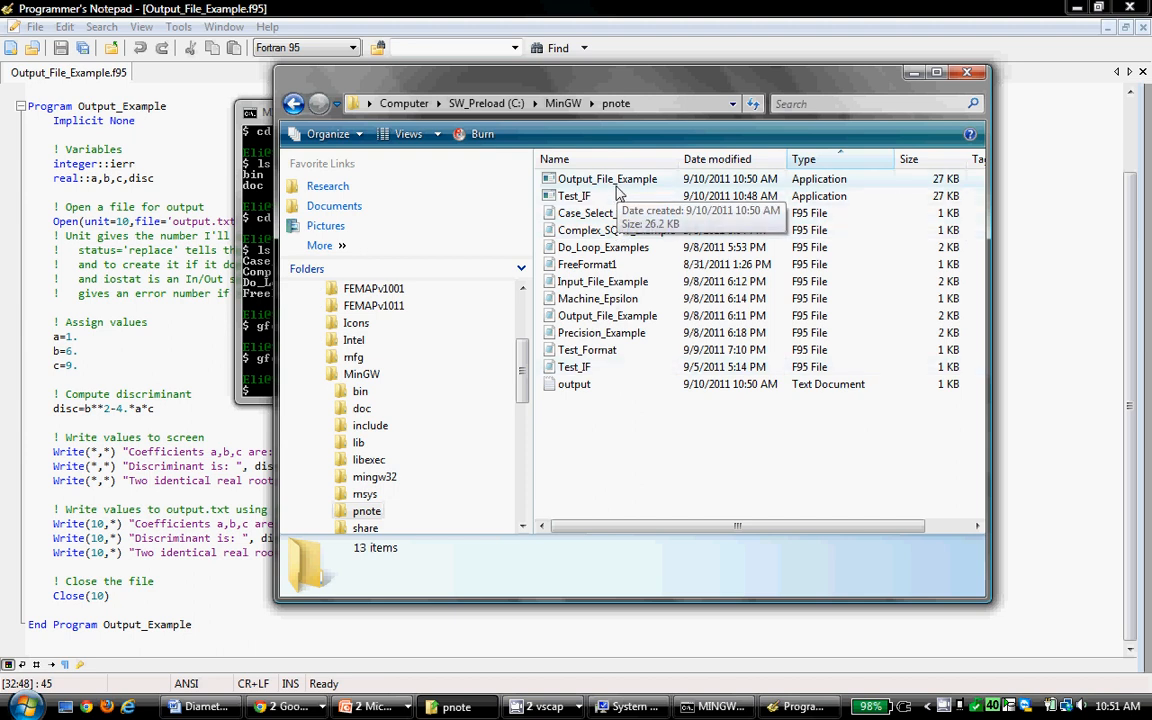
mouse_move(608, 182)
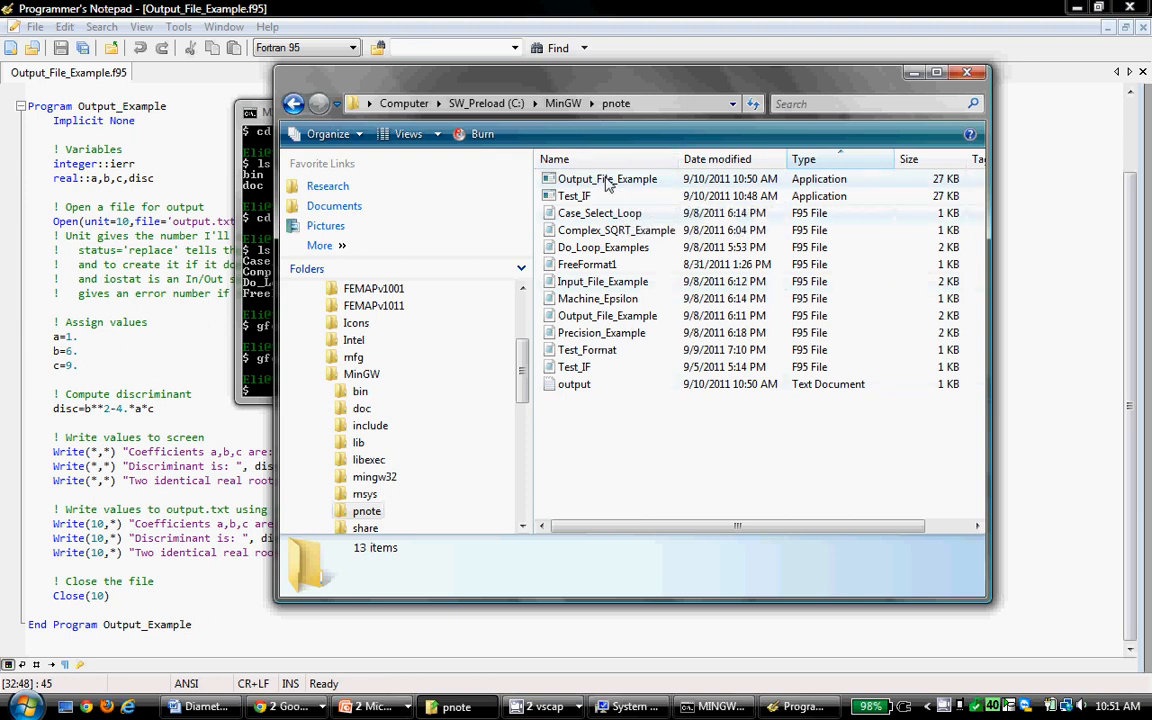
mouse_move(608, 182)
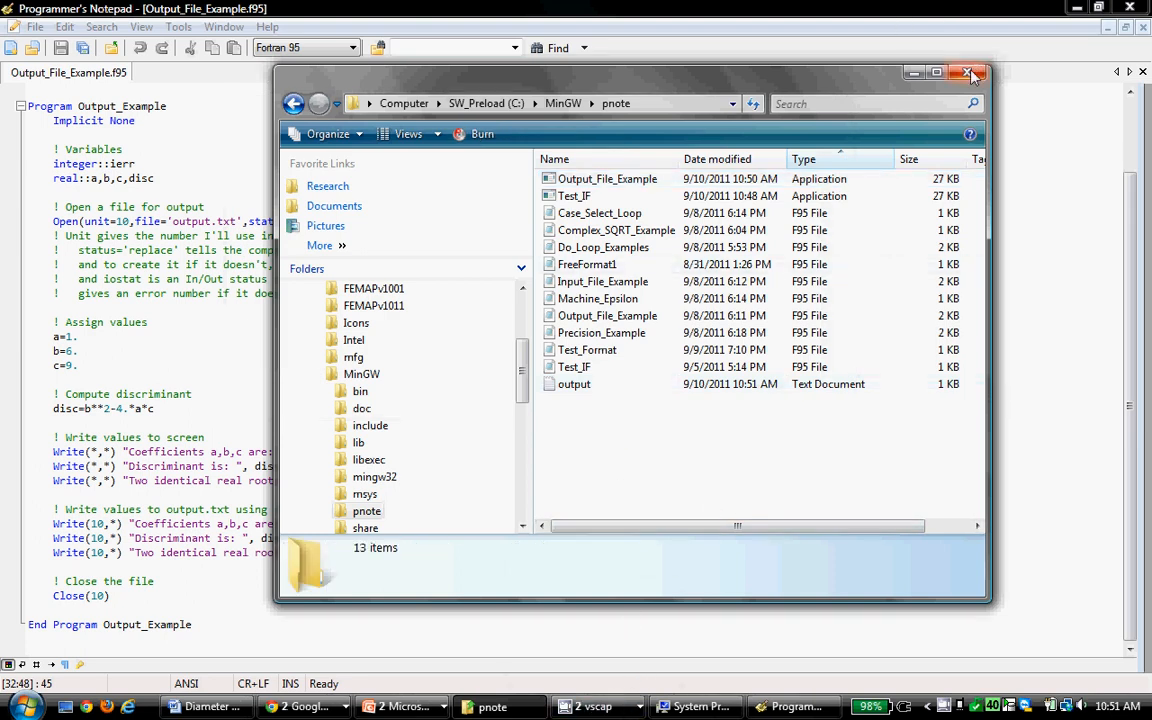
Step: Close the pnote folder window and cancel the restored System Properties dialog
click(968, 68)
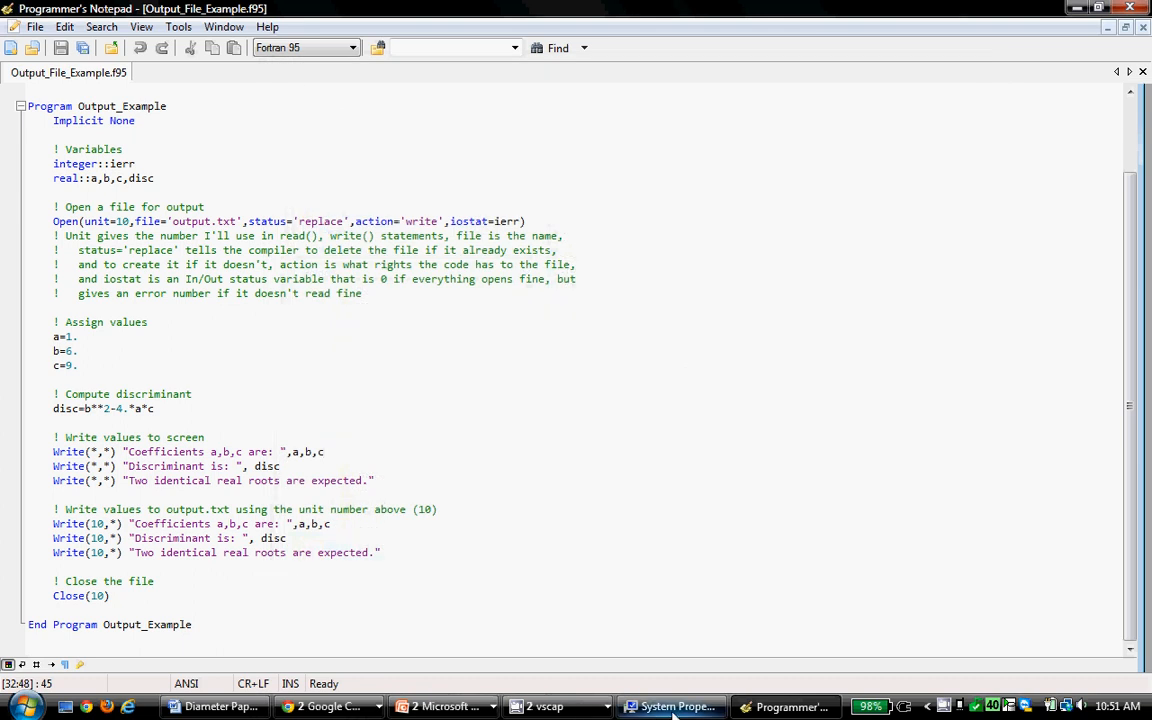
click(674, 708)
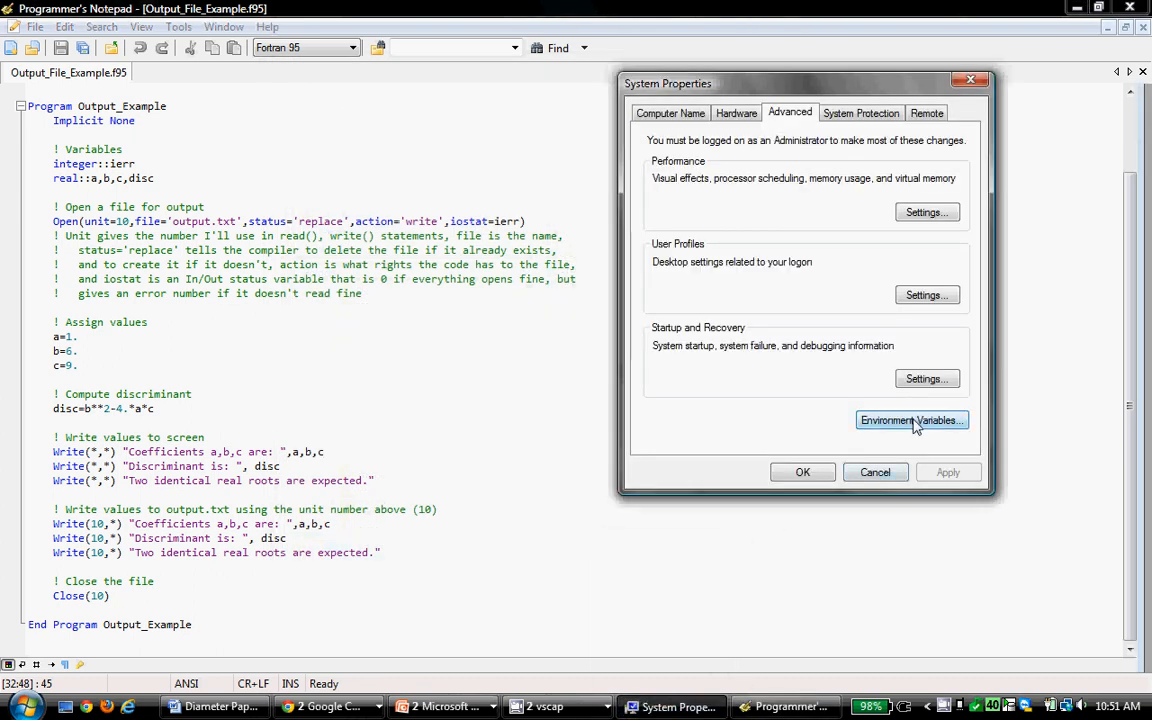
mouse_move(880, 480)
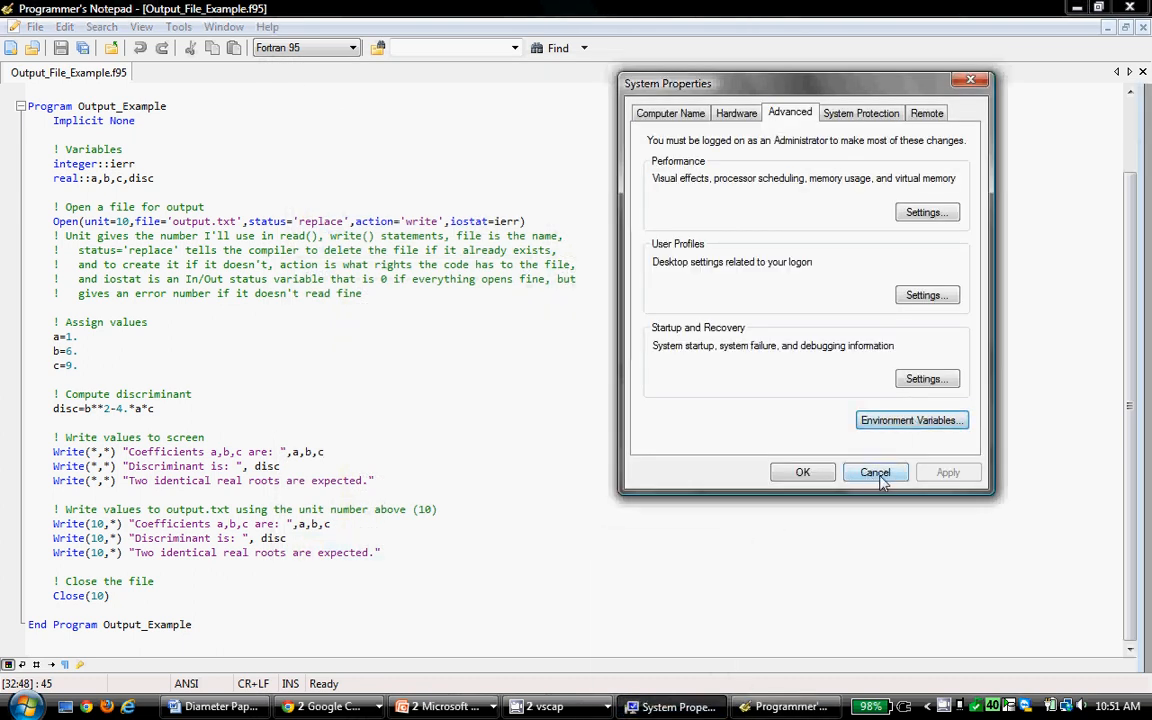
click(876, 472)
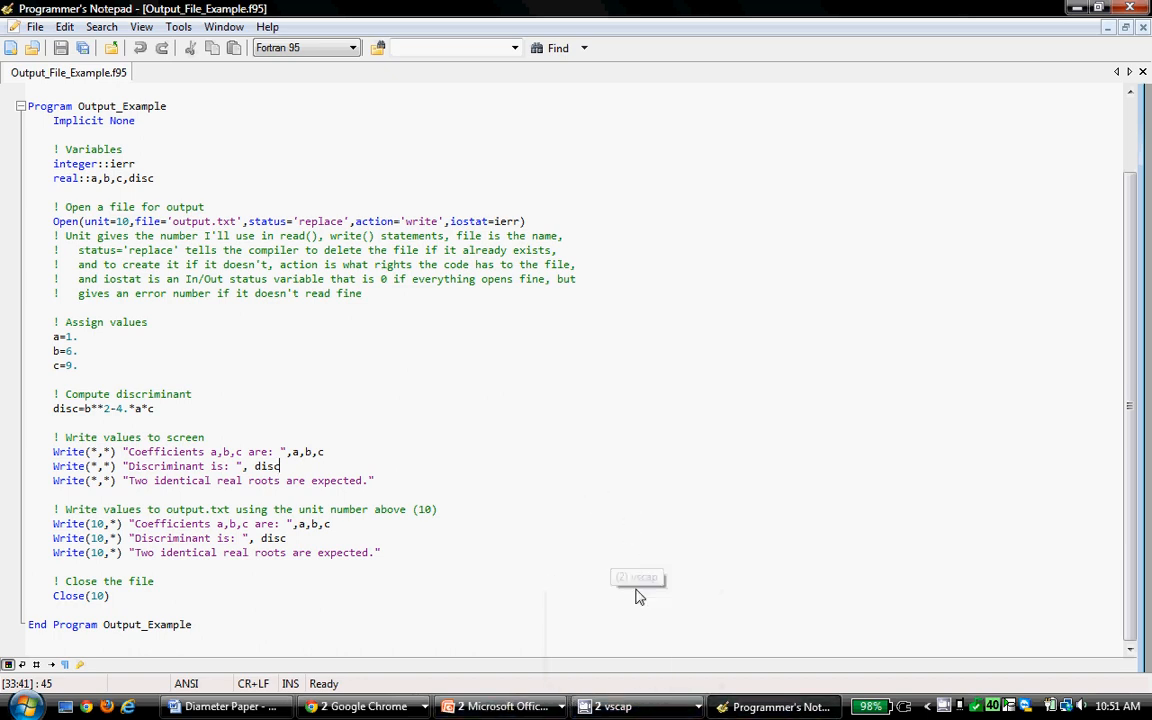
mouse_move(592, 388)
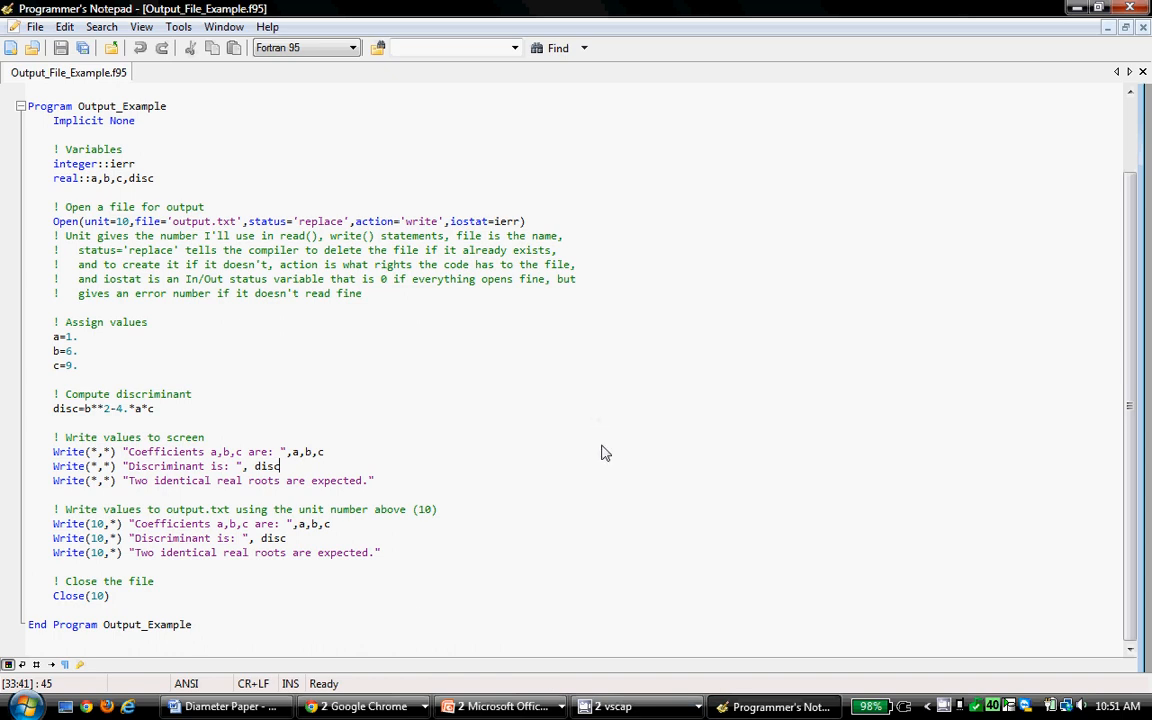
Step: Restore the CamStudio recorder window from the tray and move it to the right
click(608, 706)
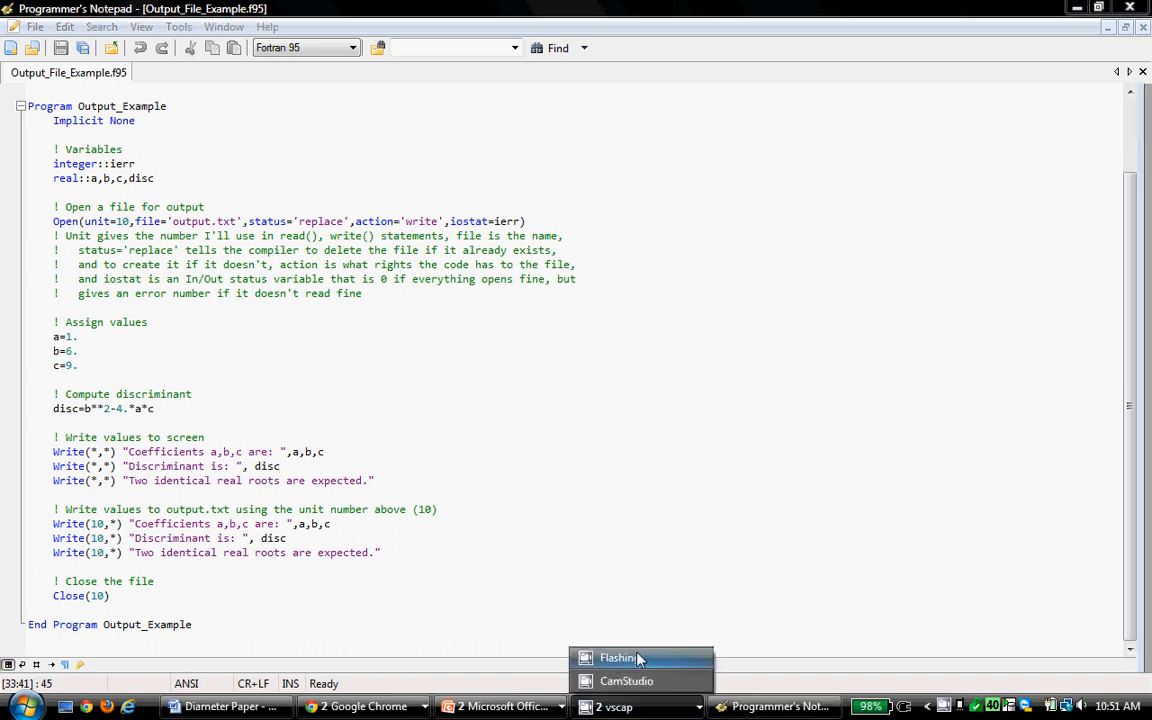
click(624, 680)
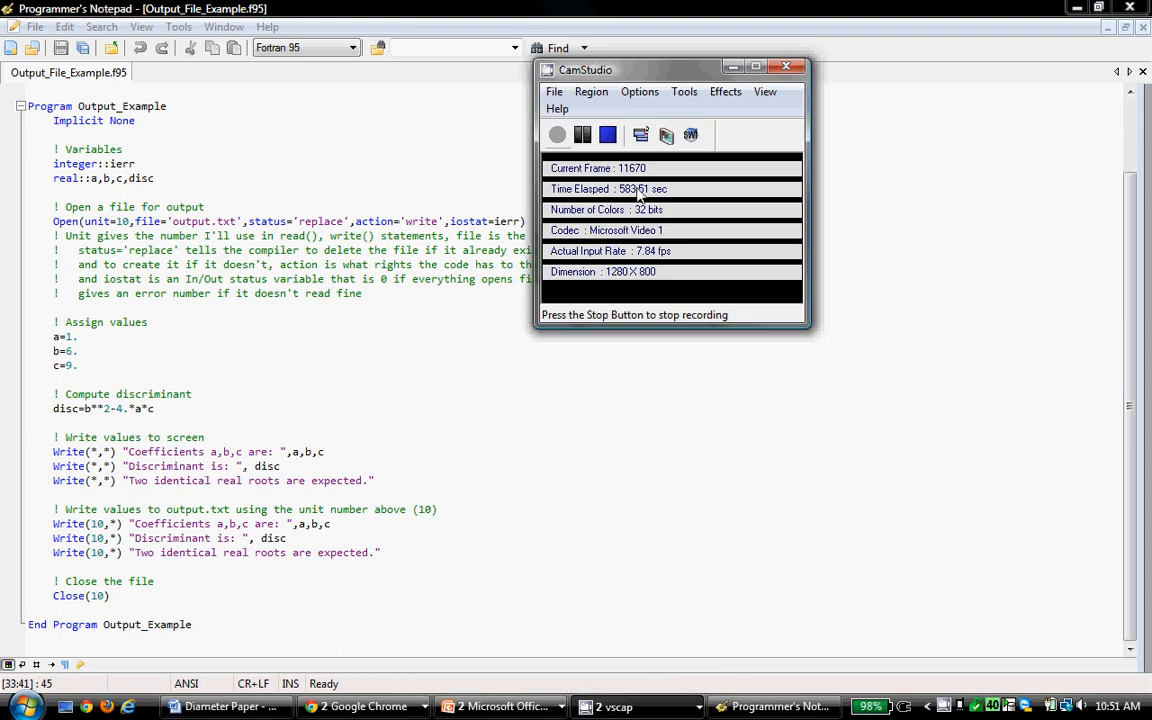
drag(584, 68, 658, 140)
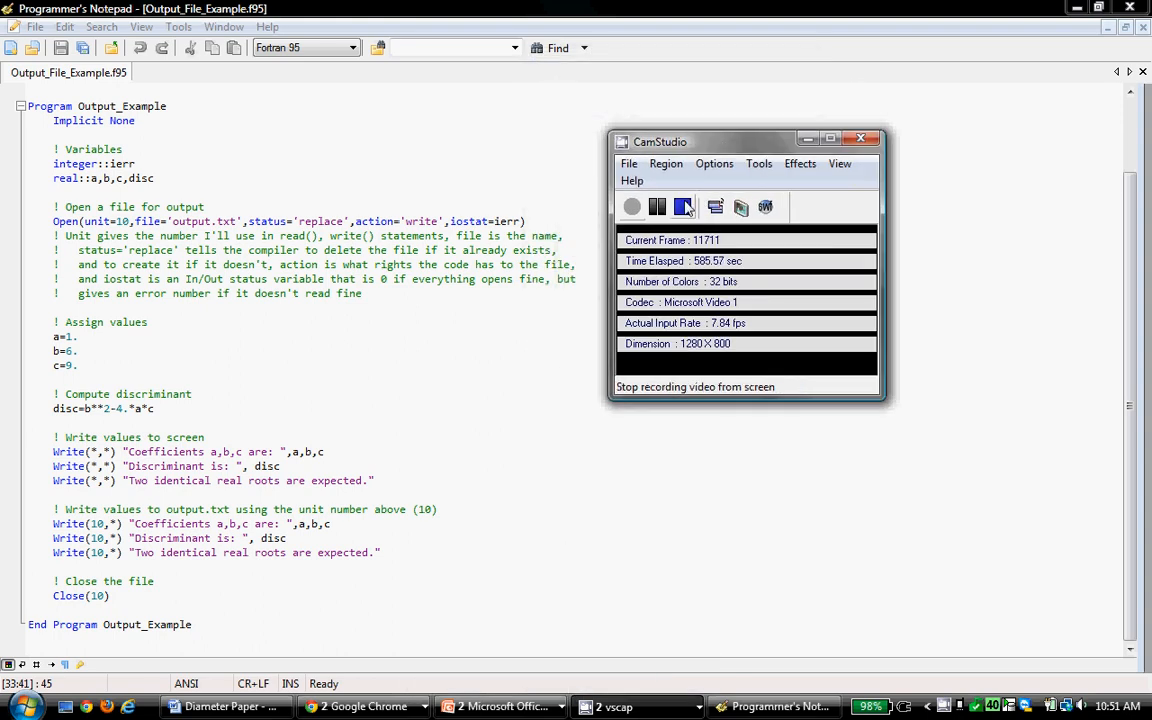
mouse_move(684, 210)
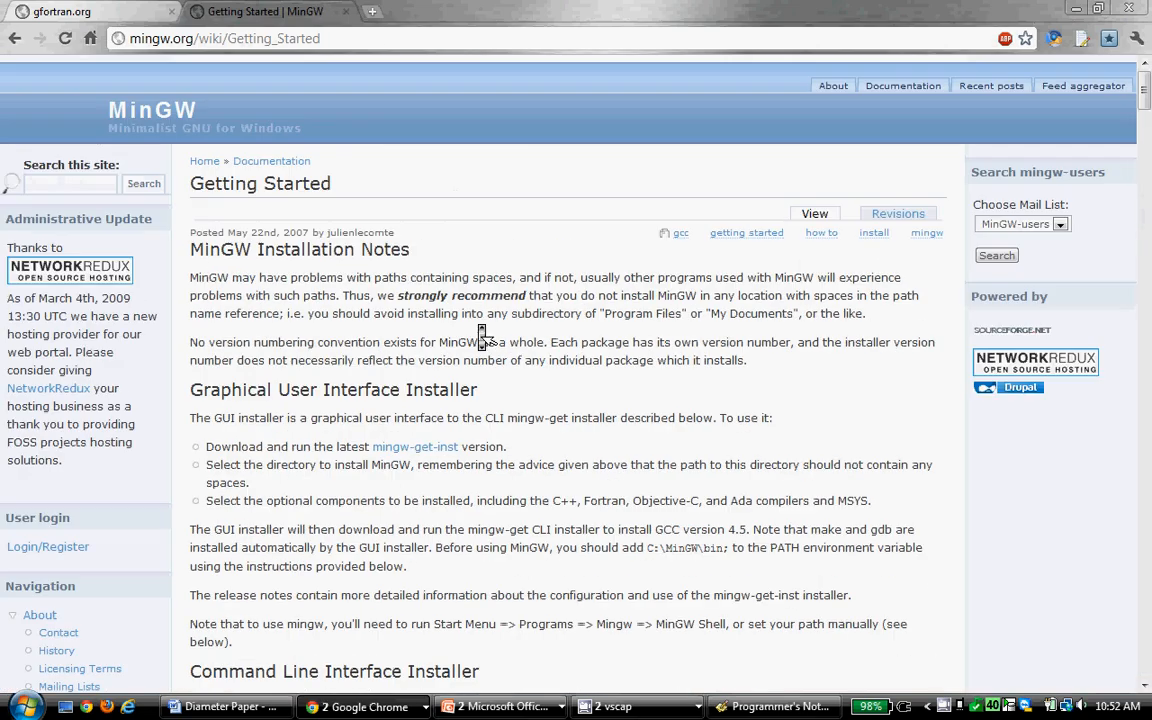
click(64, 12)
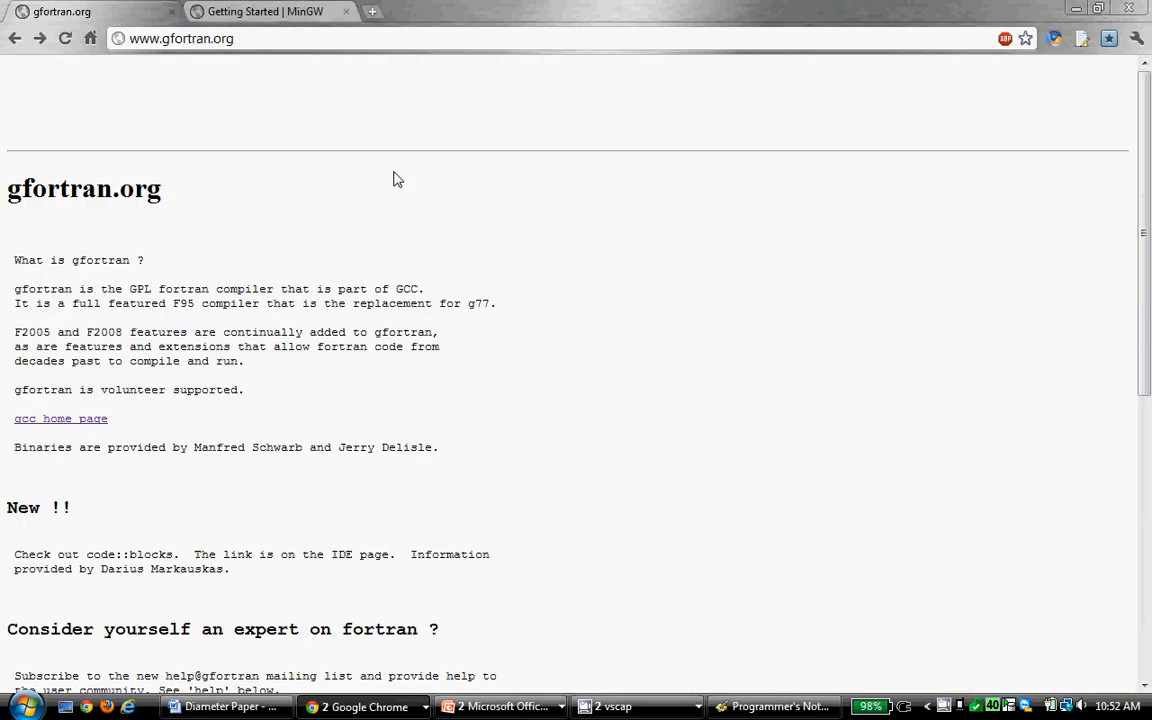
click(270, 12)
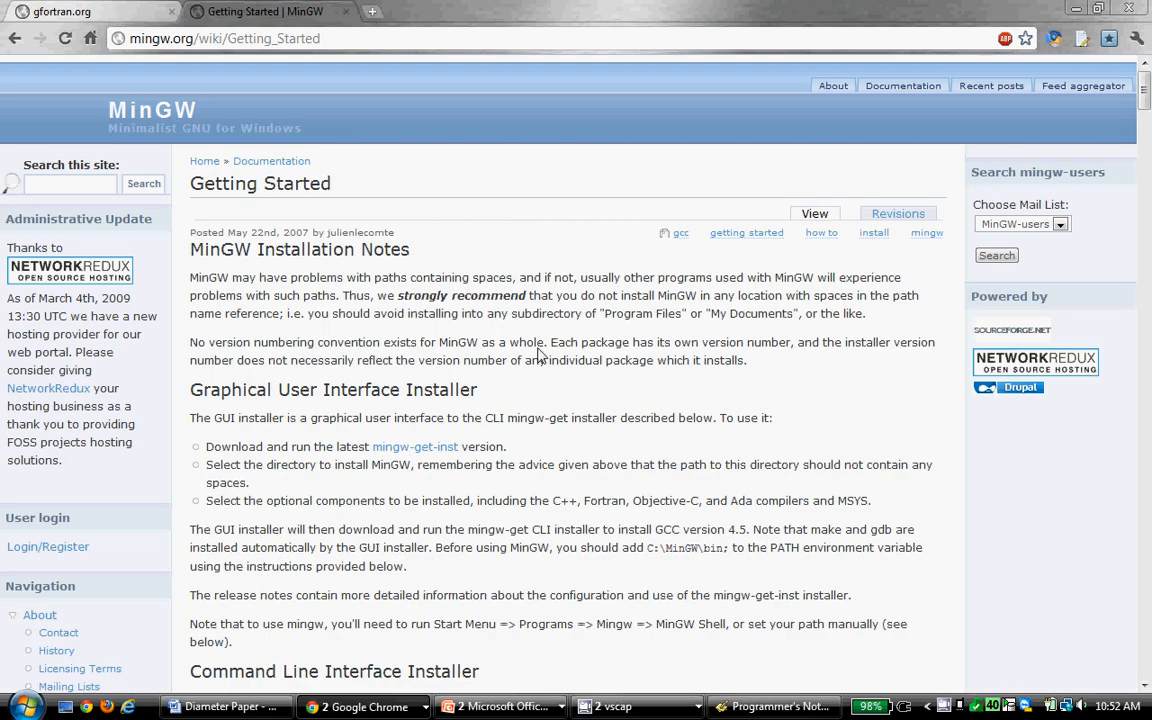